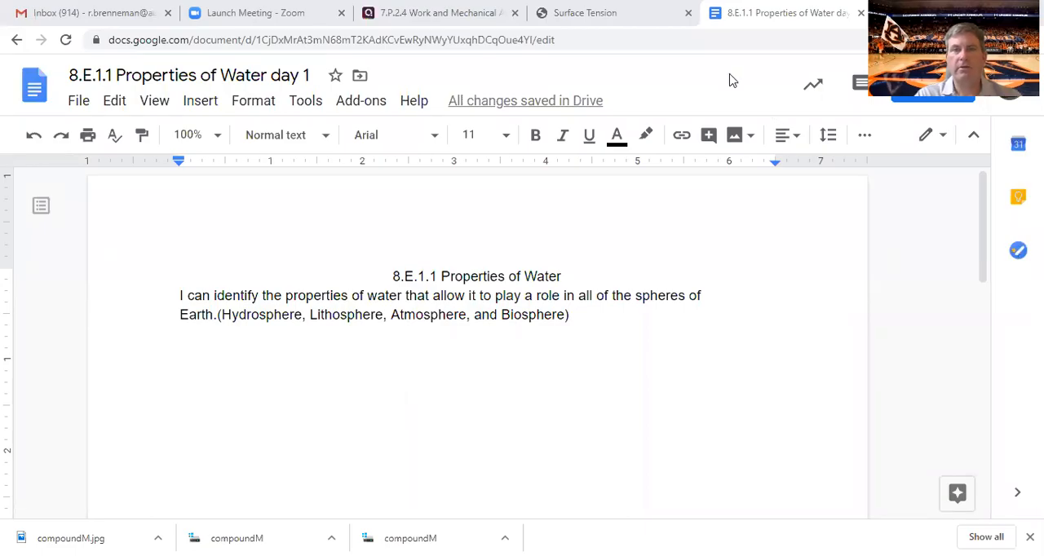
mouse_move(683, 73)
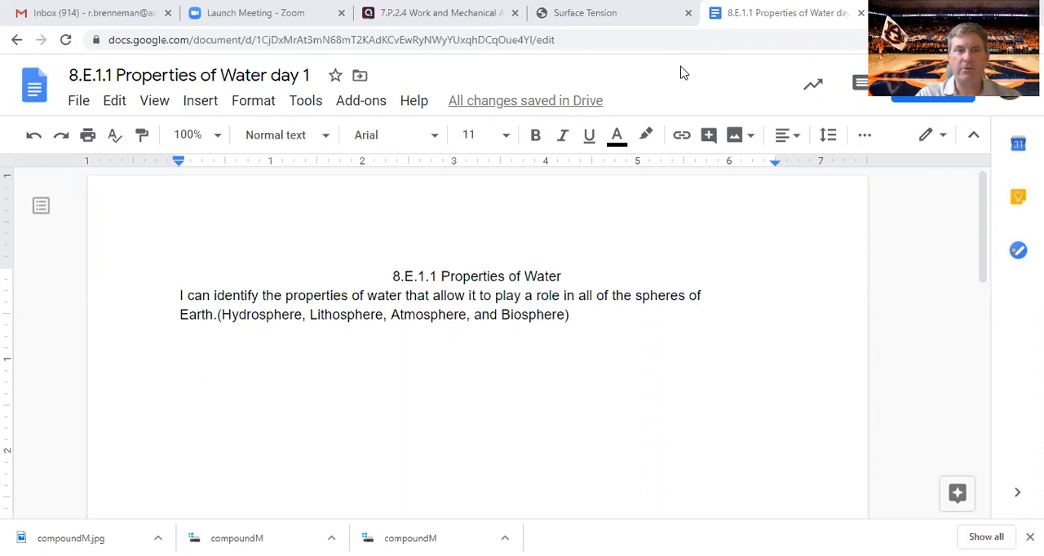
mouse_move(662, 63)
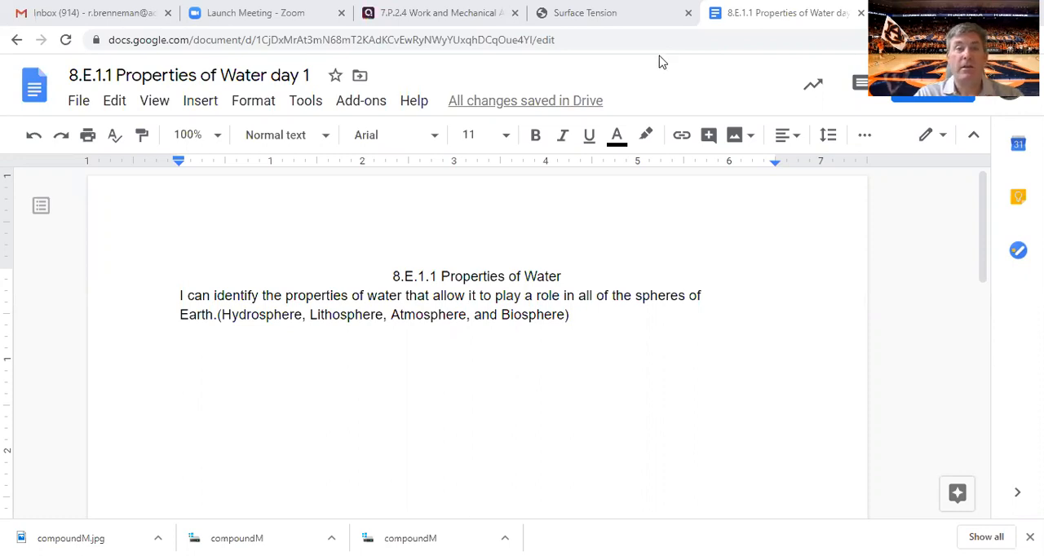
mouse_move(652, 69)
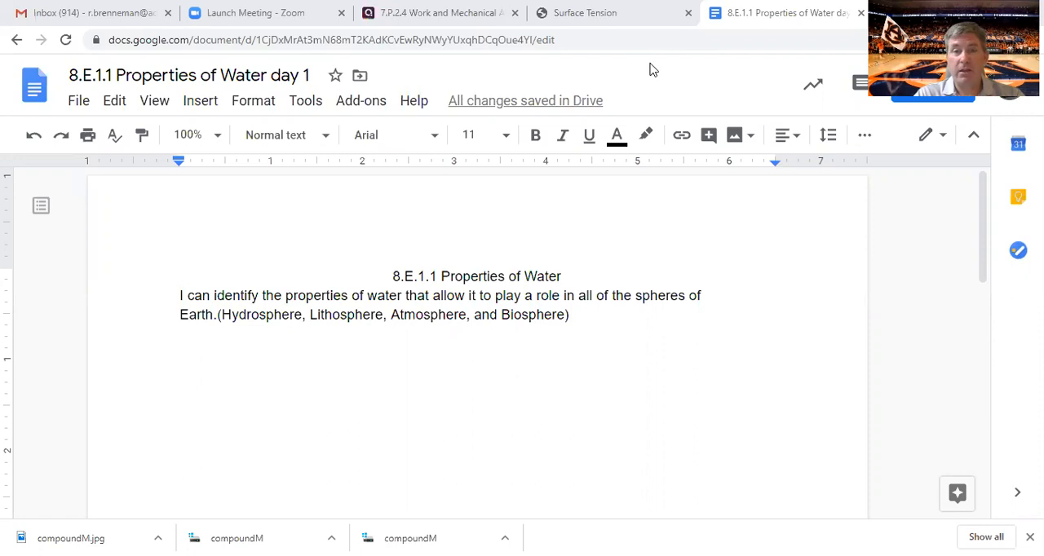
mouse_move(633, 59)
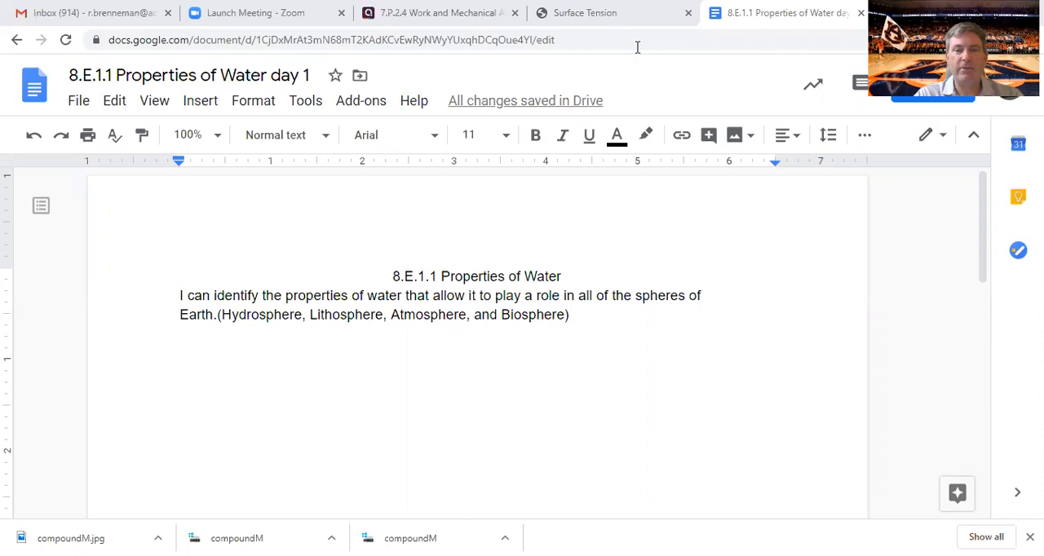
mouse_move(652, 81)
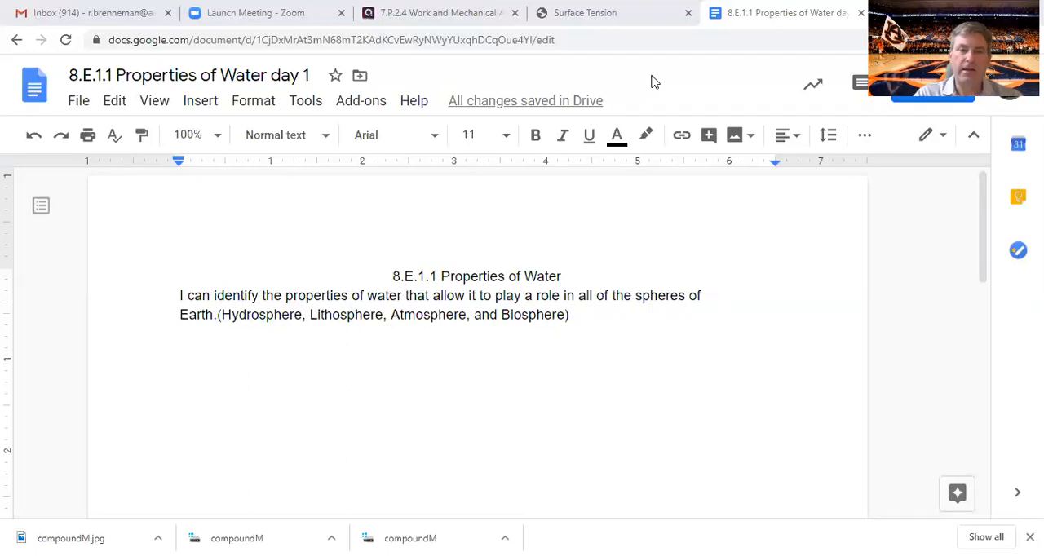
mouse_move(568, 90)
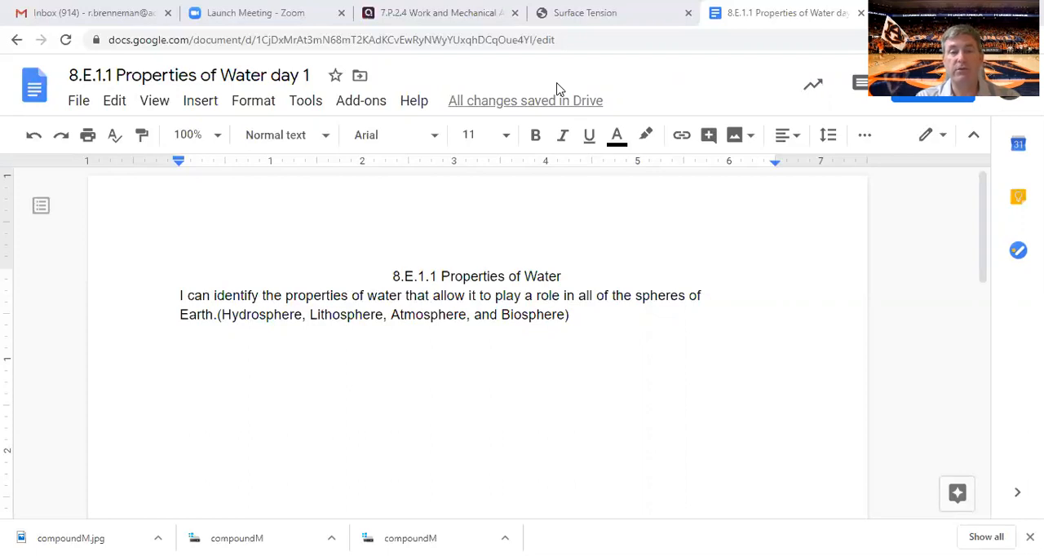
mouse_move(499, 359)
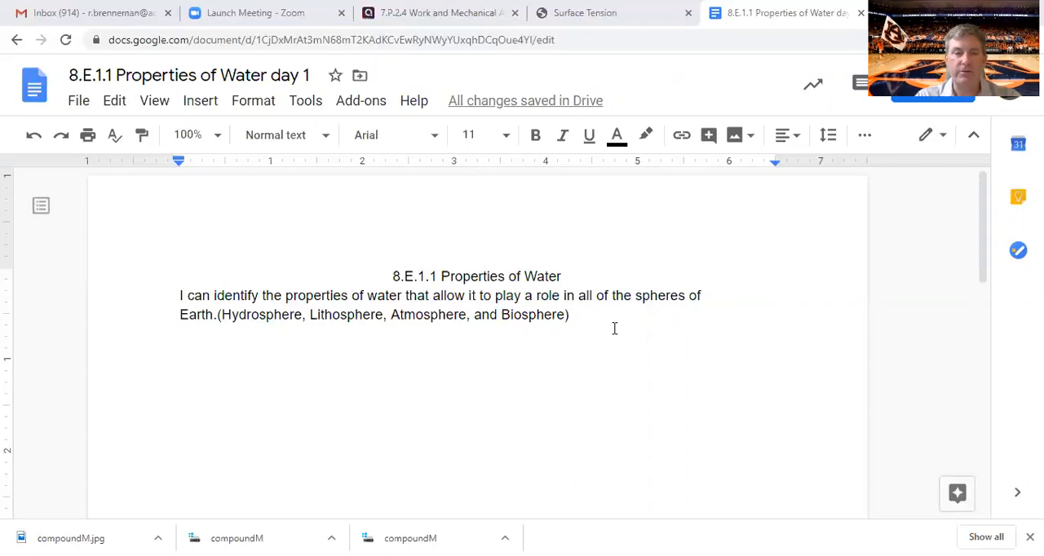
Start a new empty paragraph right after the learning objective sentence
click(571, 315)
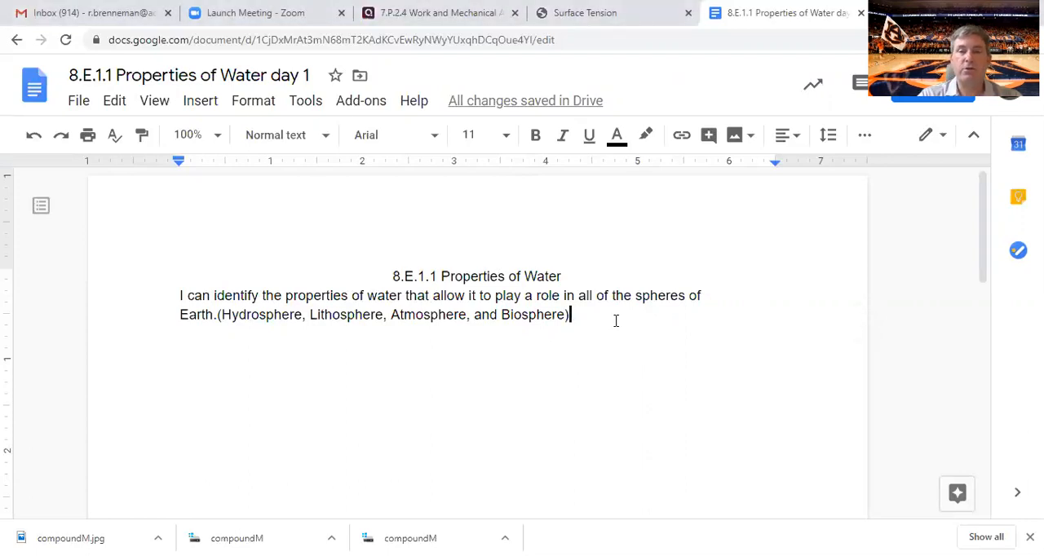
mouse_move(613, 213)
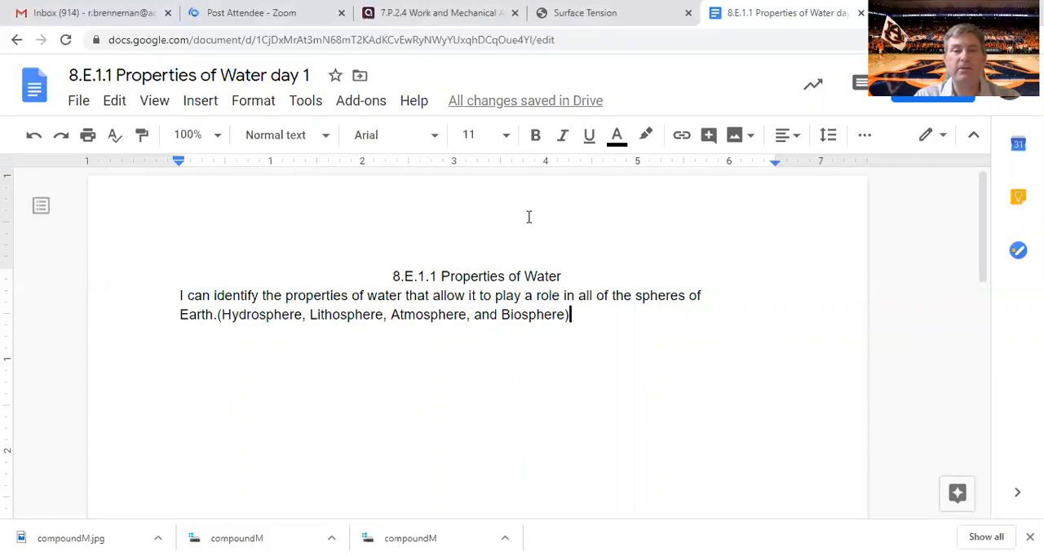
mouse_move(467, 207)
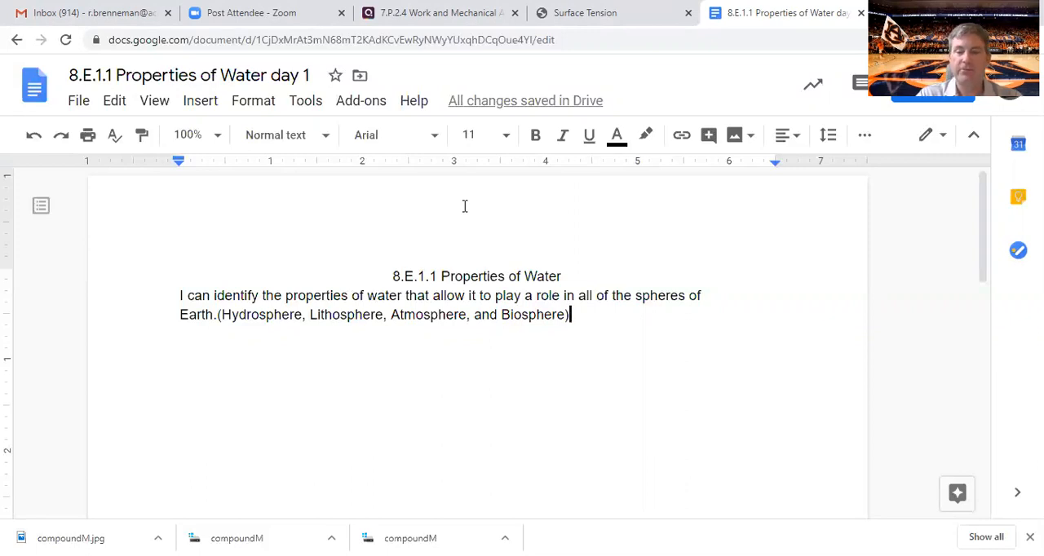
key(enter)
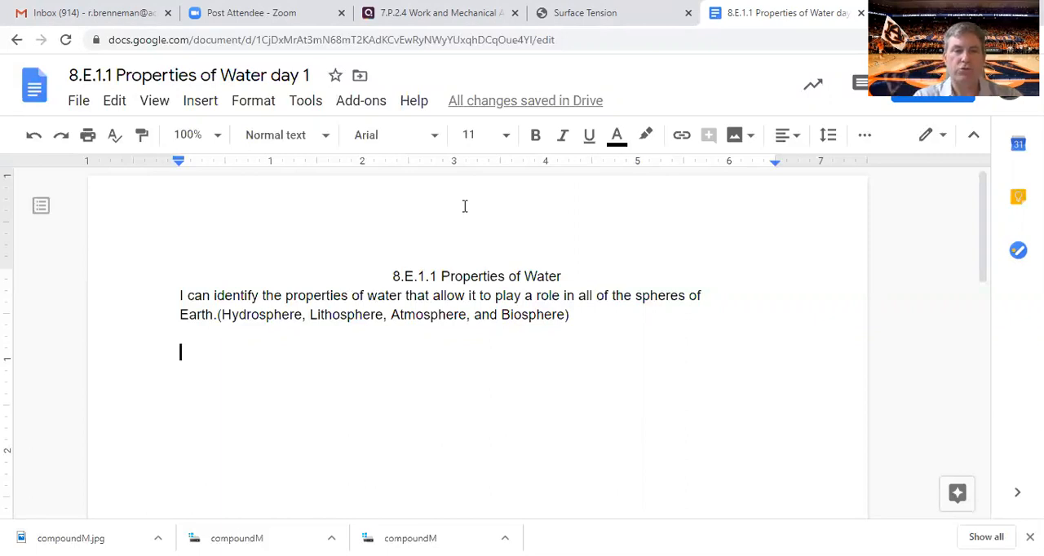
Write that water is one of the most amazing substances and truly allows life on Earth
text(Water)
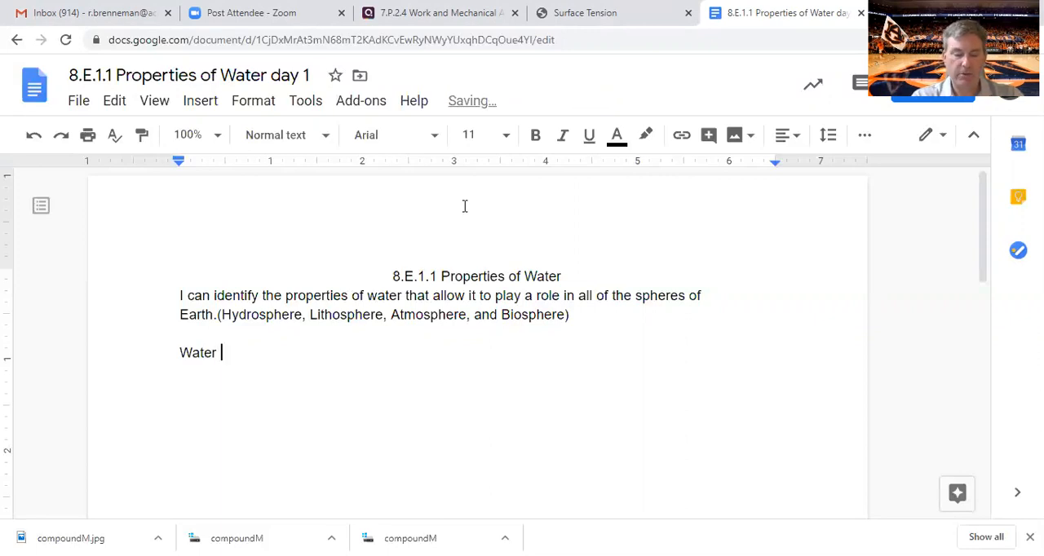
text(is one o)
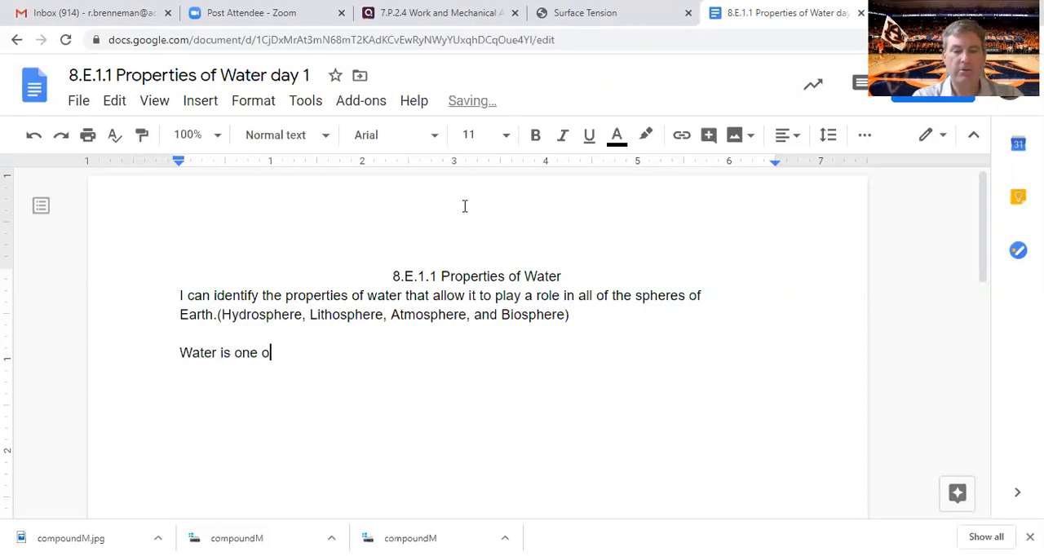
text(f the most ama)
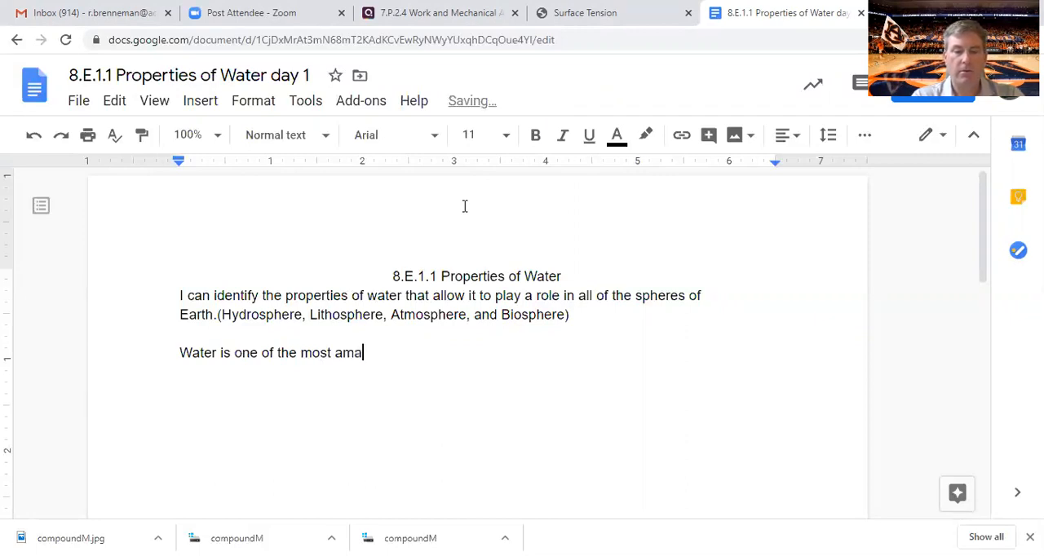
text(zing sus)
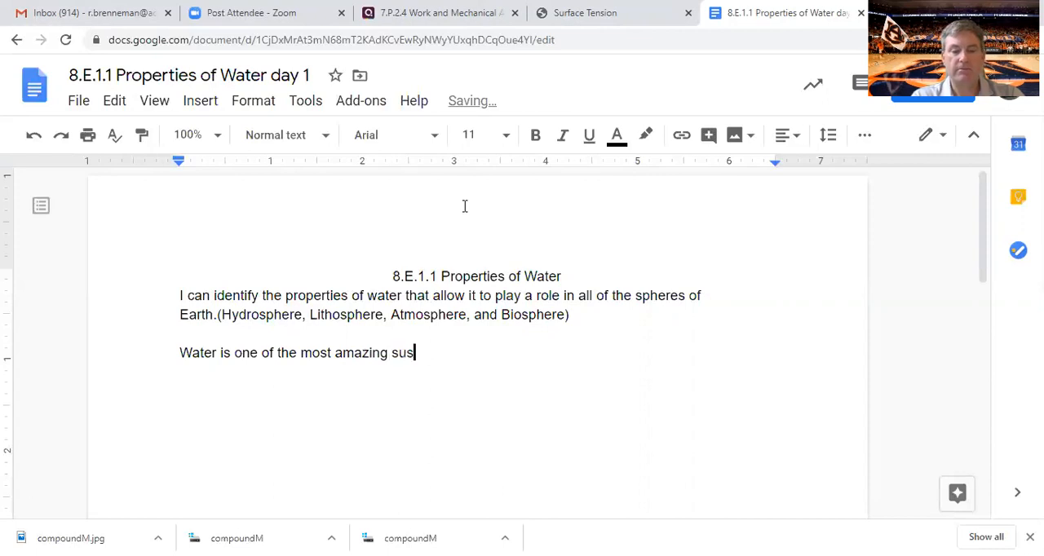
text(tances)
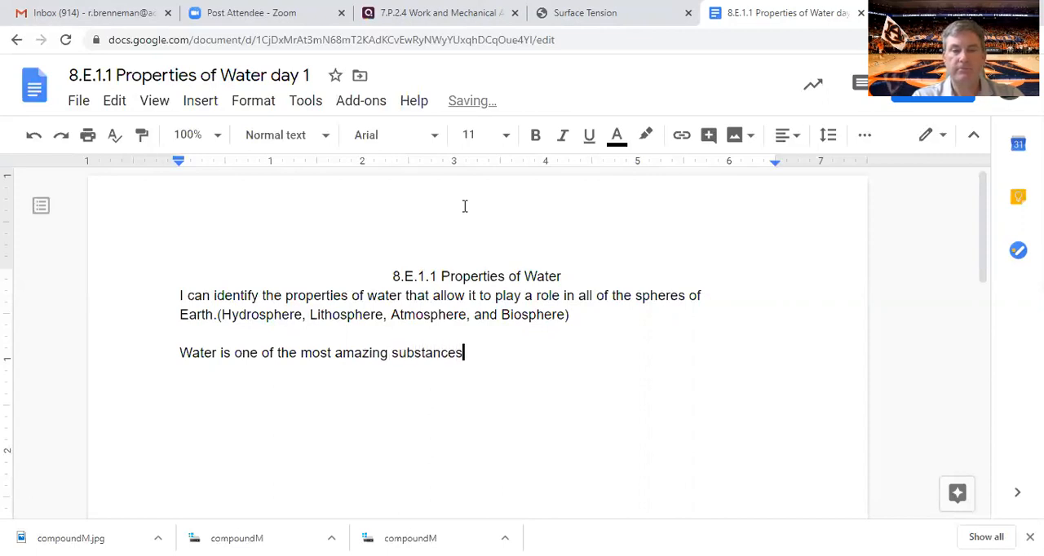
text(. It)
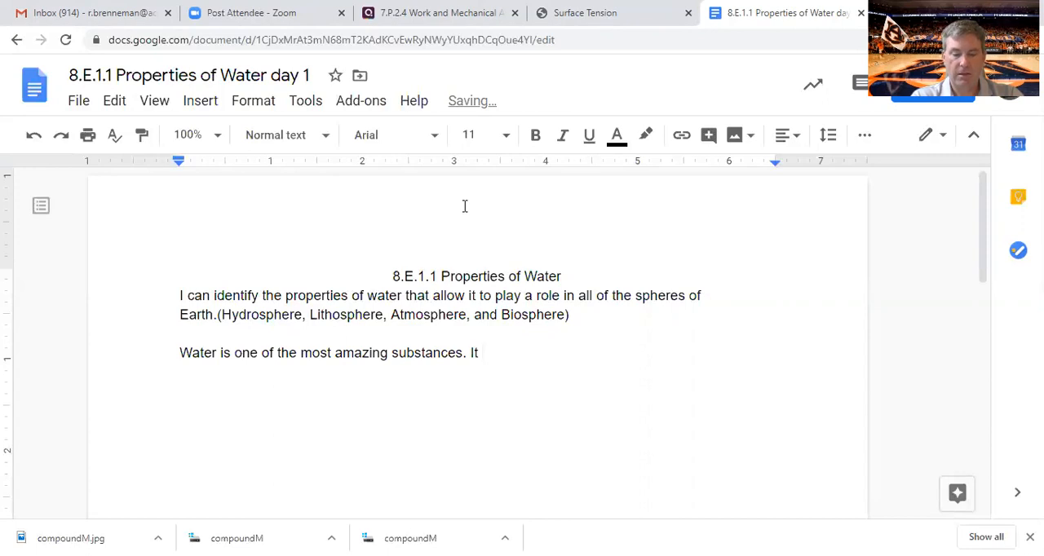
text(tru)
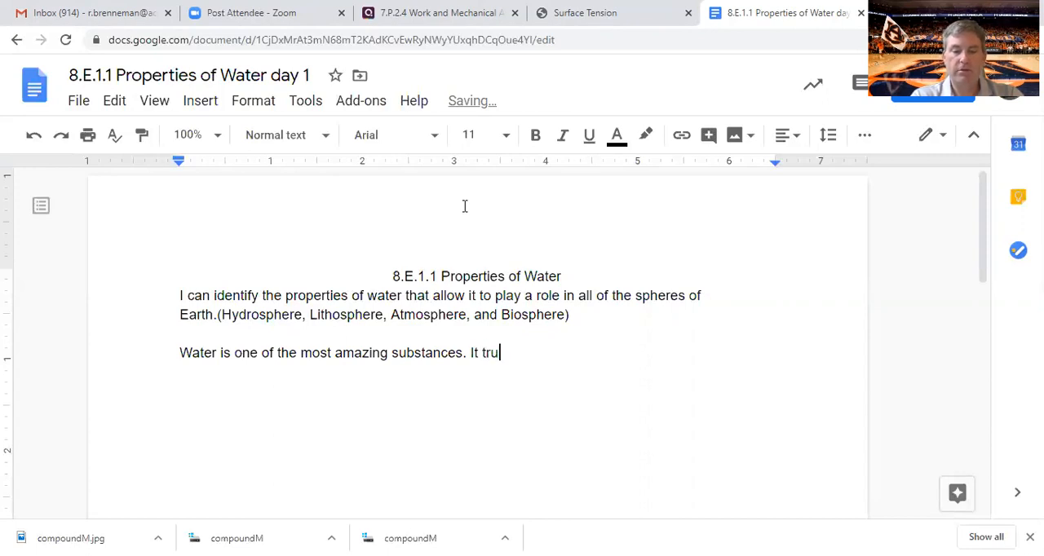
text(ly allow)
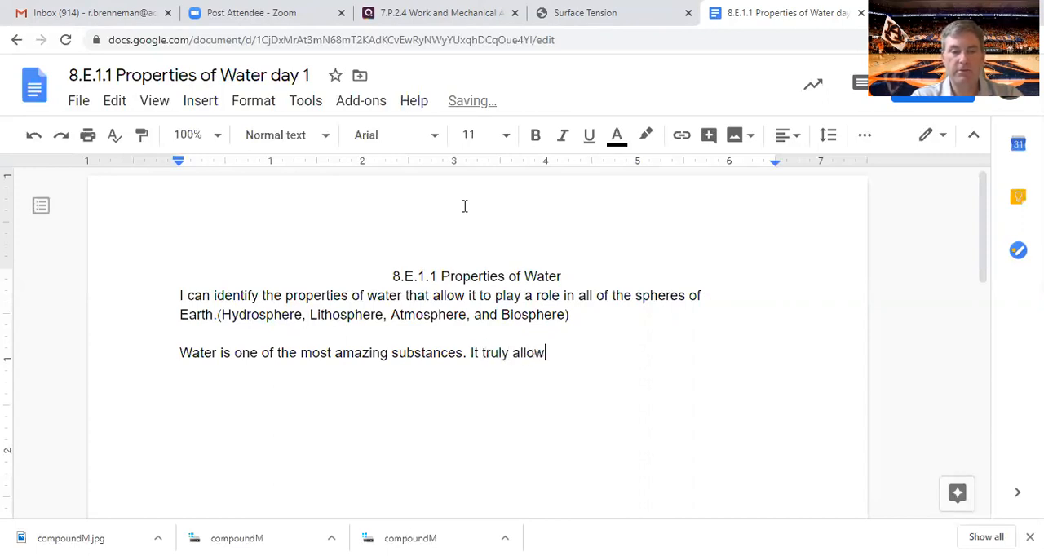
text(s life on)
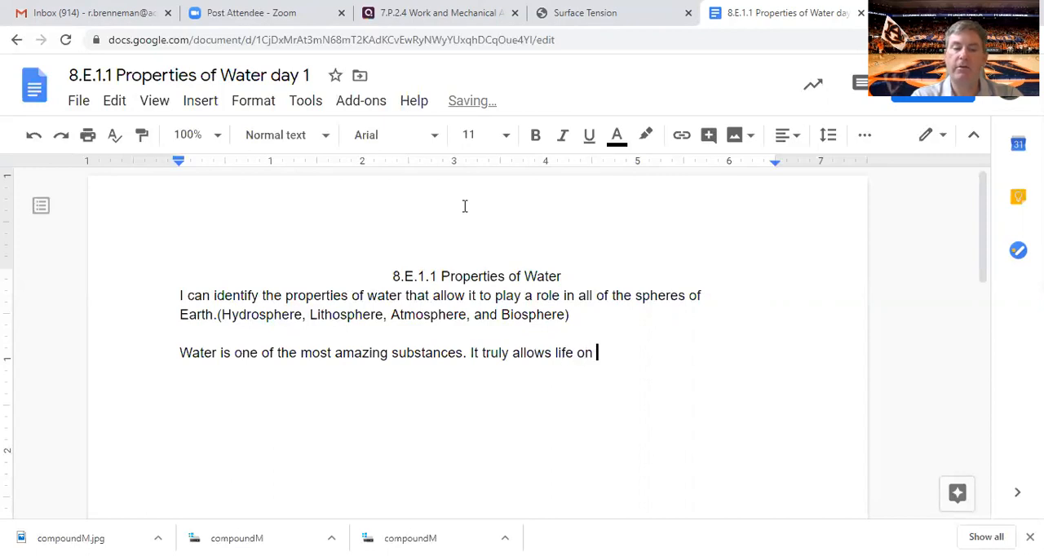
text(Earth. If)
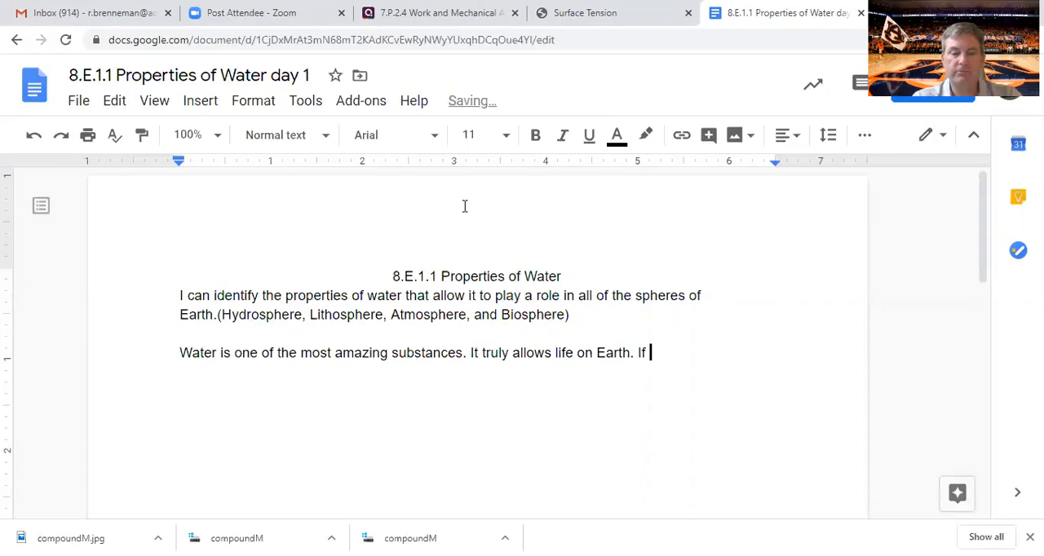
Add that without water's amazing properties, life as we know it would not exist on Earth
text(t wasn)
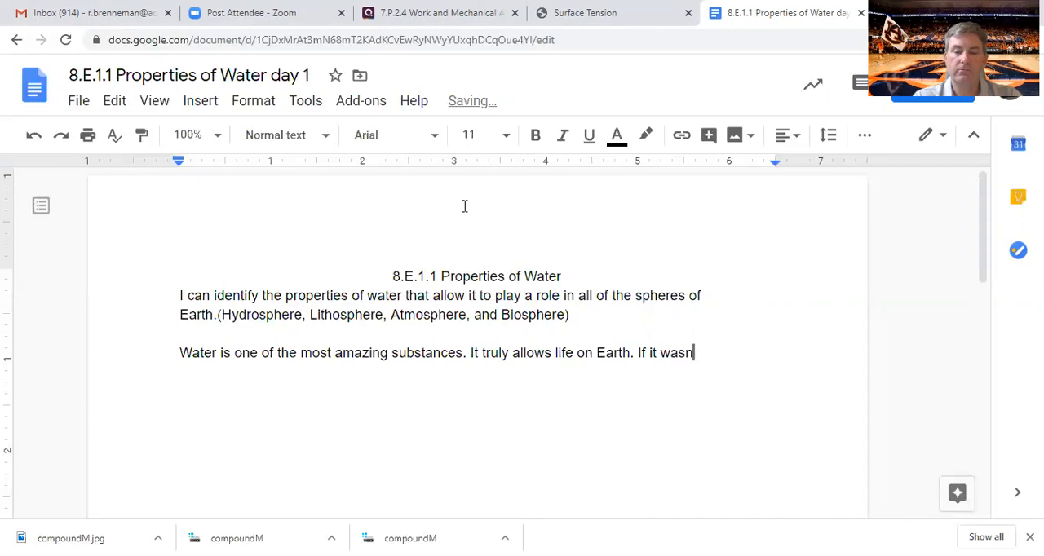
text('t for the)
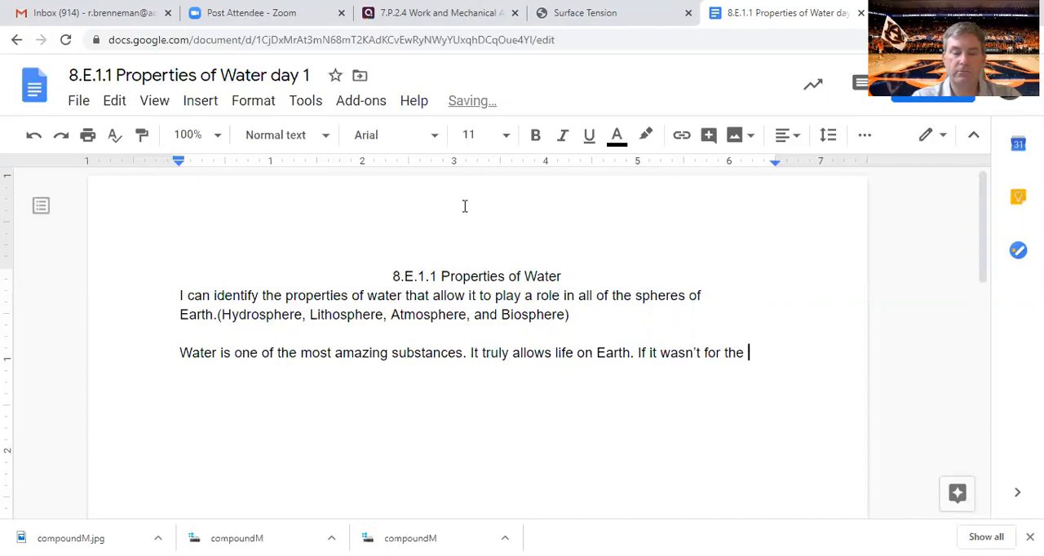
text(amazing pro)
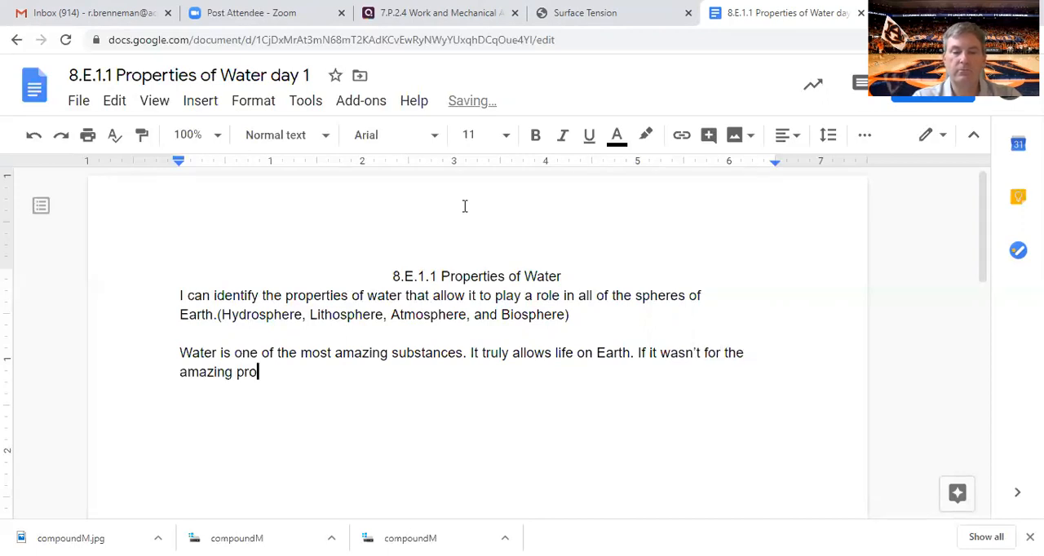
text(perties that water has li)
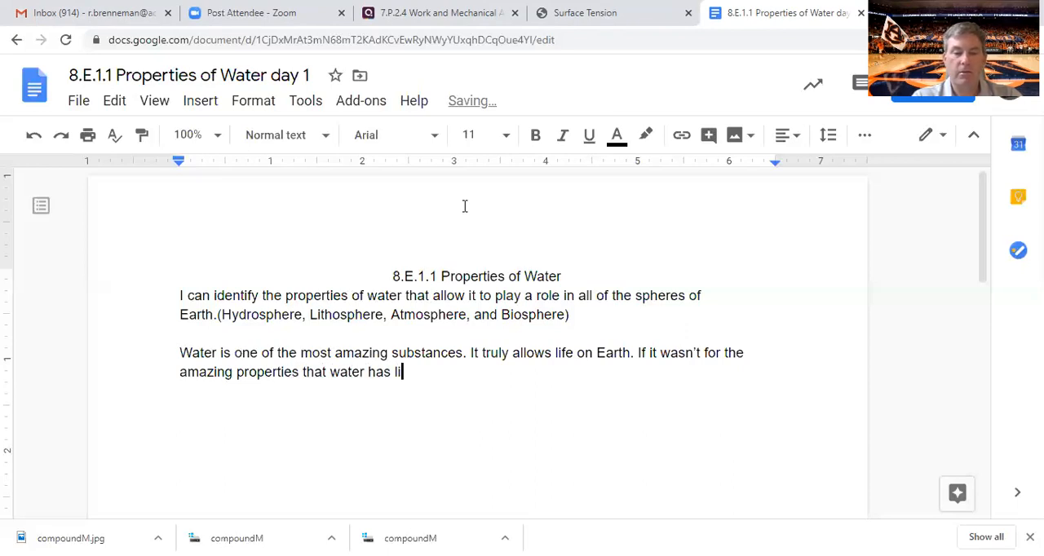
key(BackSpace)
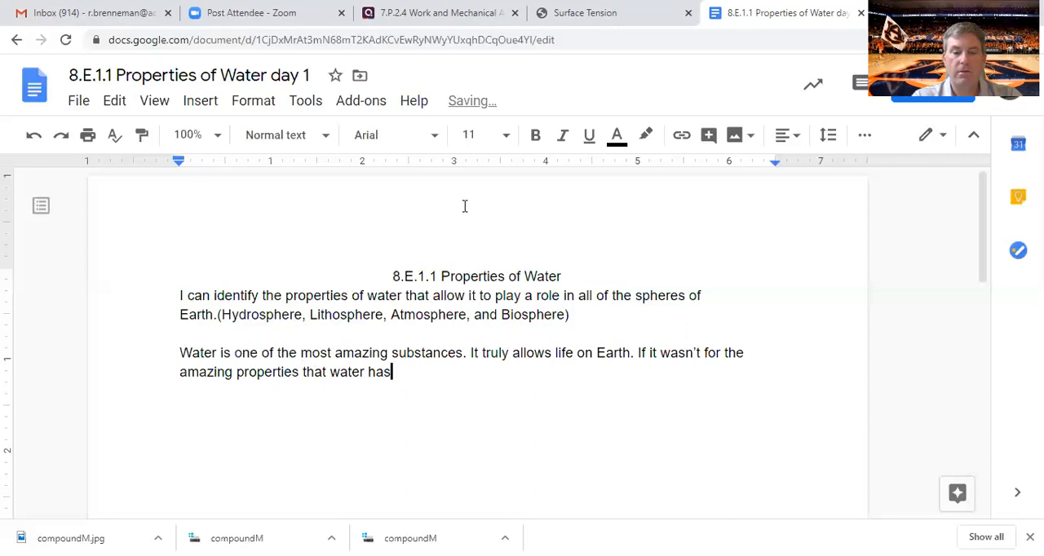
text(, life as w)
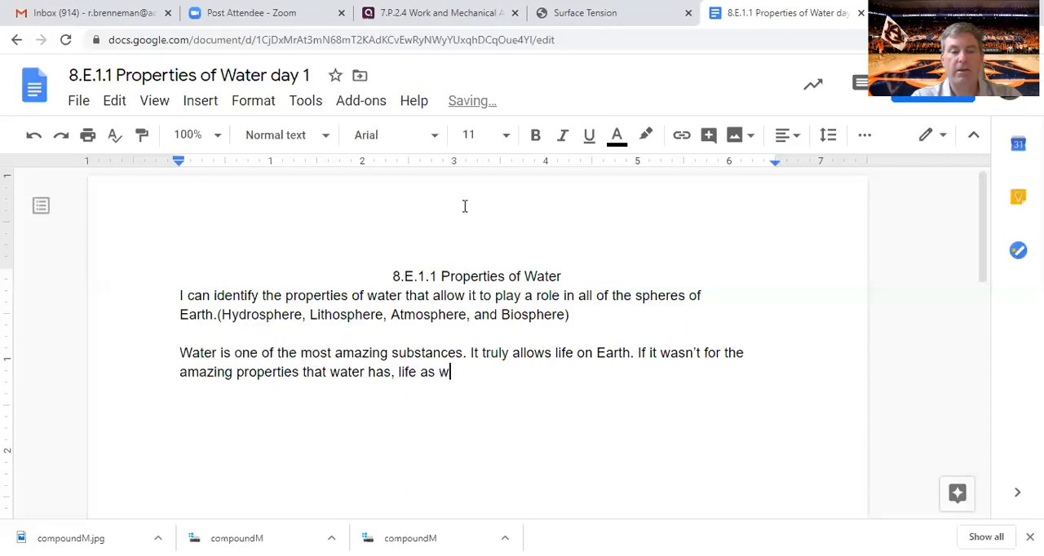
text(e know it would not ex)
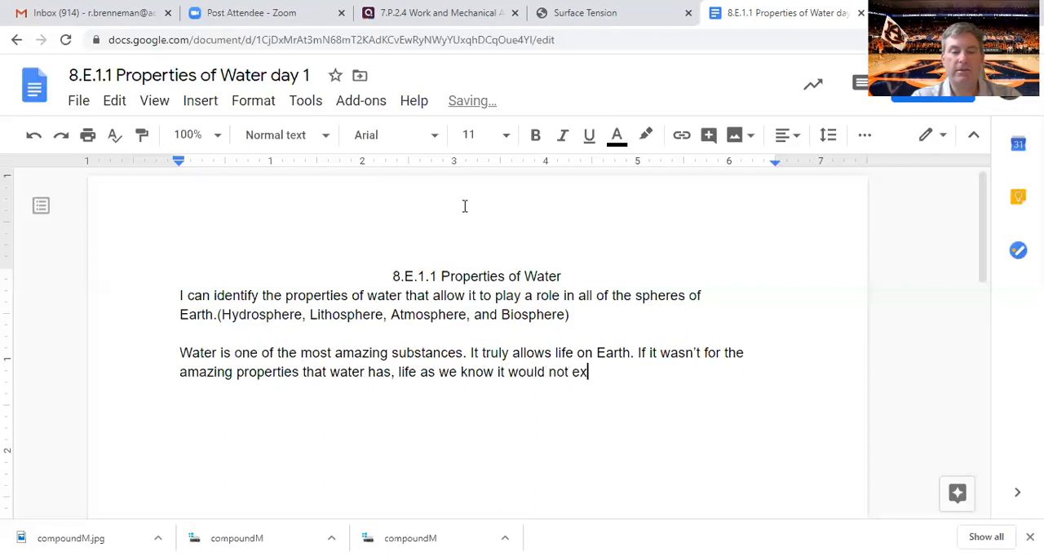
text(ist on Ear)
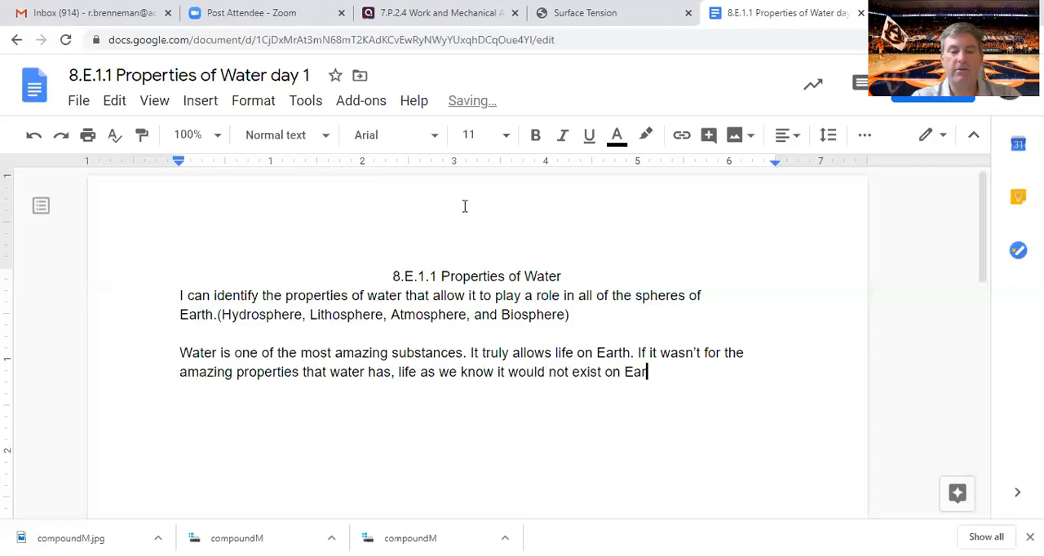
text(th.)
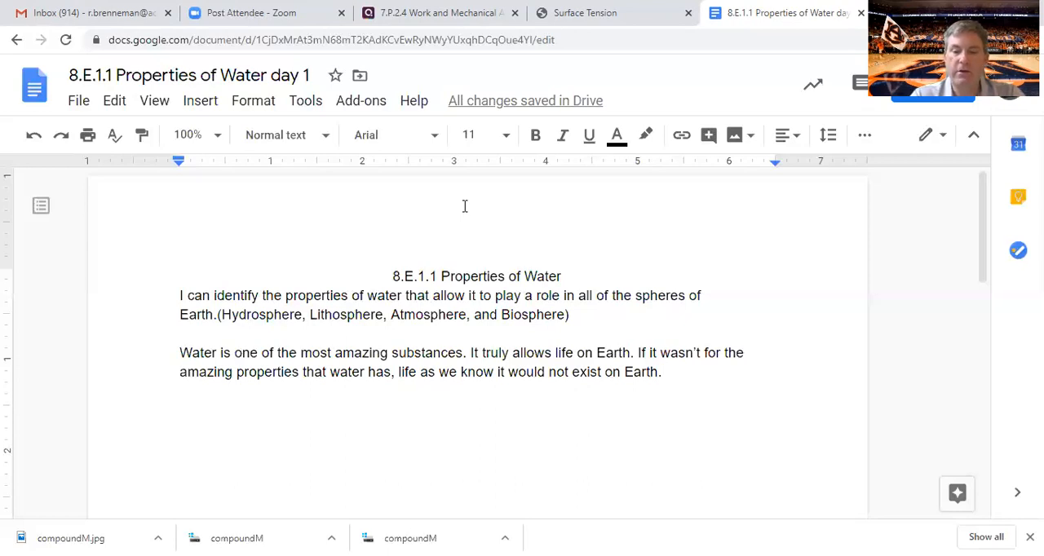
Write that water is the only compound found naturally in all three states, then start a new line
text(Water)
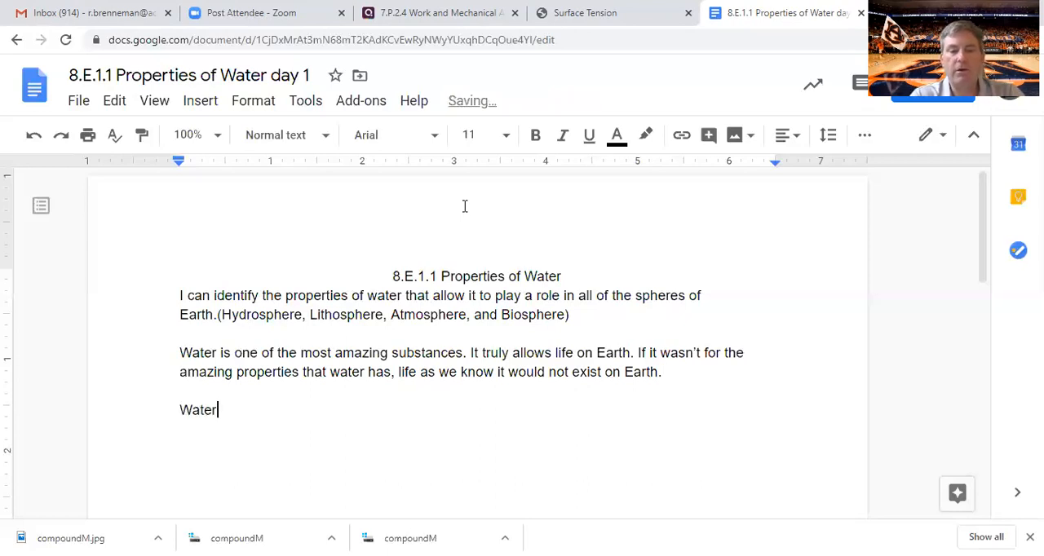
text(is the)
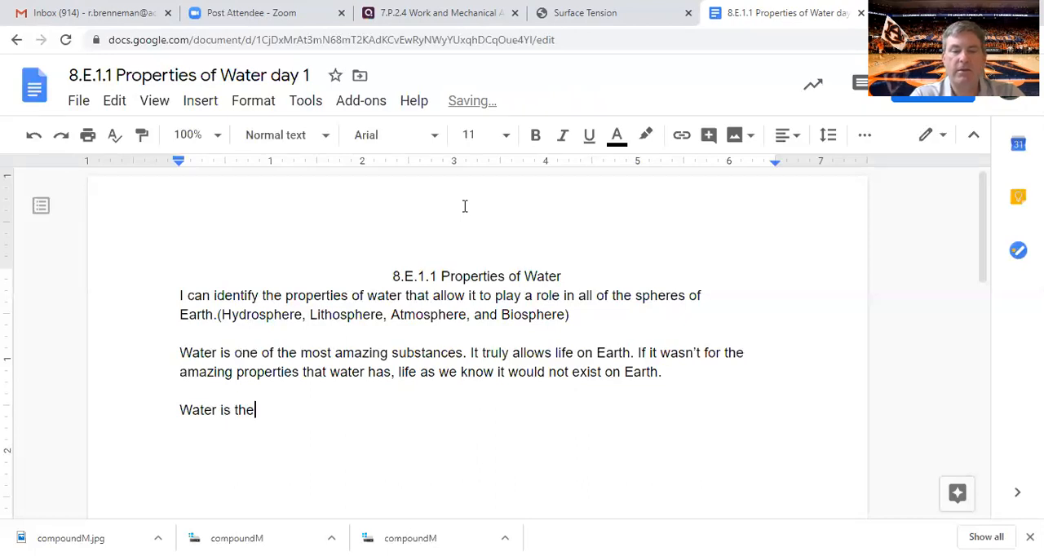
text(only compp)
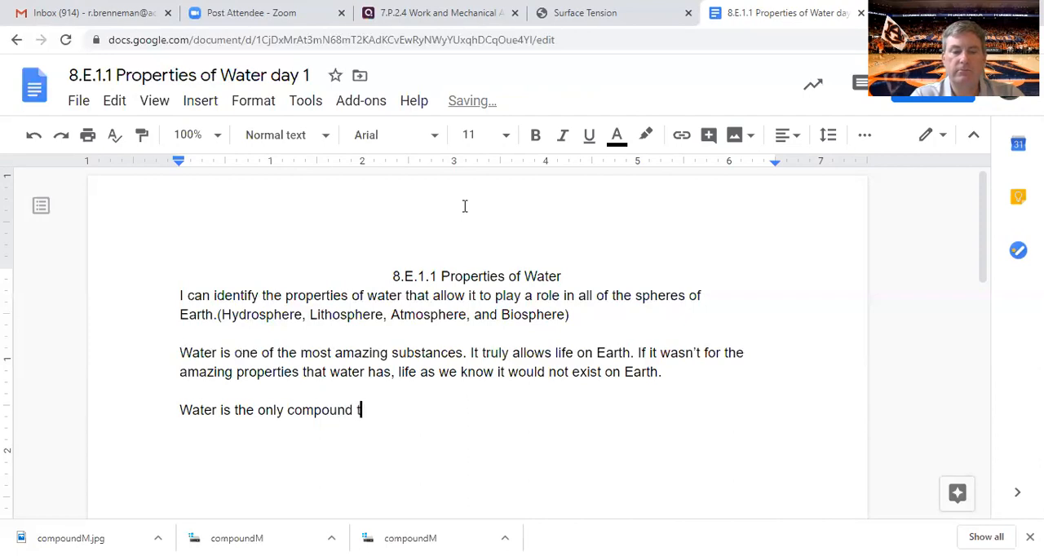
text(that is known)
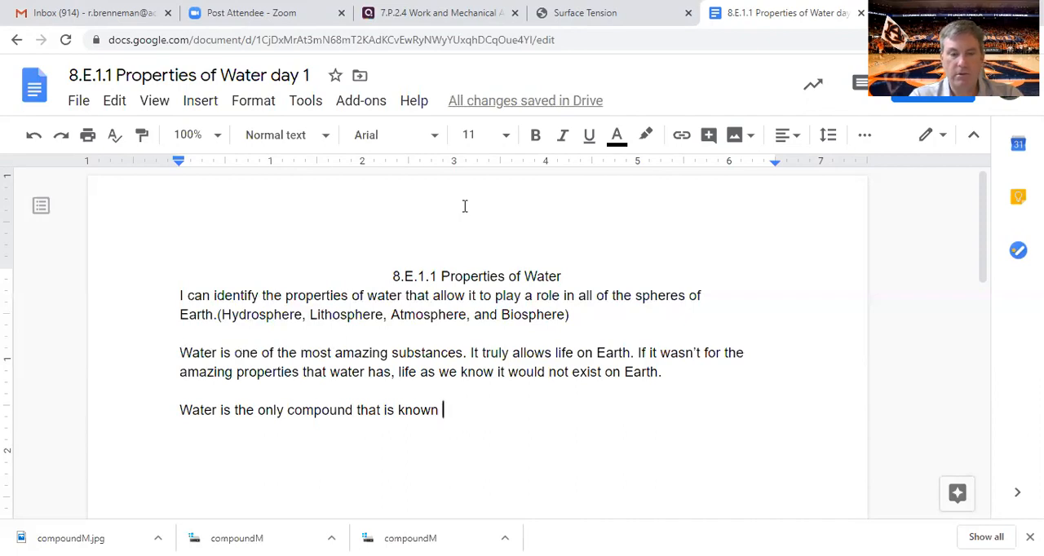
text(to be found)
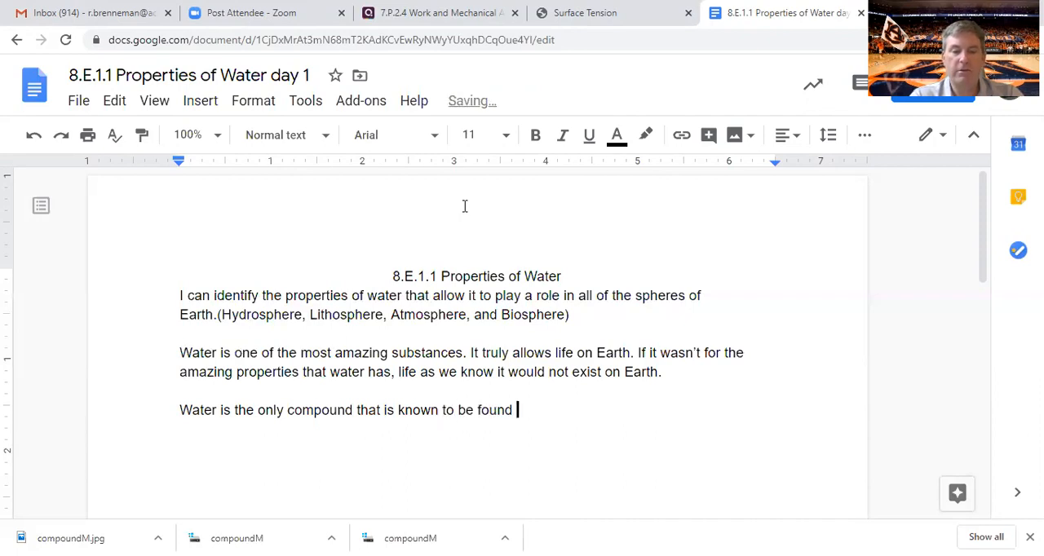
text(in all three)
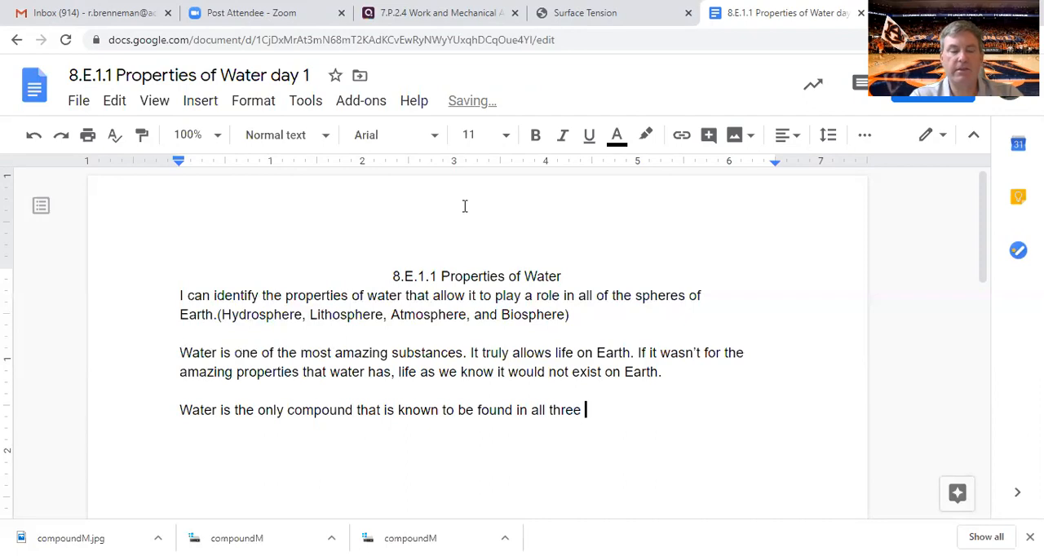
text(state na)
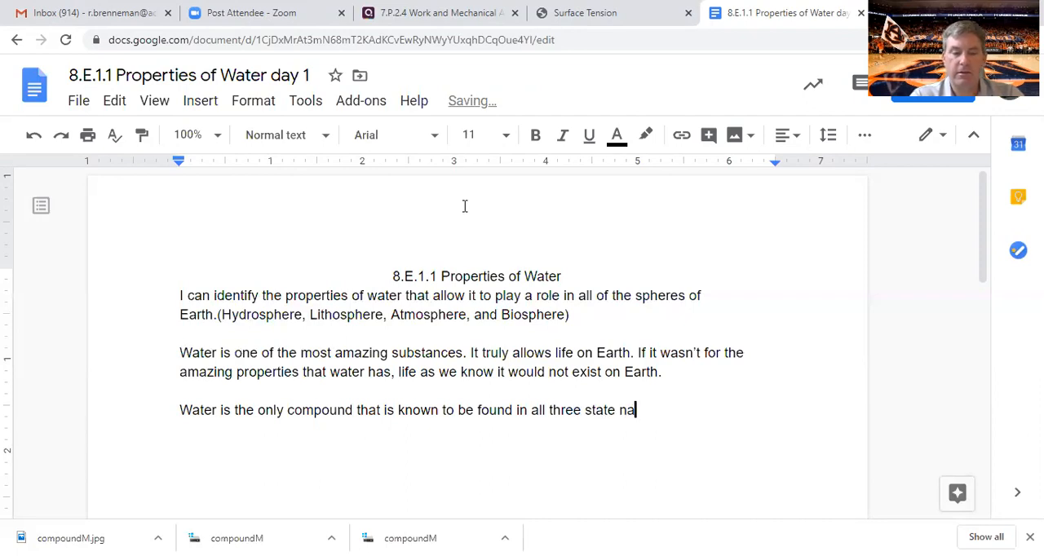
text(turally)
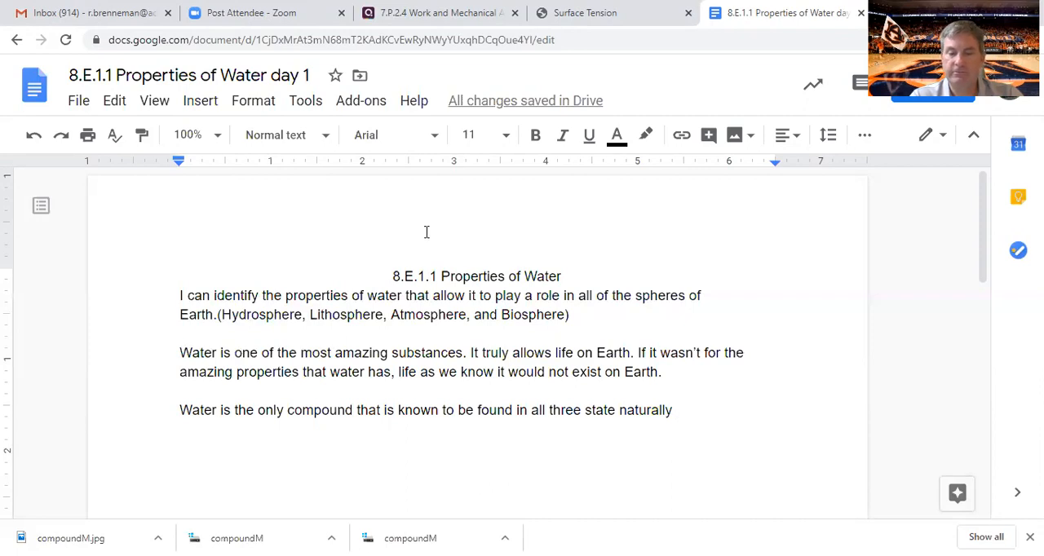
text(.)
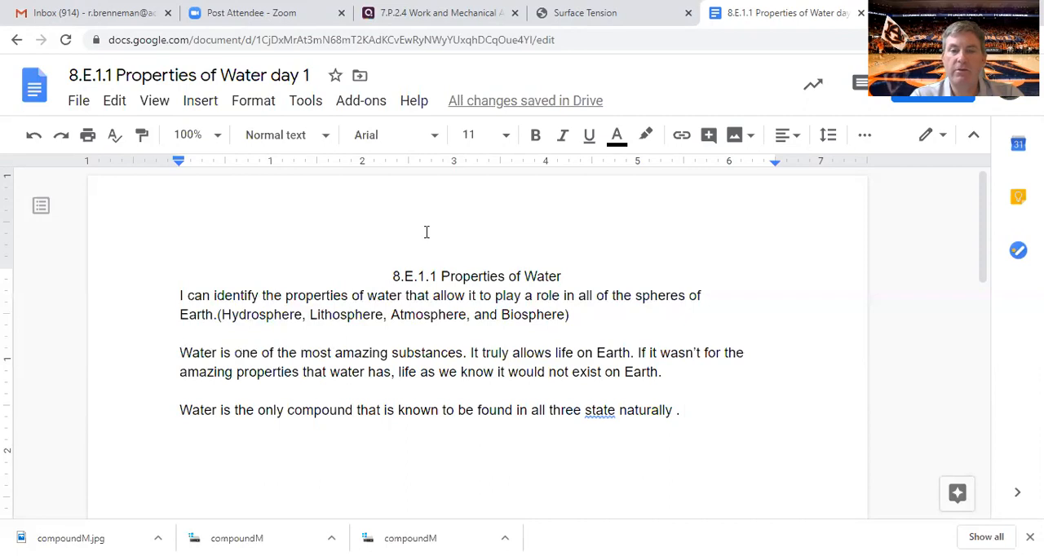
key(Backspace)
text(s)
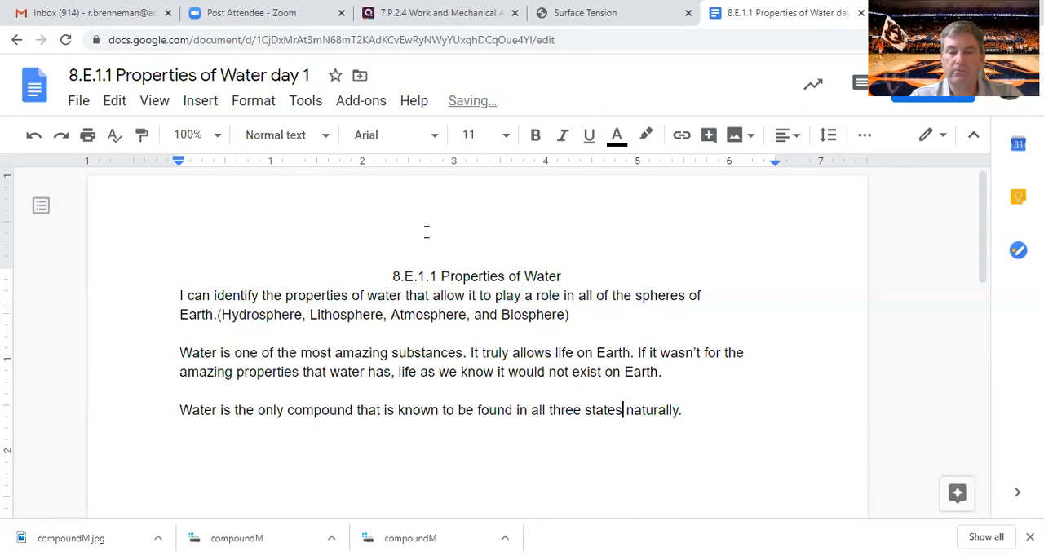
key(enter)
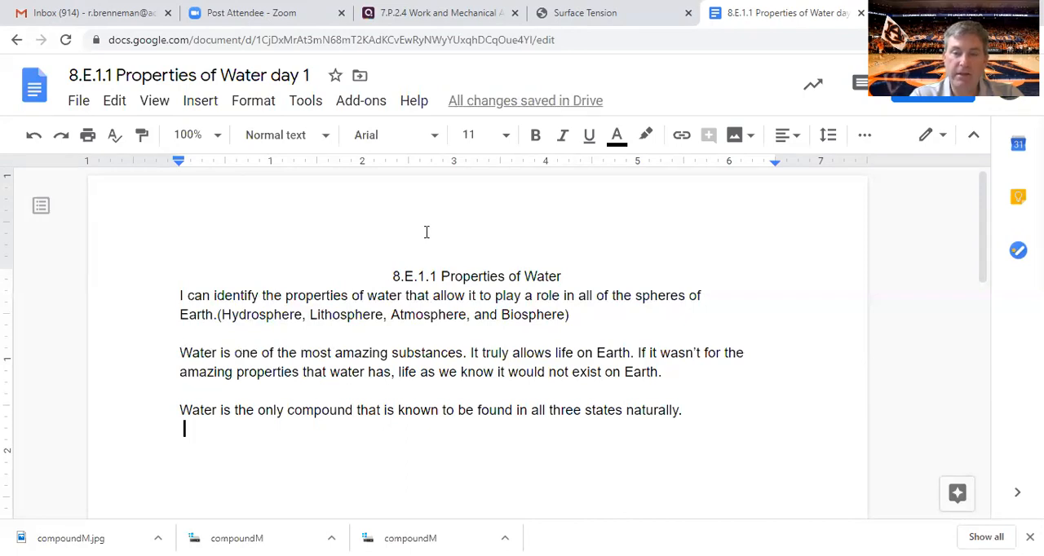
Write that ice, water, and water vapor exist regularly in our weather and daily lives
text(Ice)
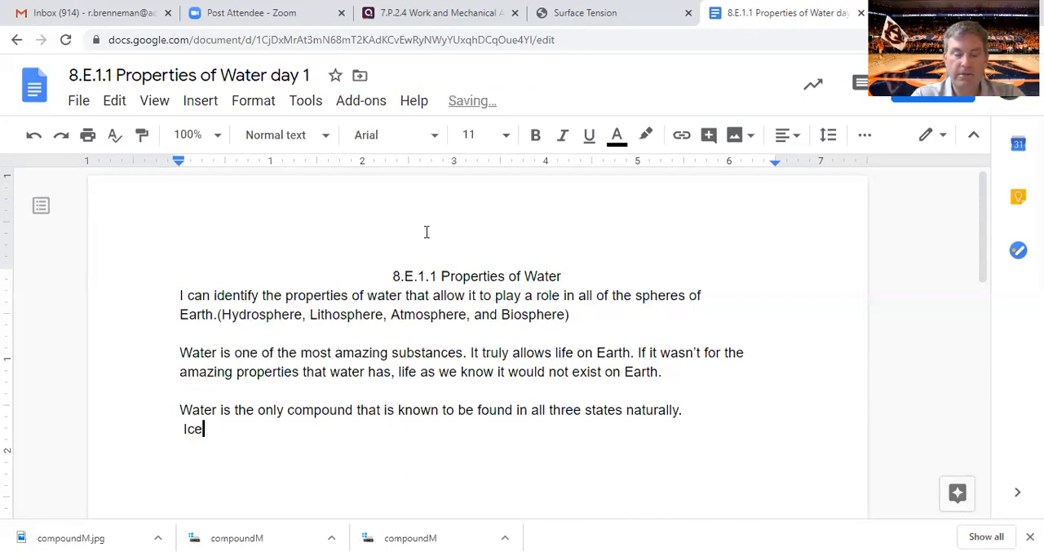
text(, w)
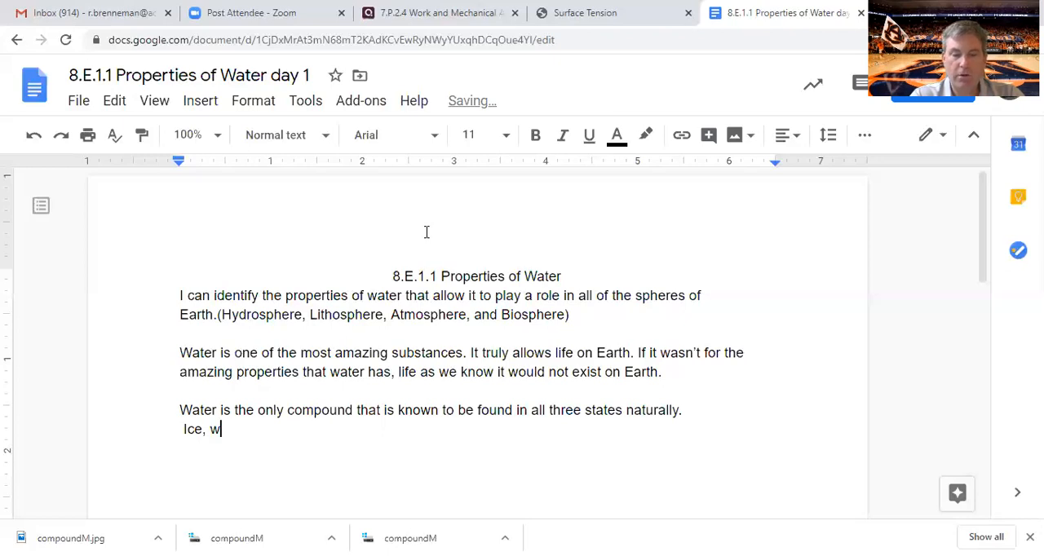
text(ater)
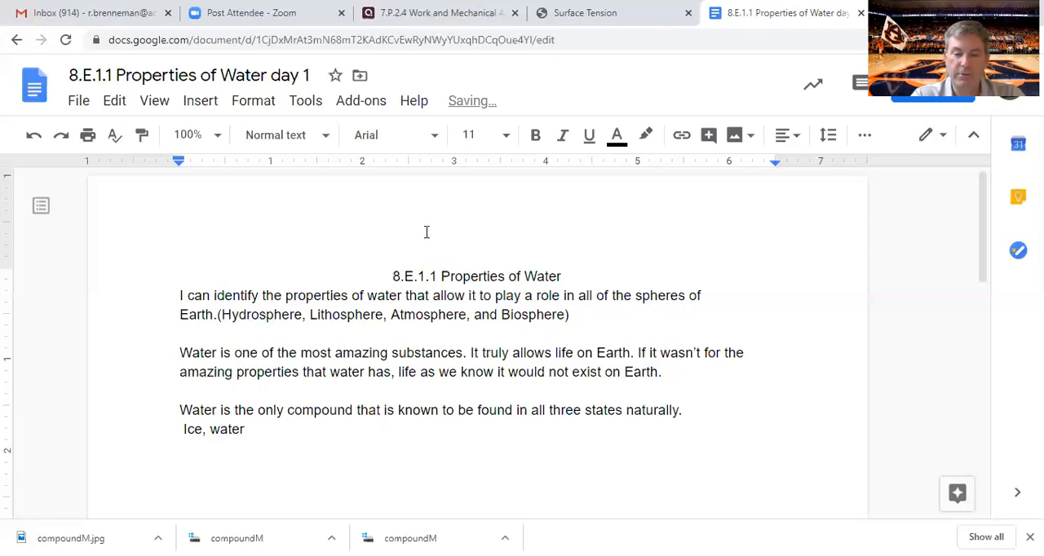
text(,)
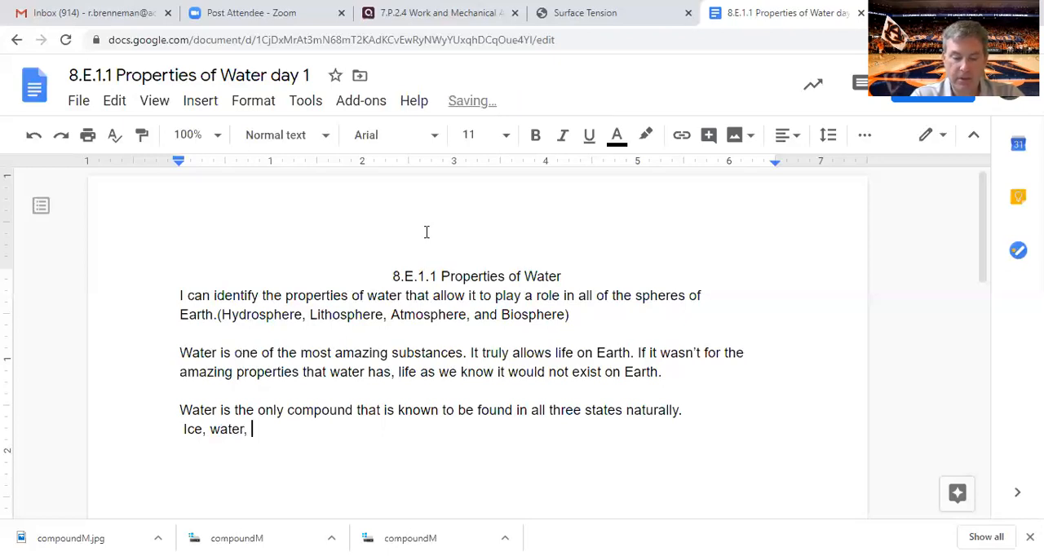
text(and)
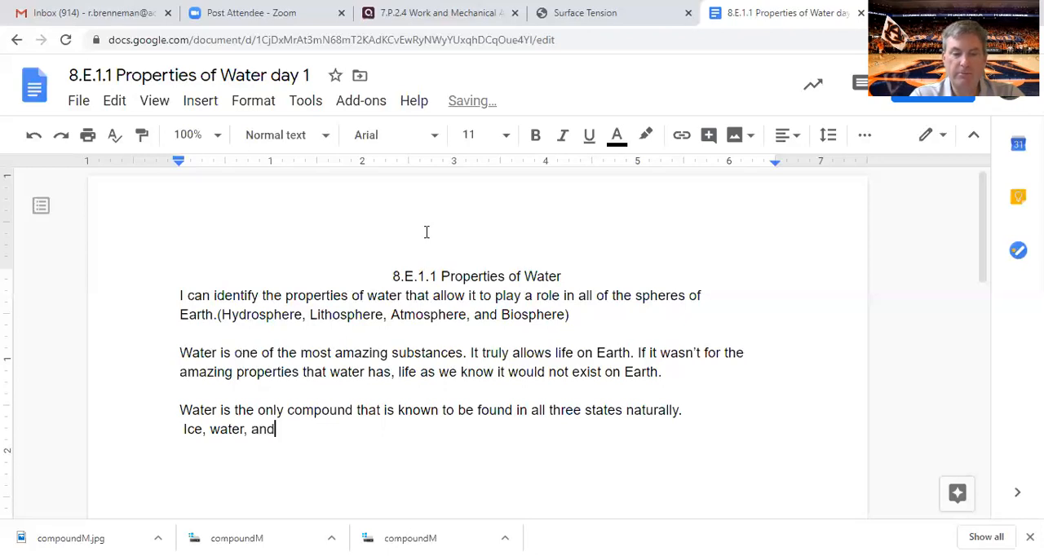
text(water va)
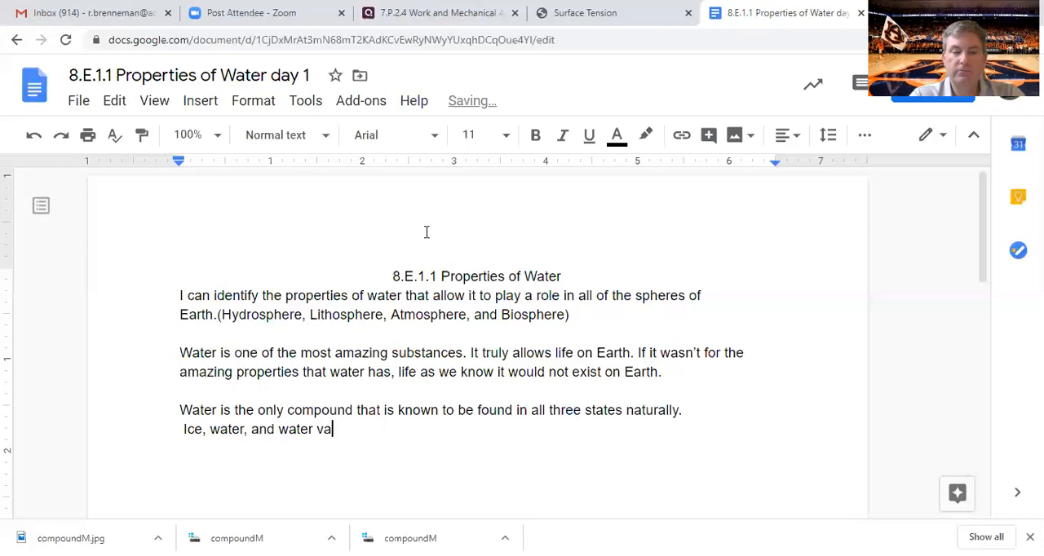
text(por)
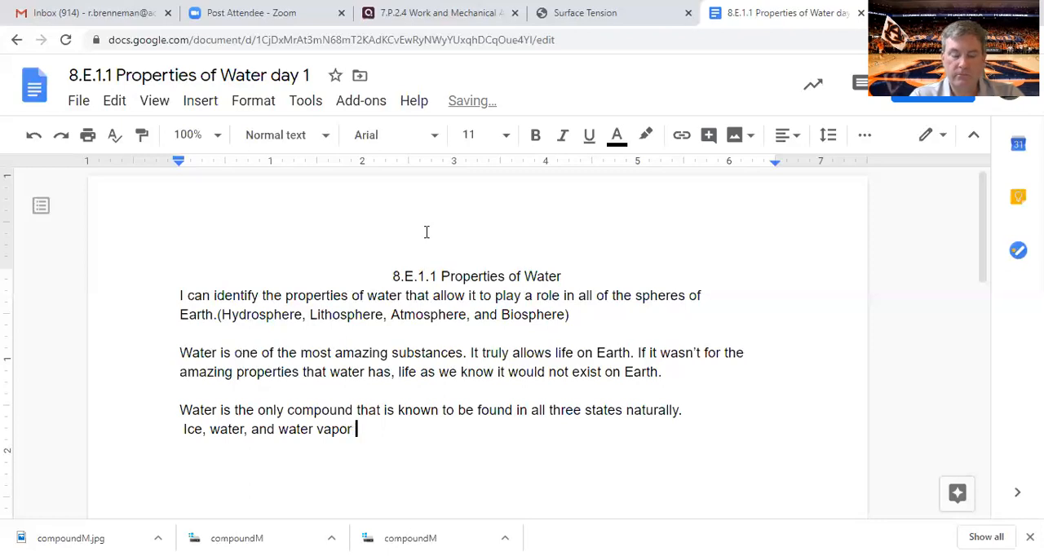
text(e)
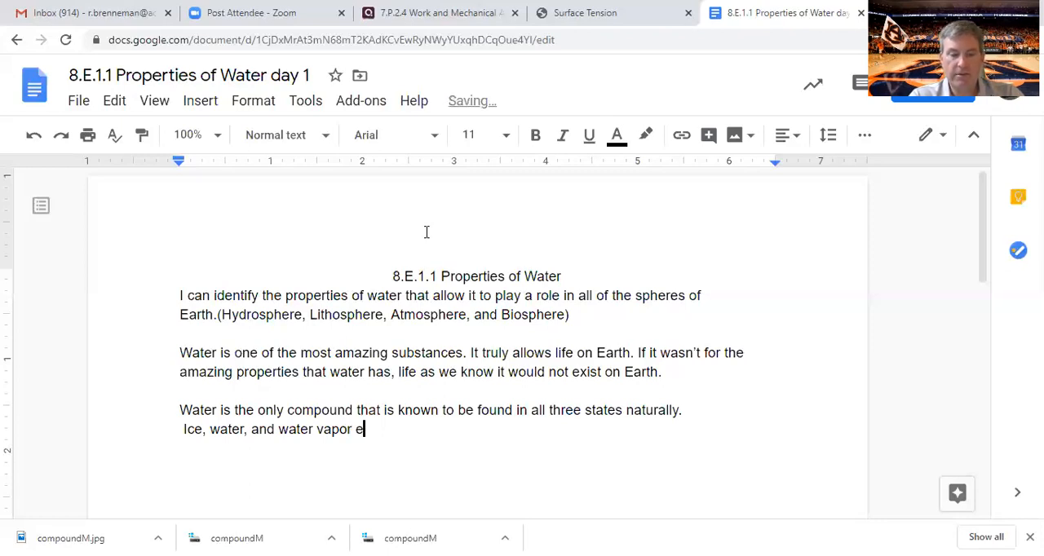
text(xist regularly)
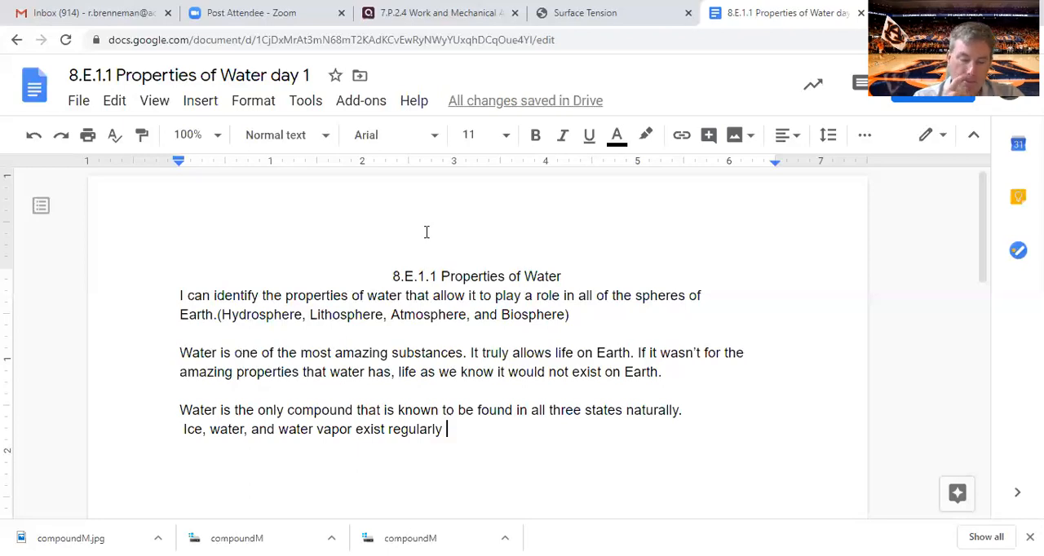
text(in)
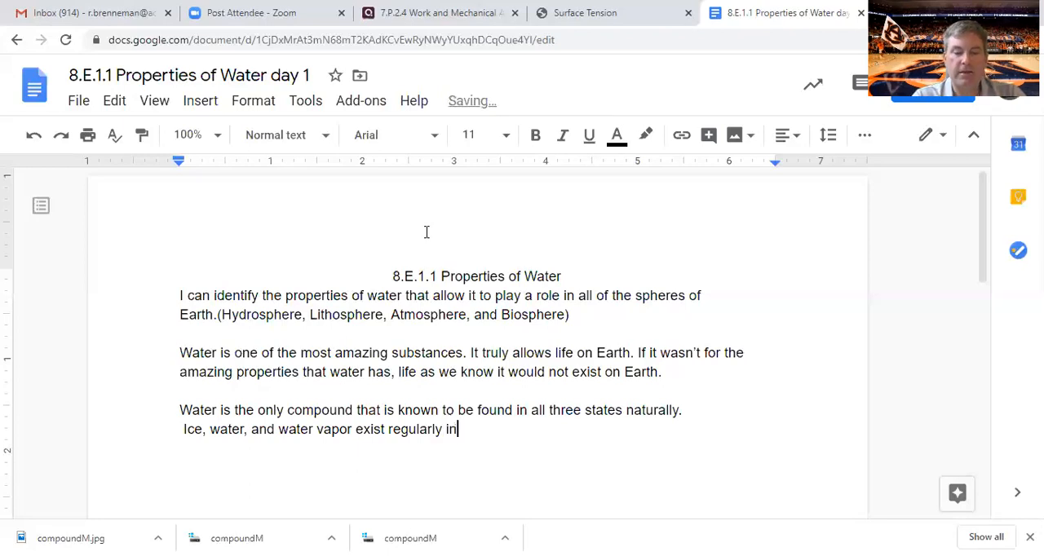
text(our)
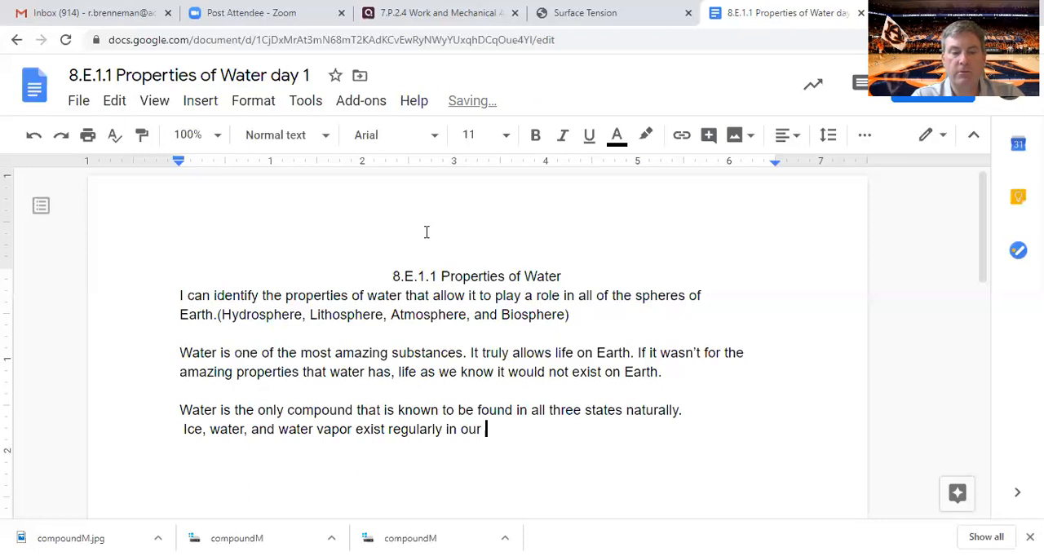
text(weather and)
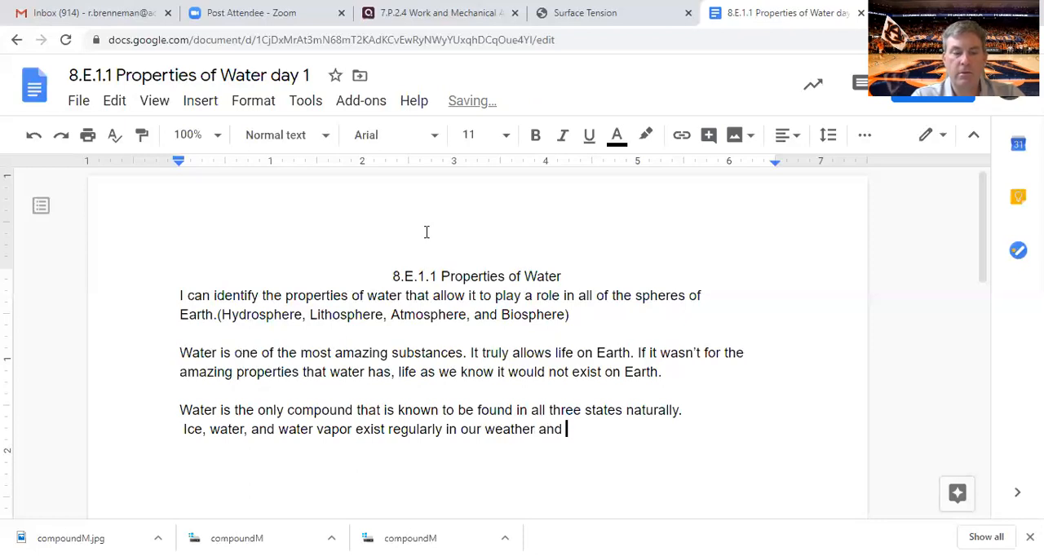
text(daily li)
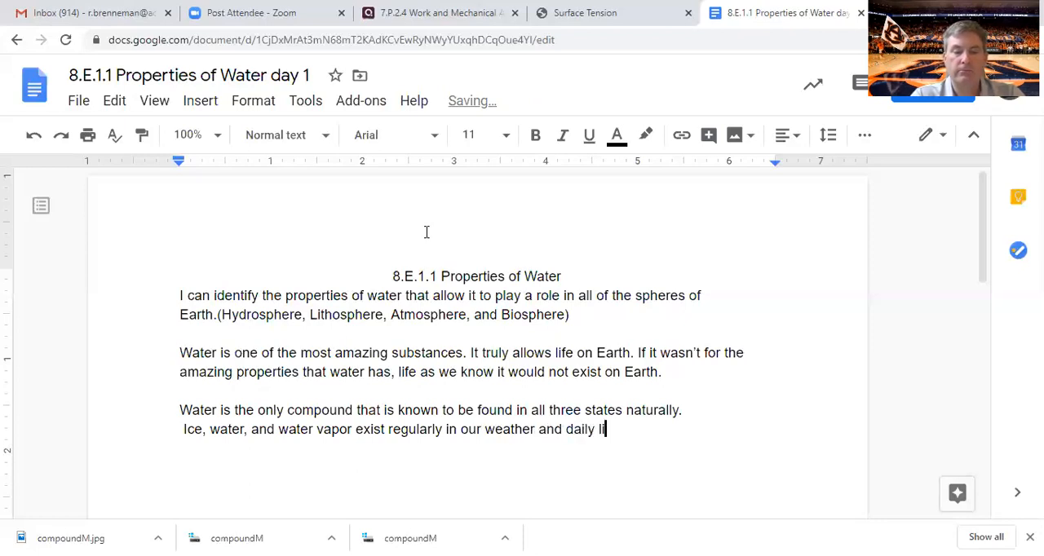
text(ves.)
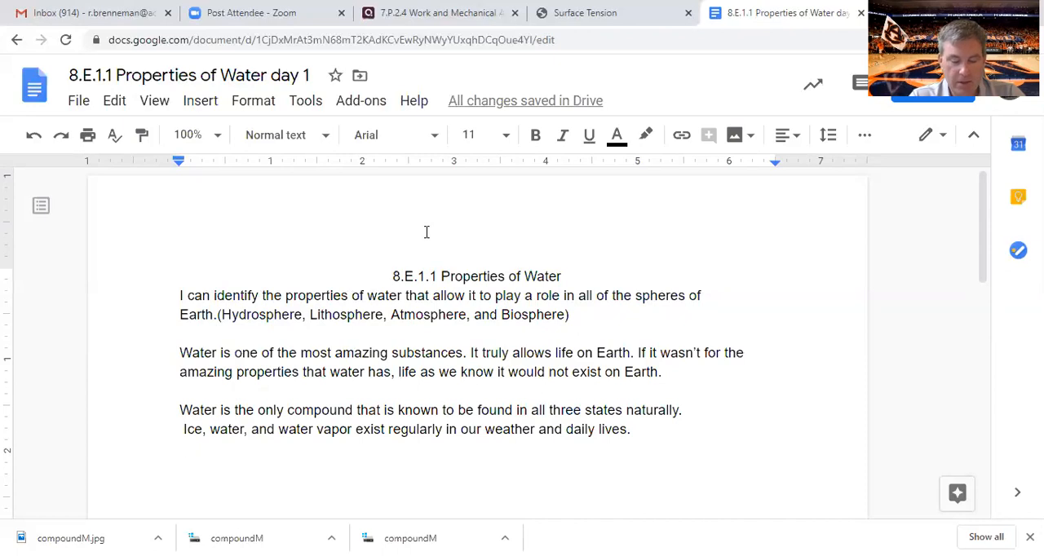
Write that chemically water is unusual, starting with the fact that water is a polar molecule
text(Chemi)
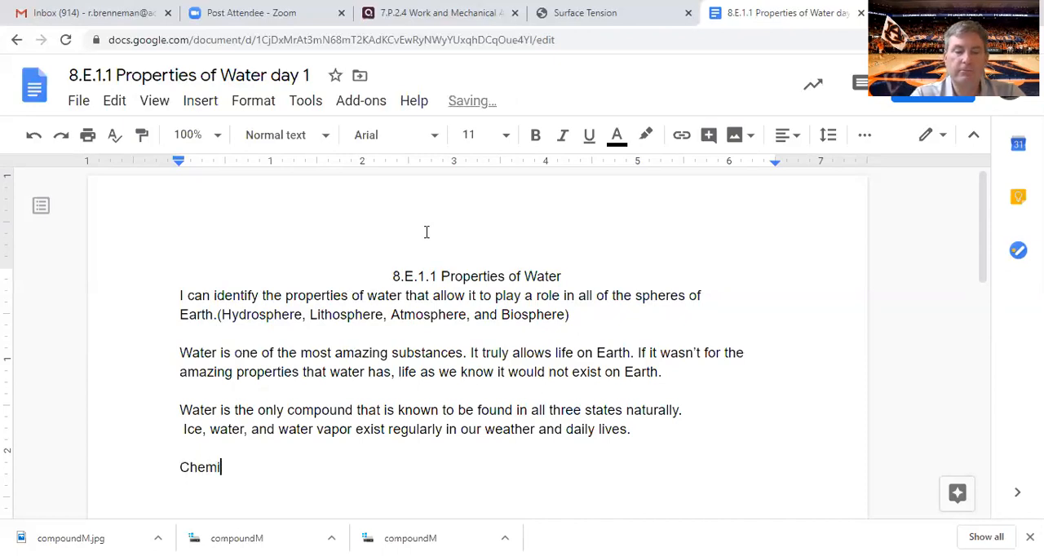
text(cally wate)
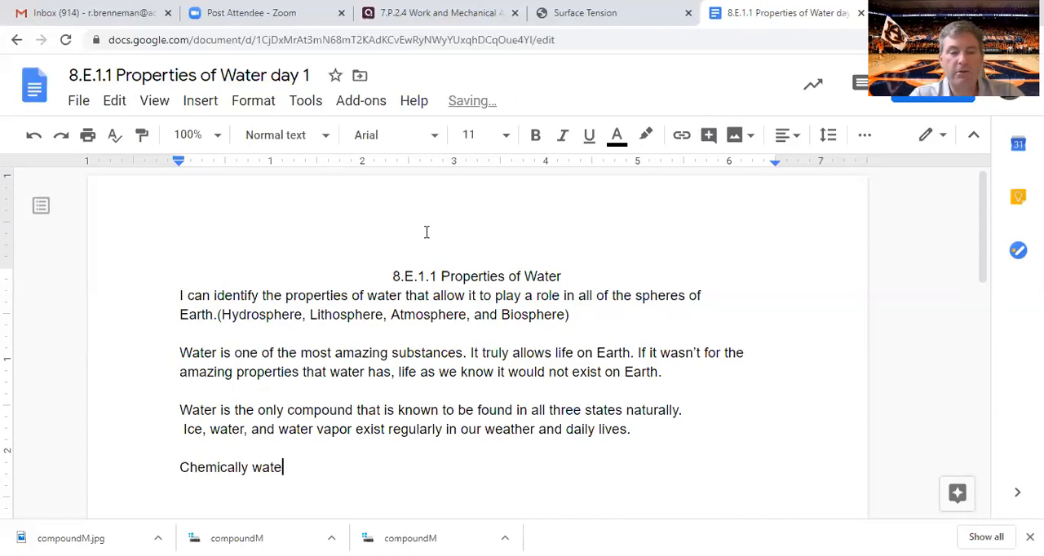
text(r is uni)
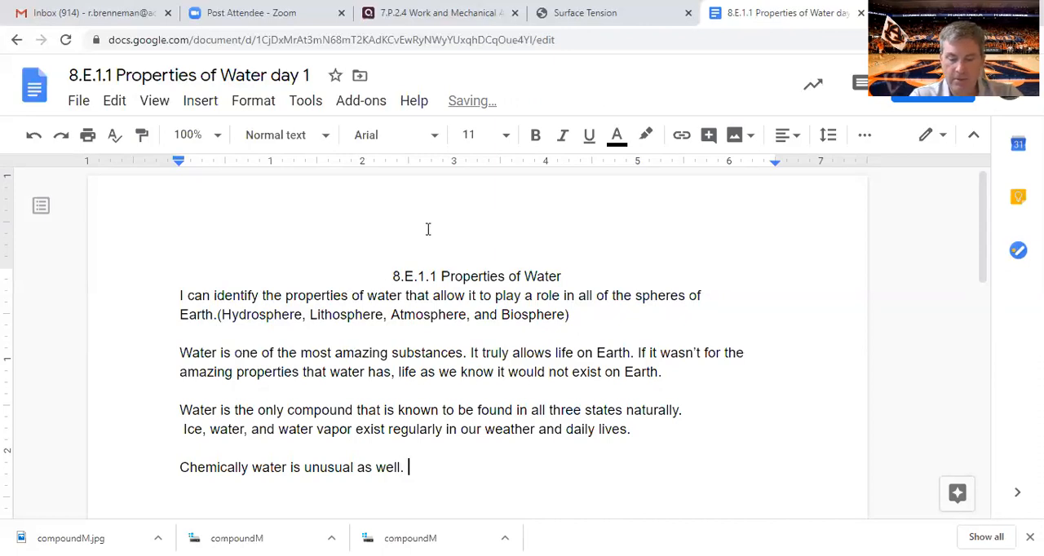
text(To start we)
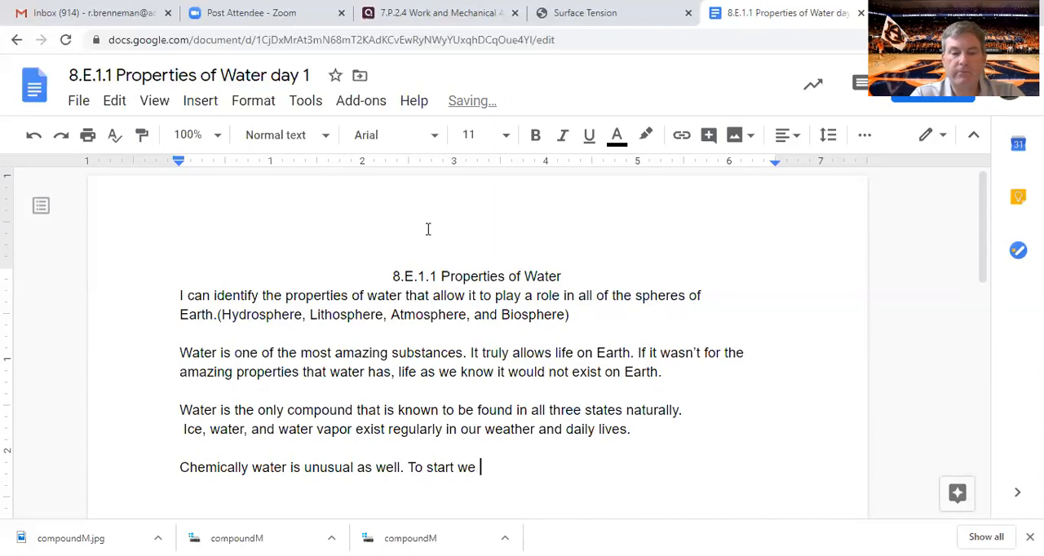
text(have the fact that water)
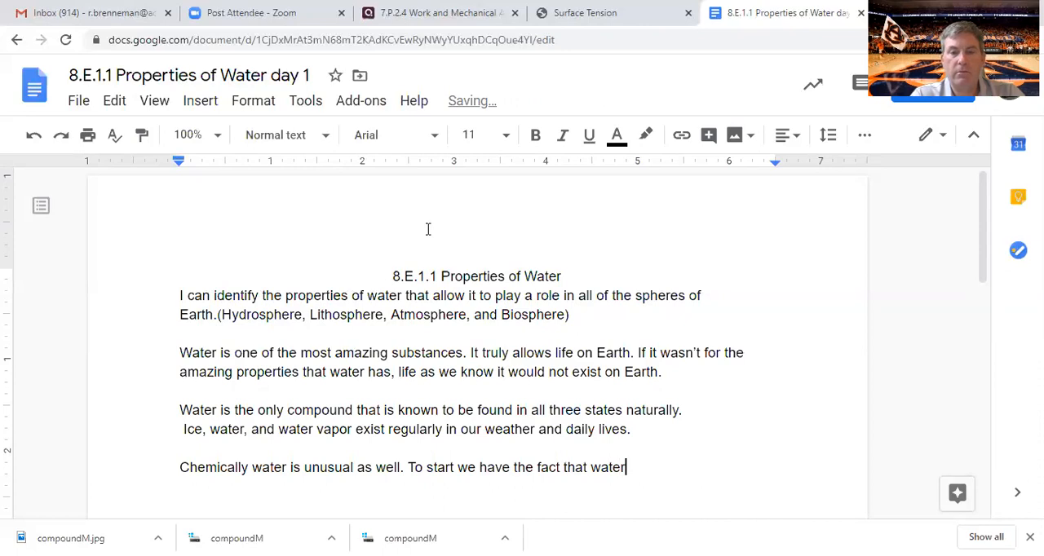
text(is pola)
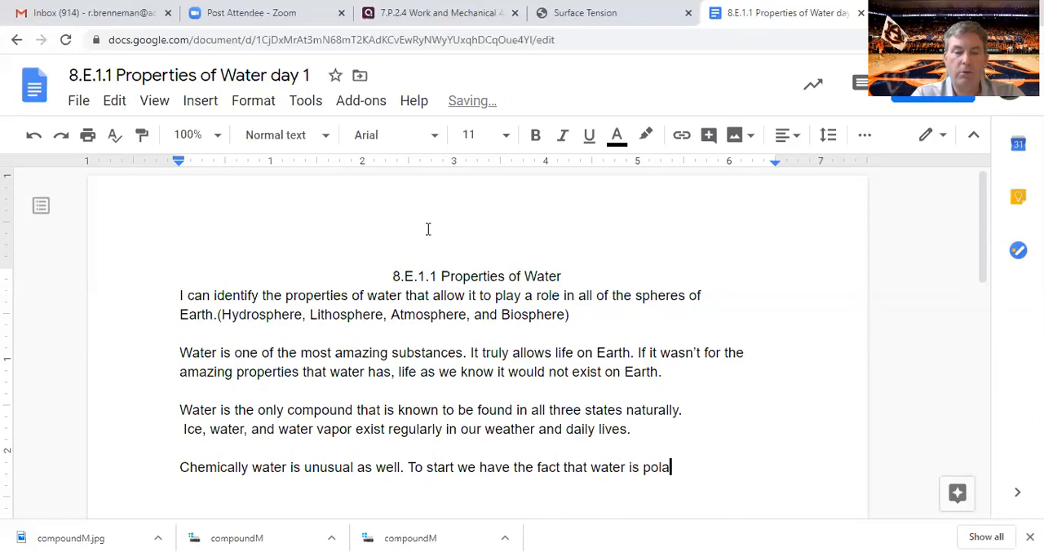
text(r)
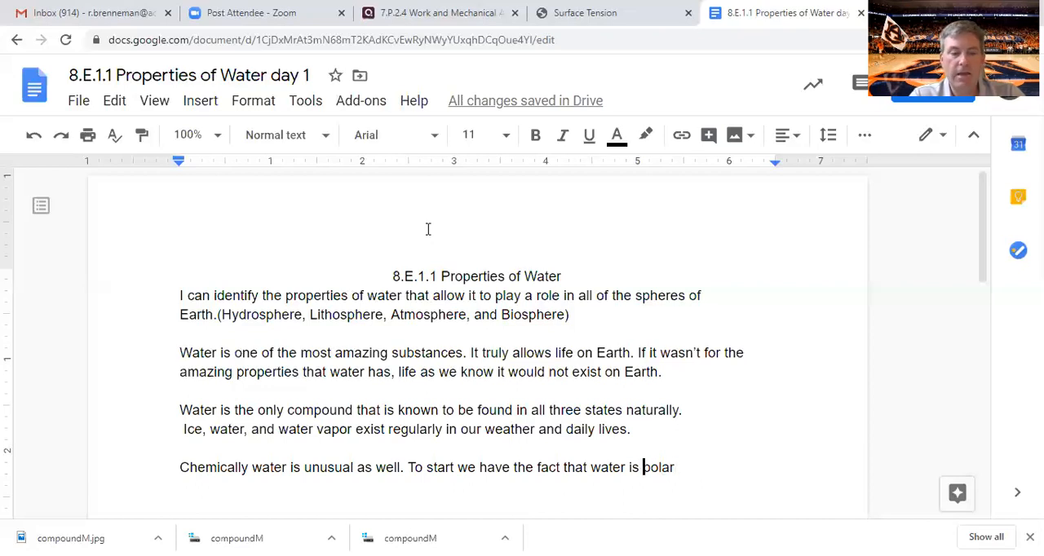
text(a)
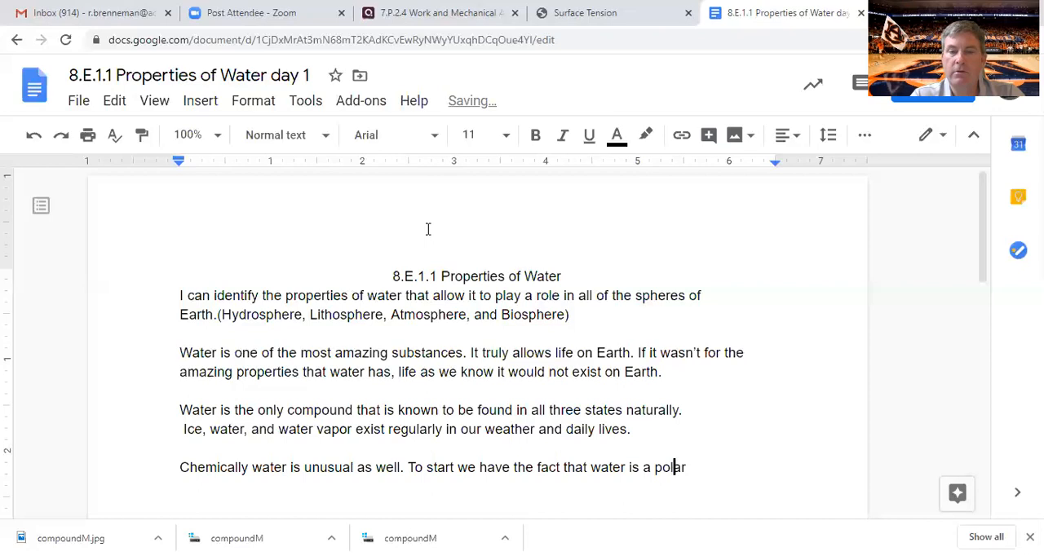
text(mol)
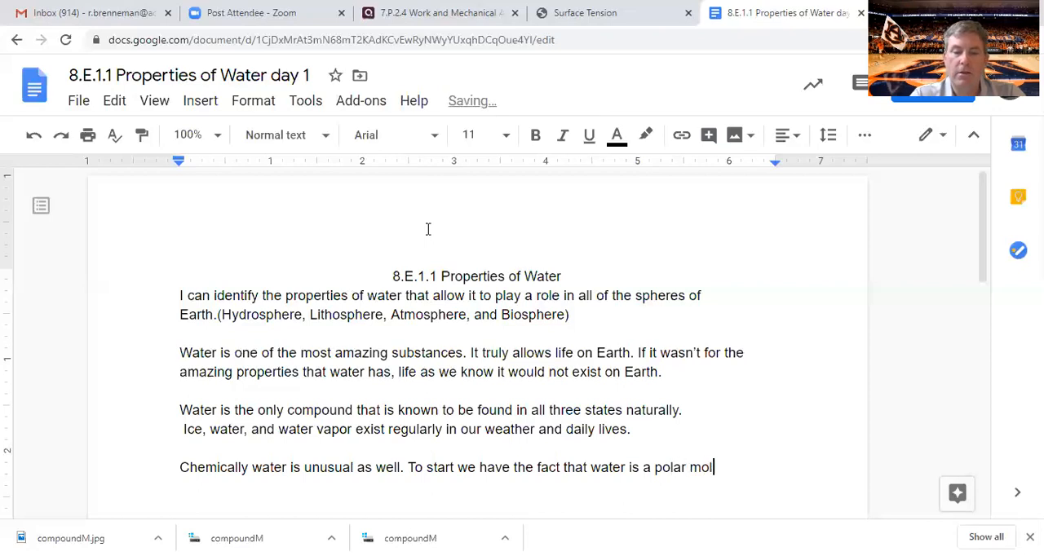
text(ecule)
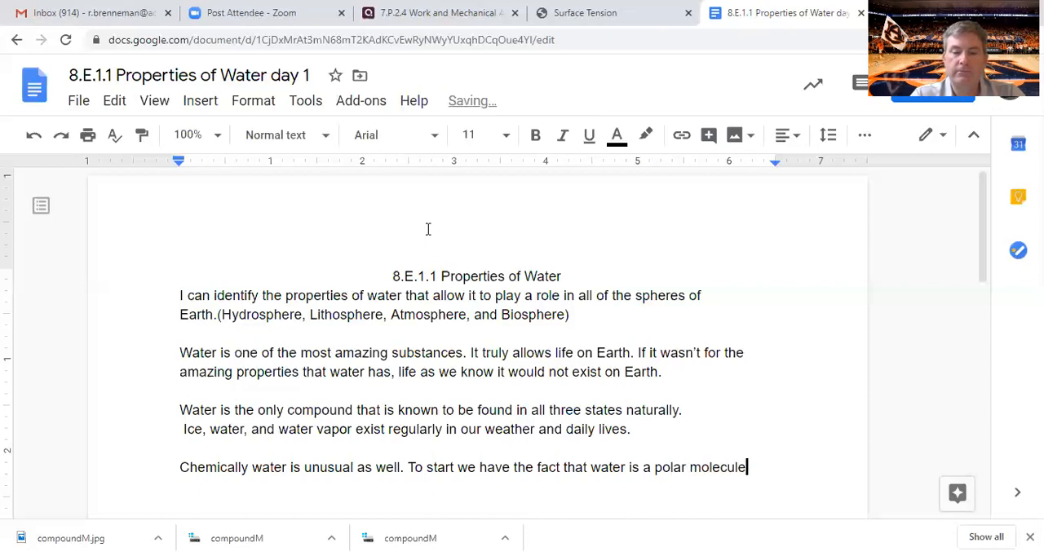
text(.)
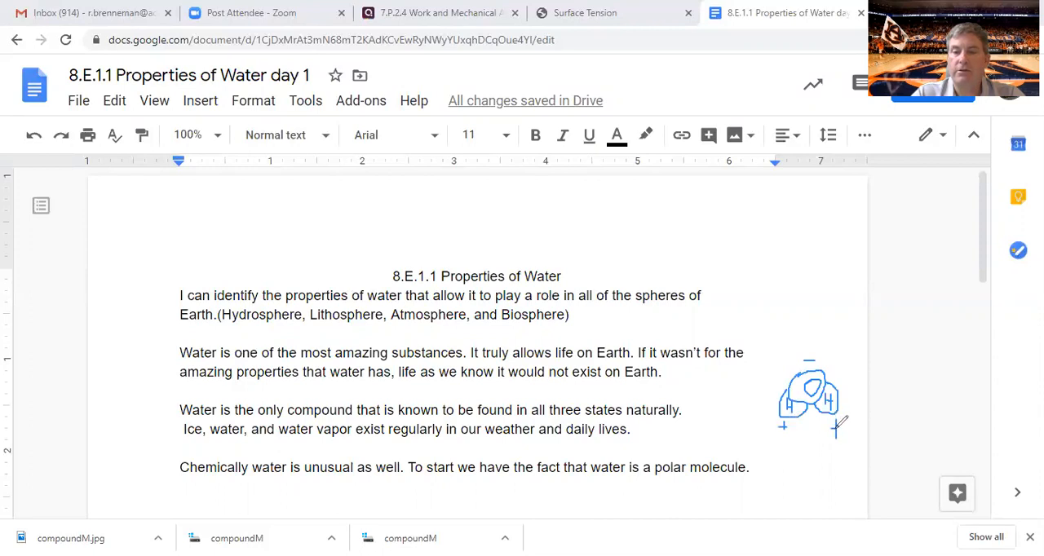
mouse_move(757, 460)
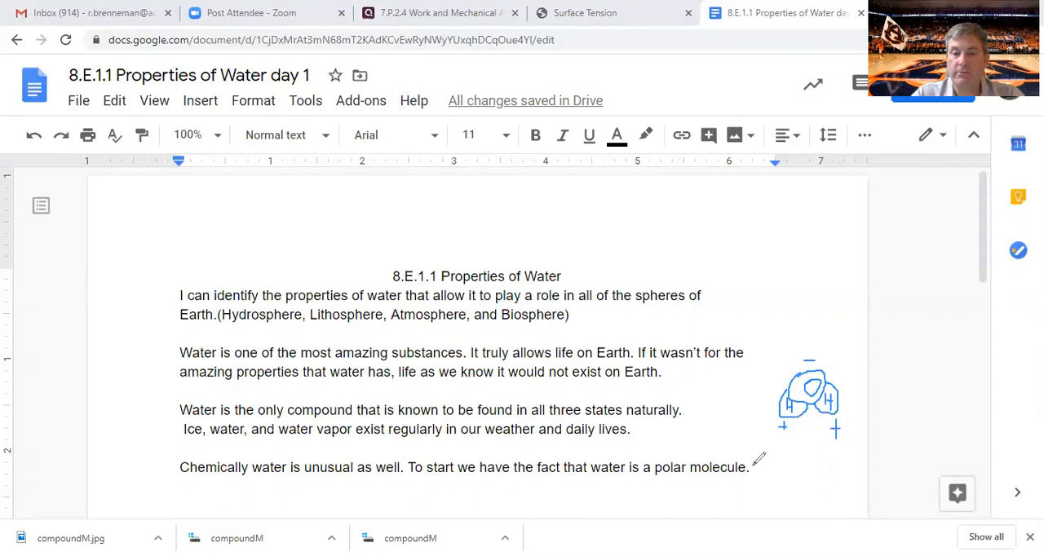
mouse_move(734, 227)
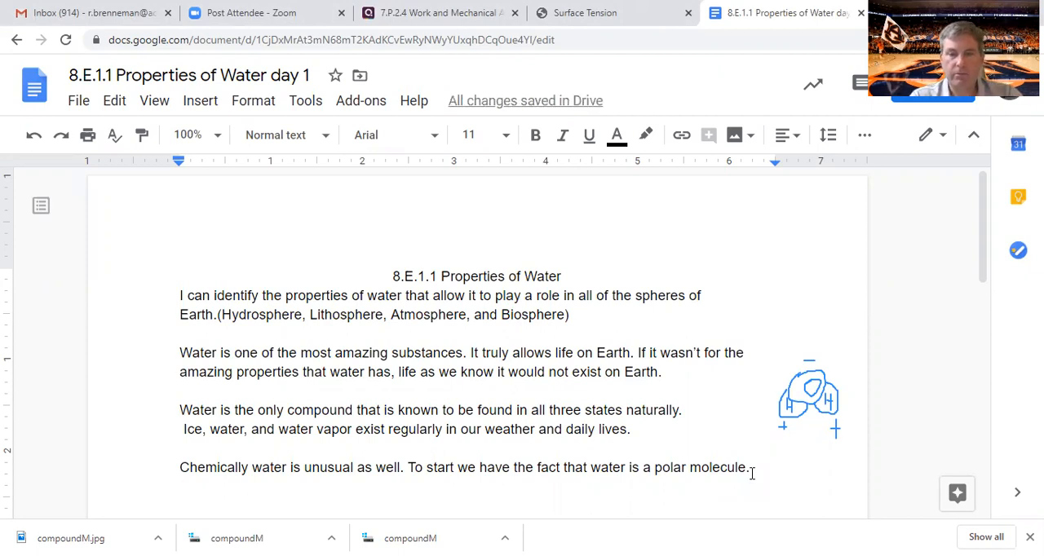
Write that polar means a slightly negative charge on the oxygen atom
text(Polar means)
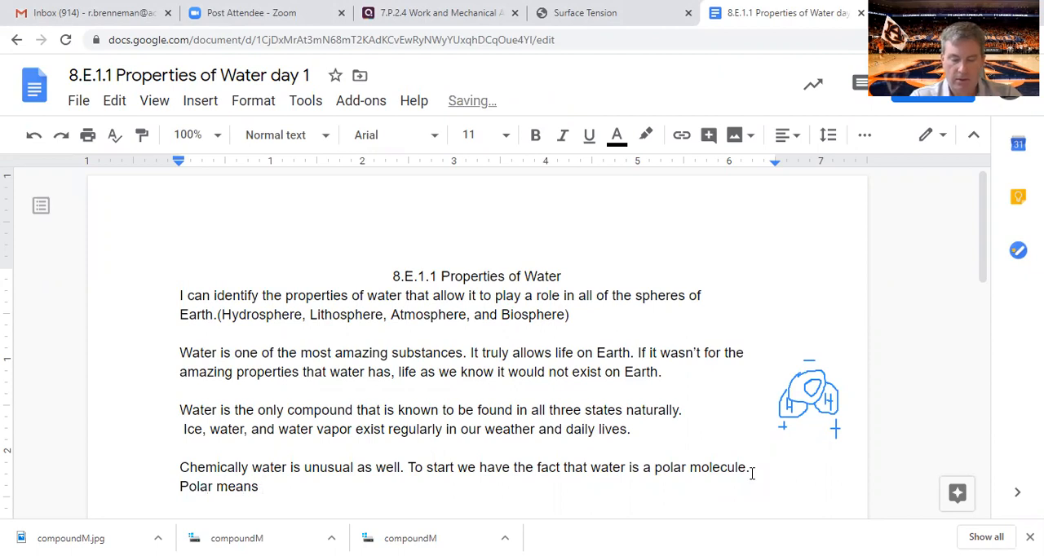
text(it has)
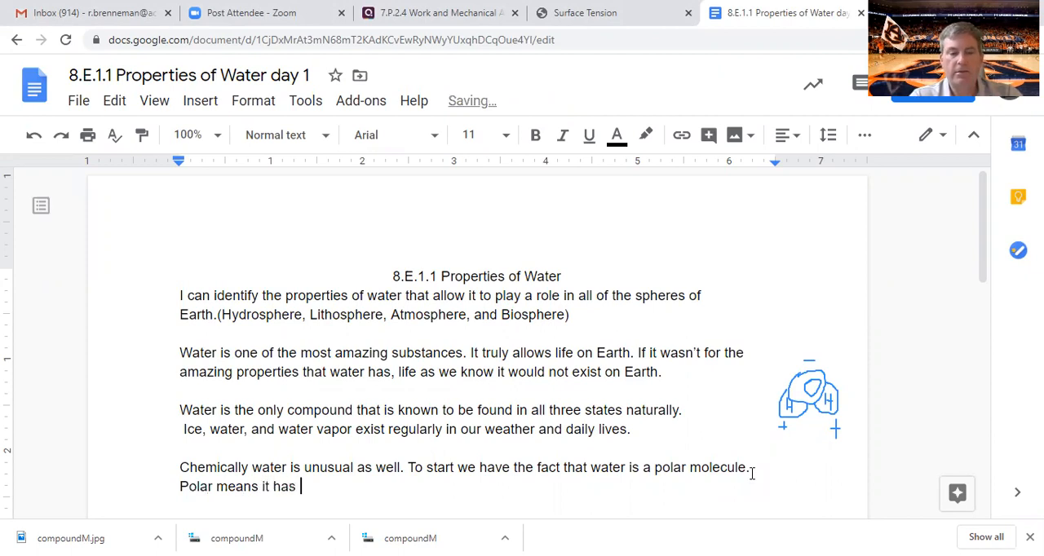
text(a slightly n)
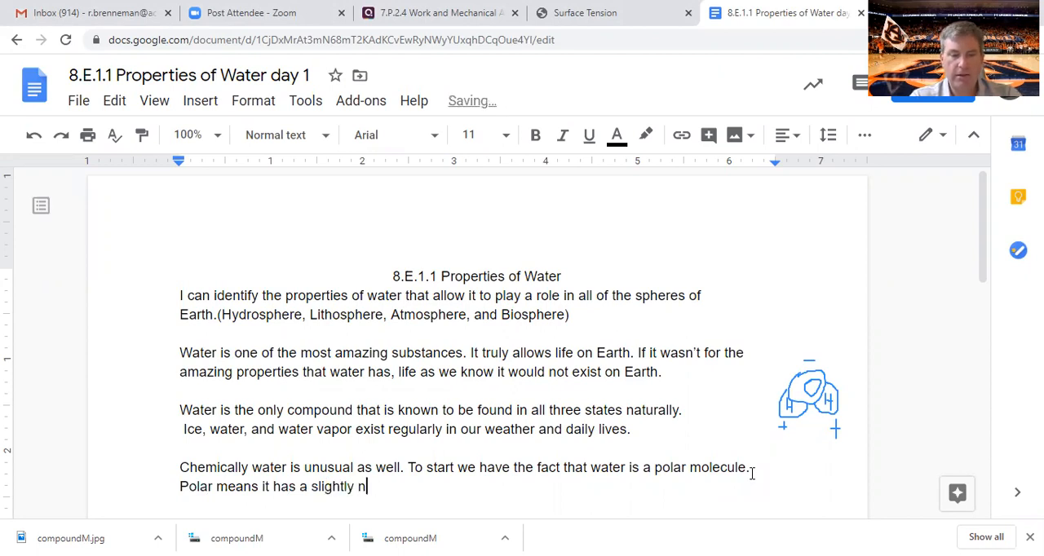
text(egative)
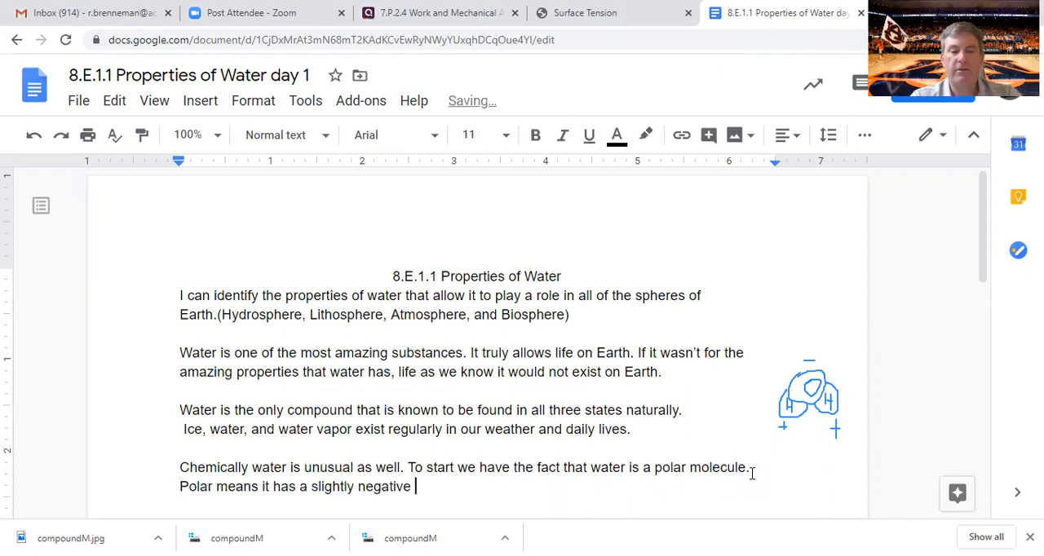
text(charge)
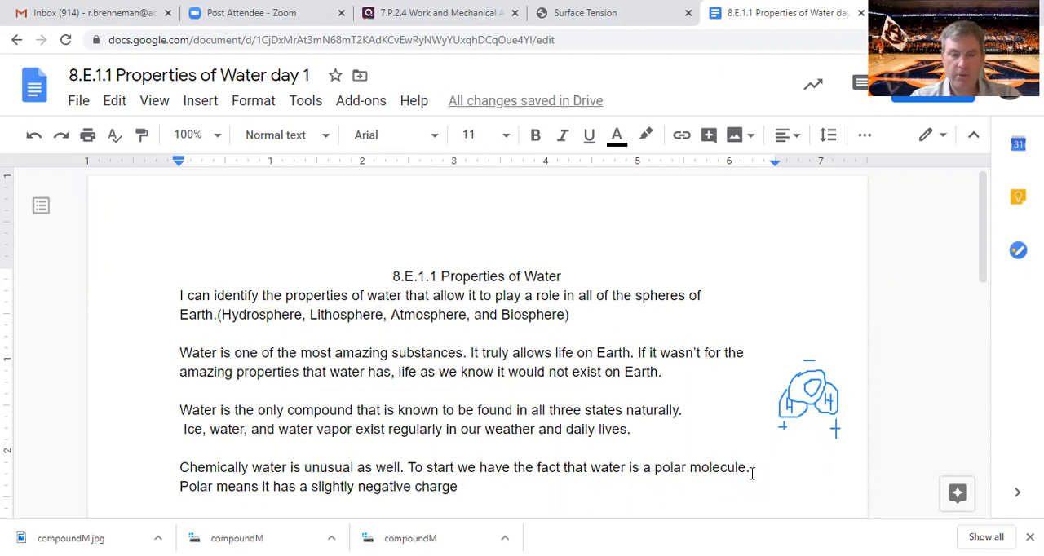
text(on the)
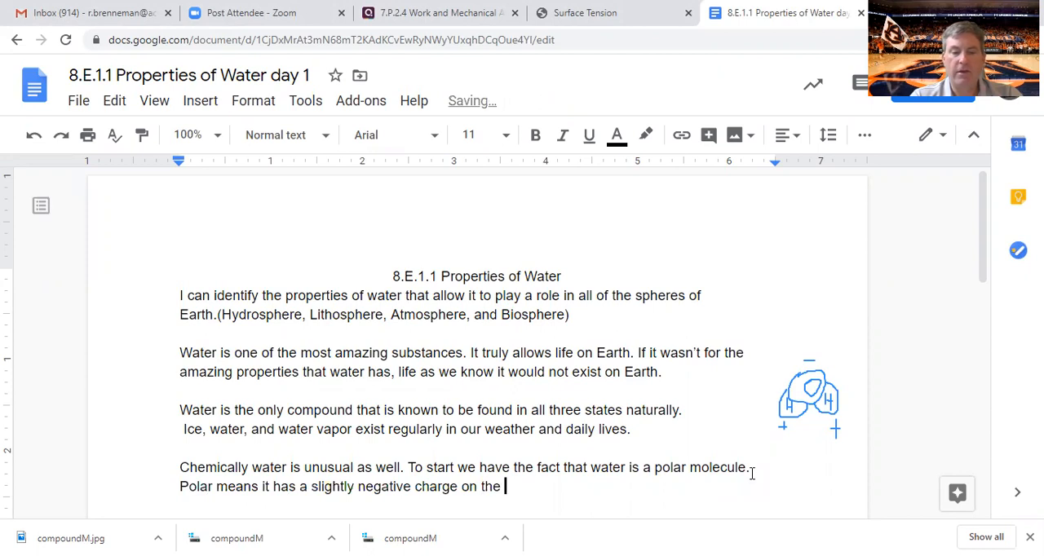
text(ox)
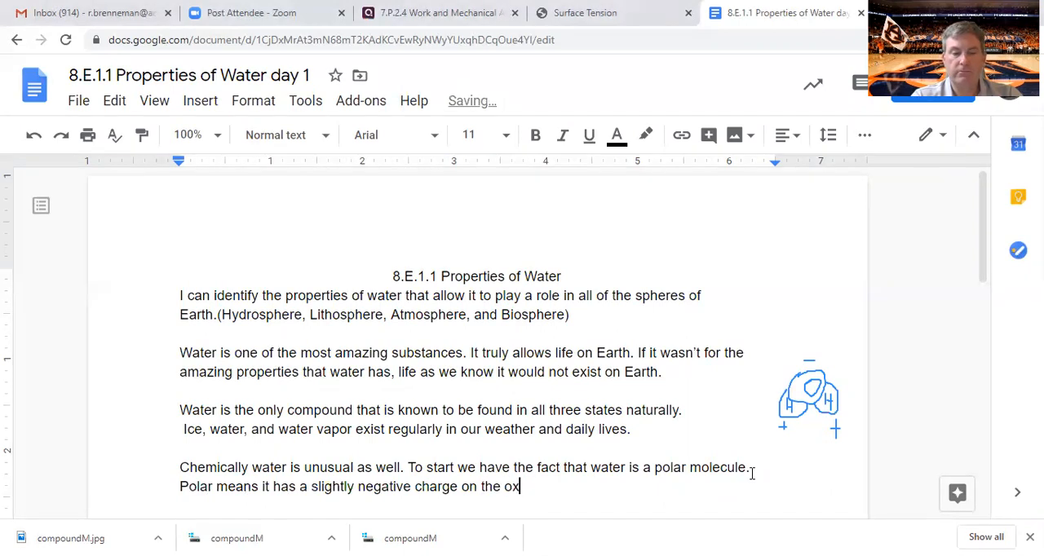
text(ygen ato)
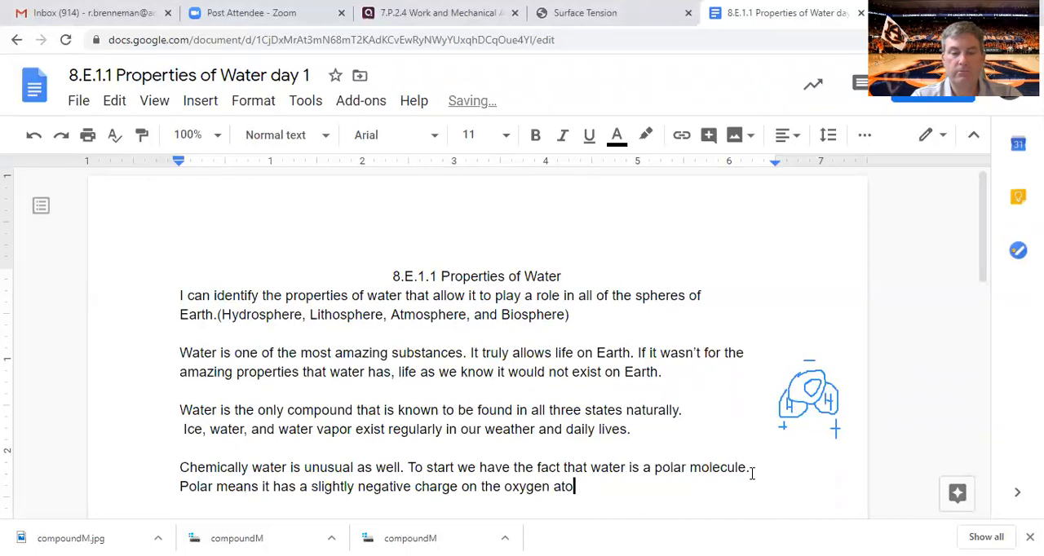
text(m.)
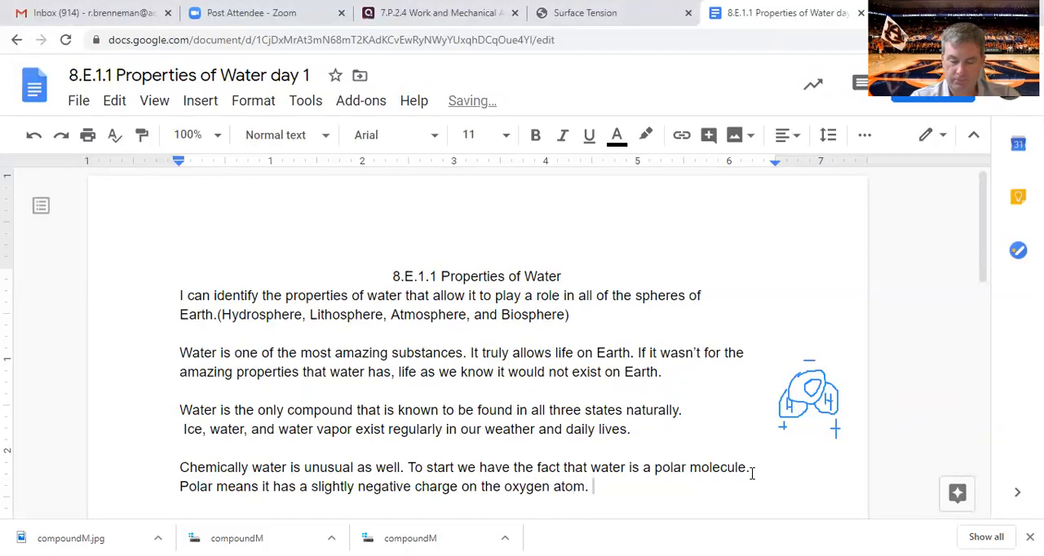
Add that there is a slightly positive charge on the hydrogen atom side
text(And)
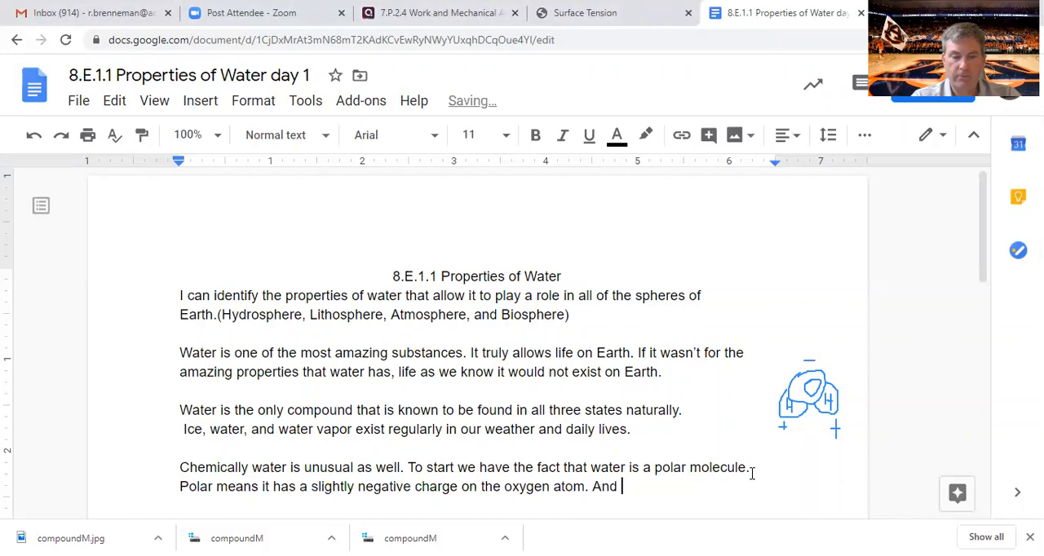
text(a sligh)
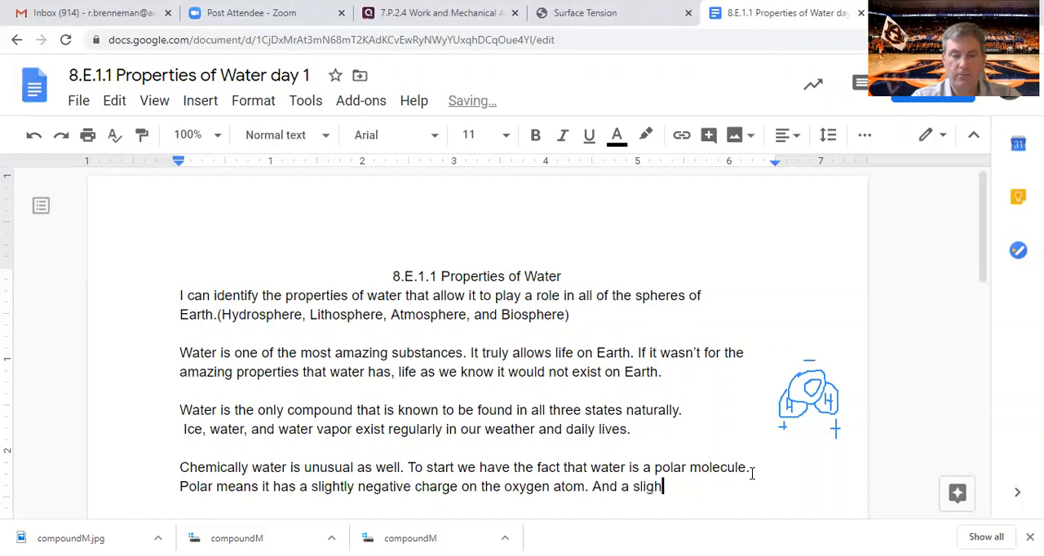
text(tly po)
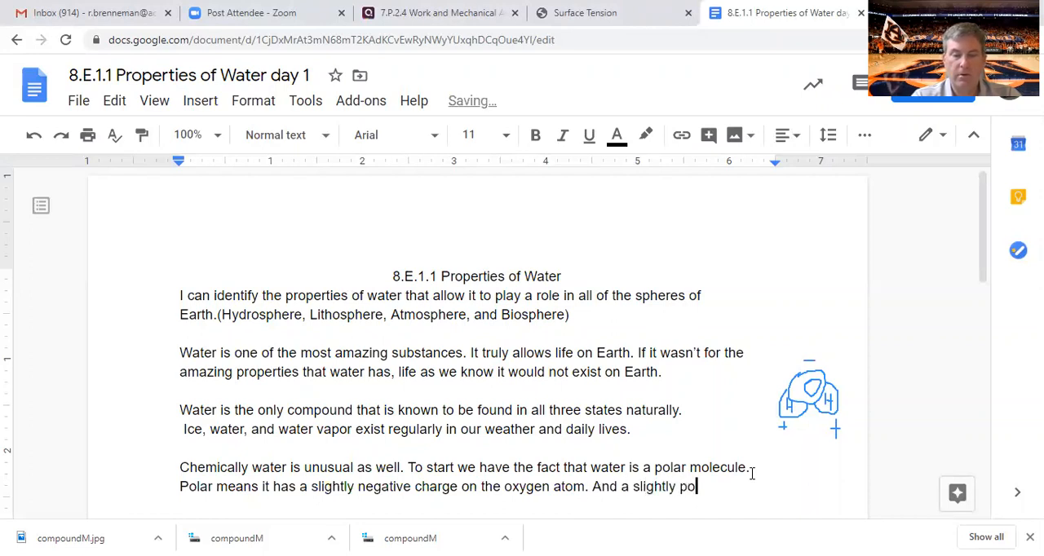
text(sitive char)
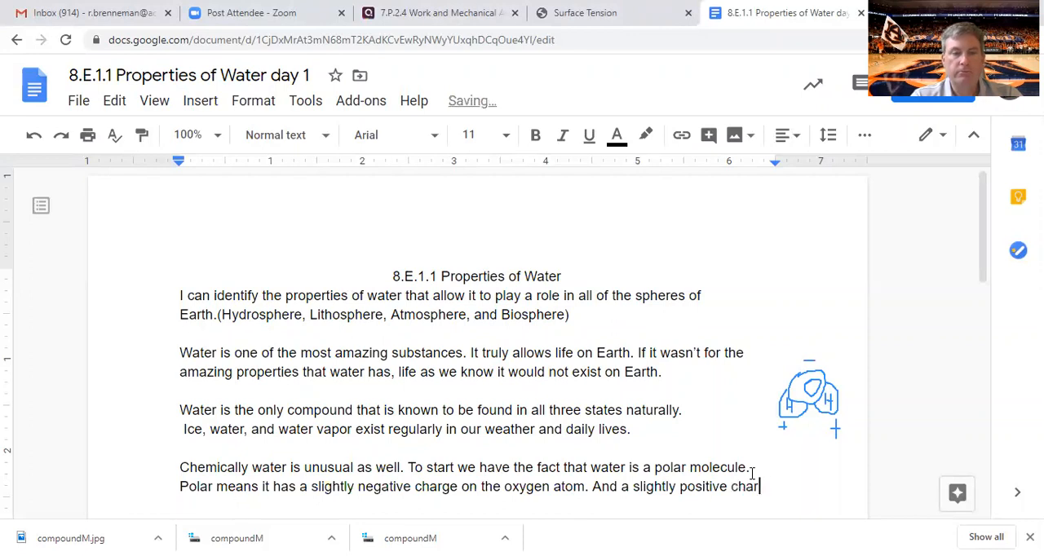
text(ge)
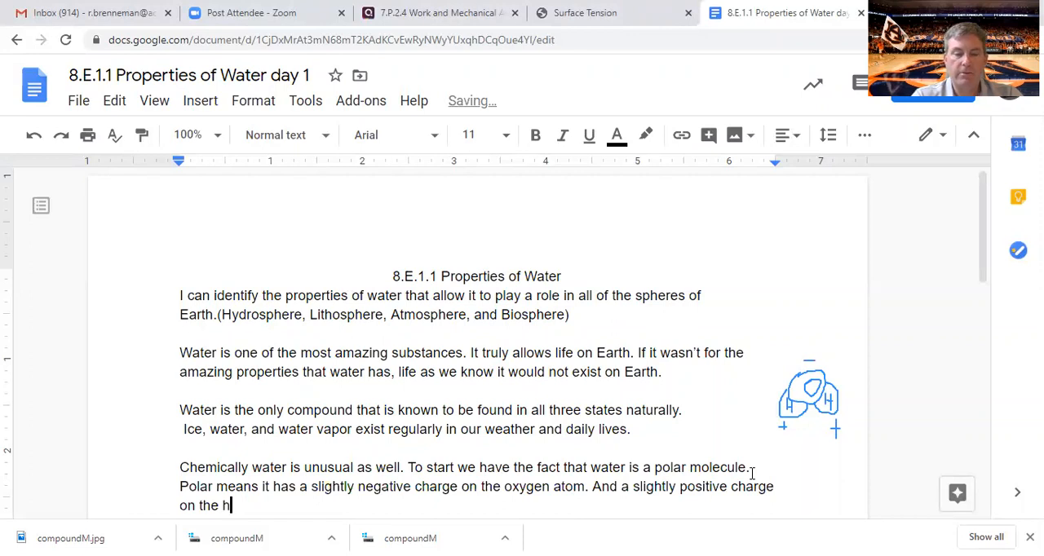
text(ydrogen atom s)
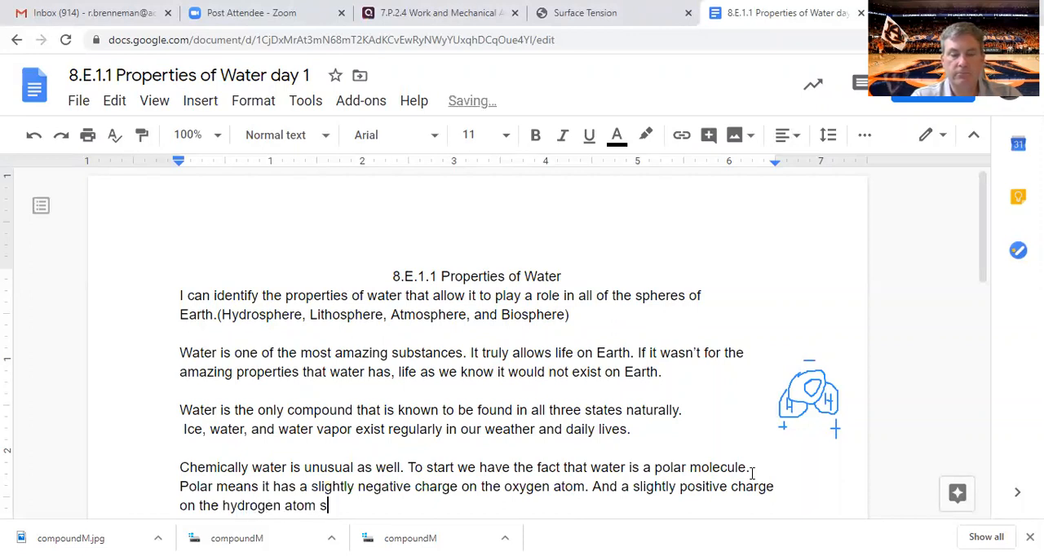
text(ide)
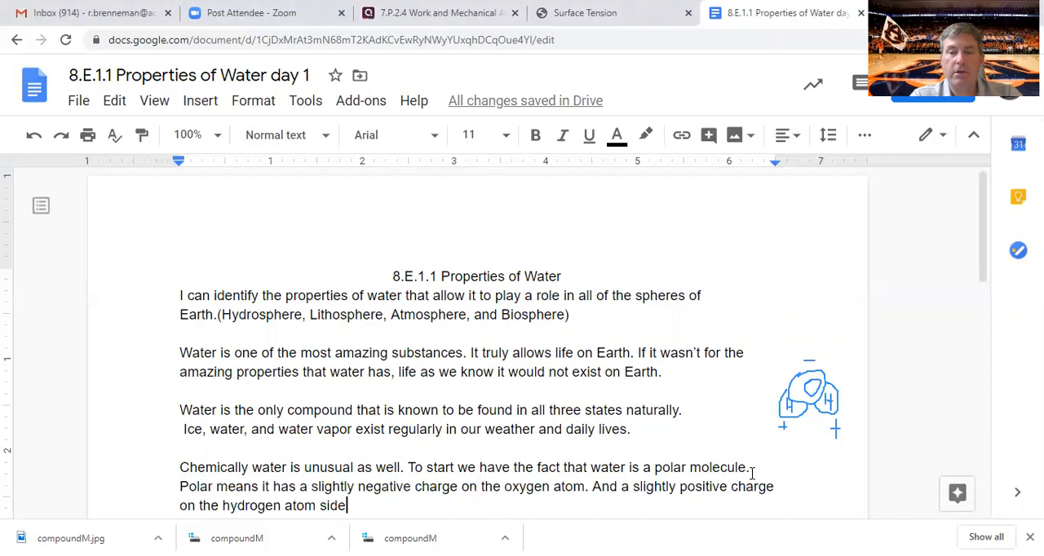
text(.)
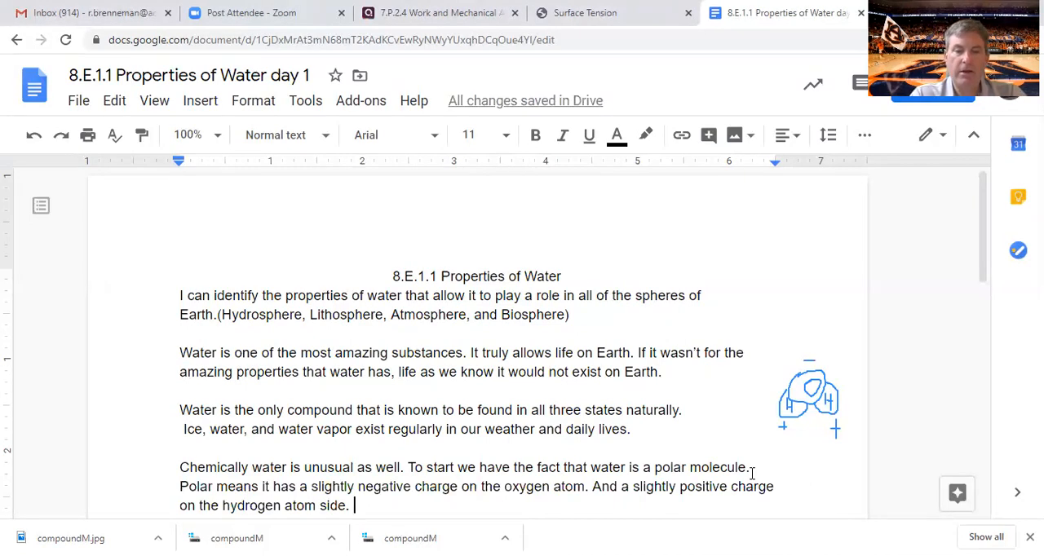
Write that polarity causes unusual bonding between water molecules, fixing the mistaken Oxygen wording
text(Polarity is no)
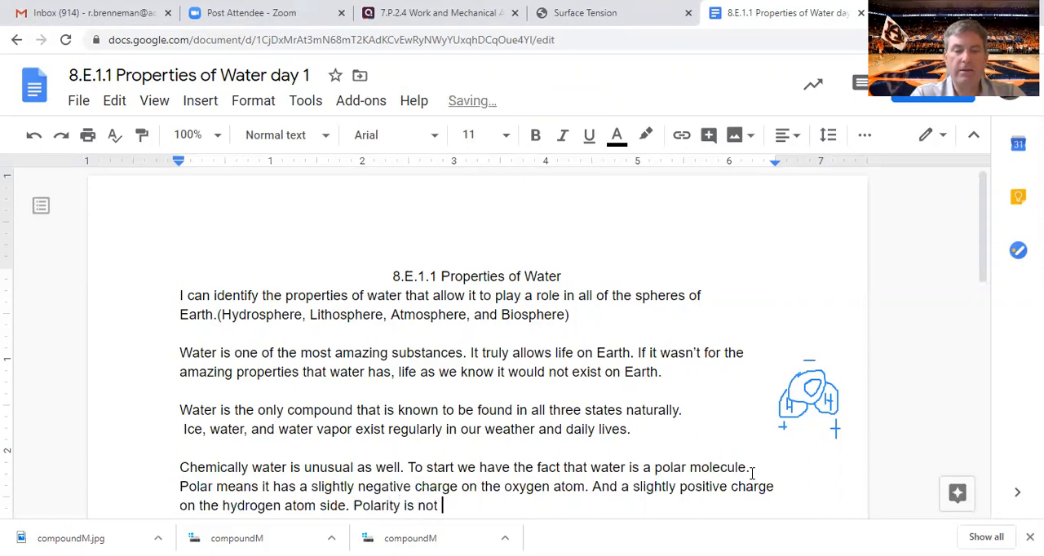
text(that unusual in)
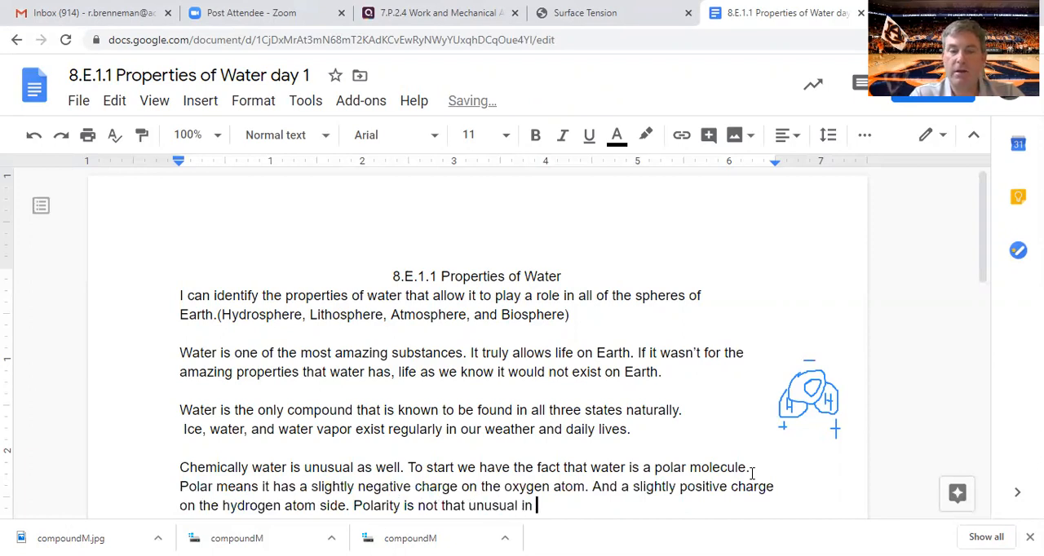
text(molecu)
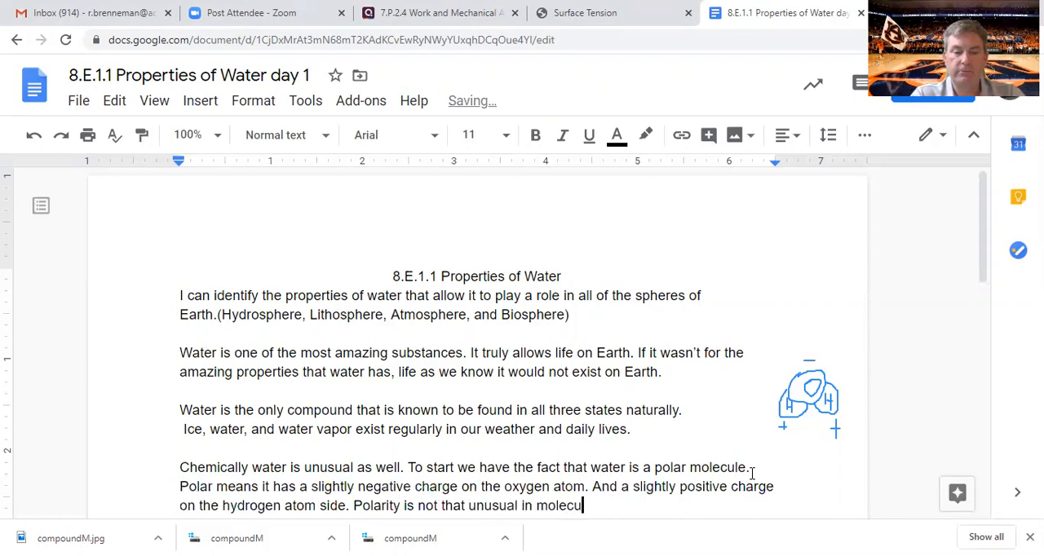
text(les. But in w)
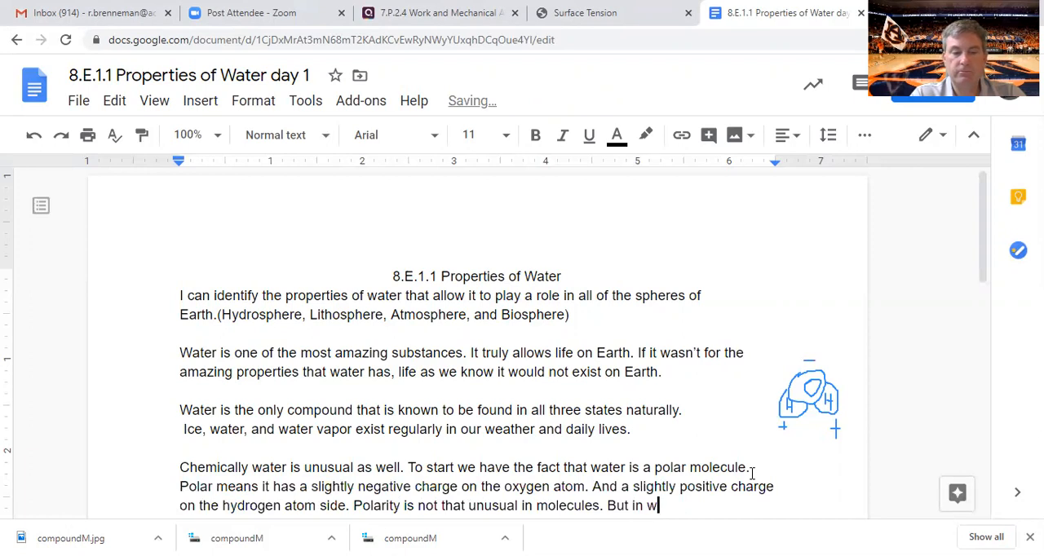
text(ater’s case it)
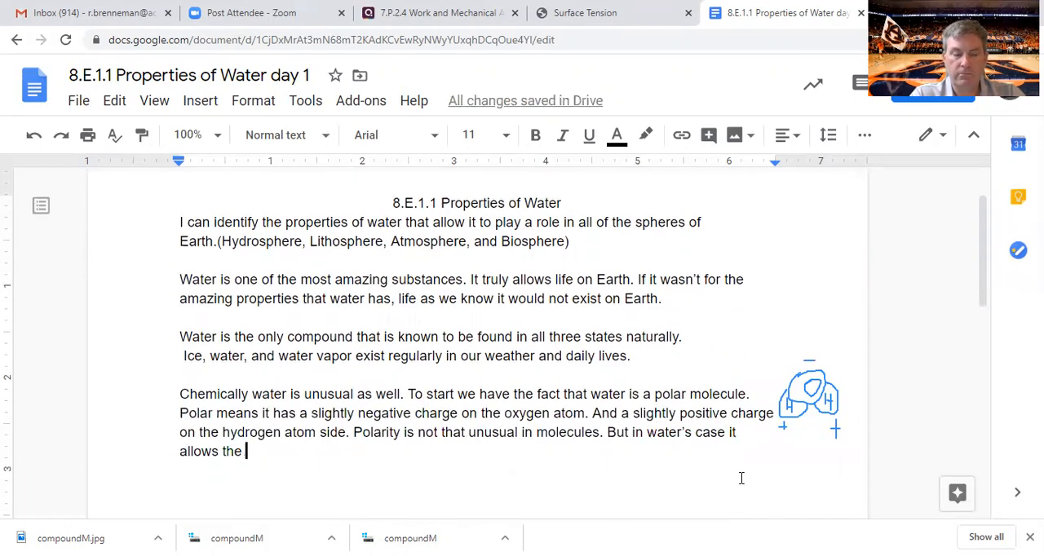
text(po)
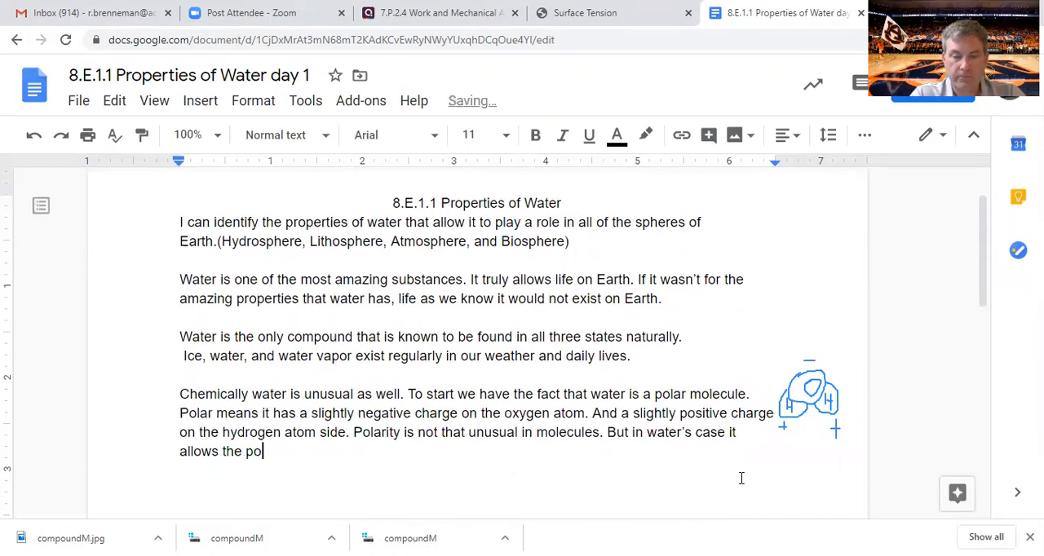
text(sitive)
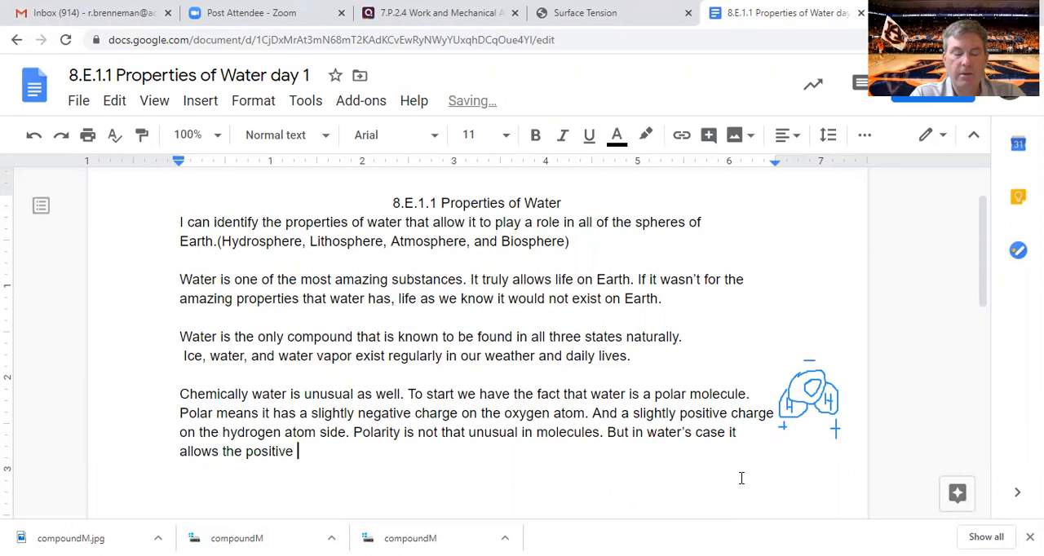
text(Oxy)
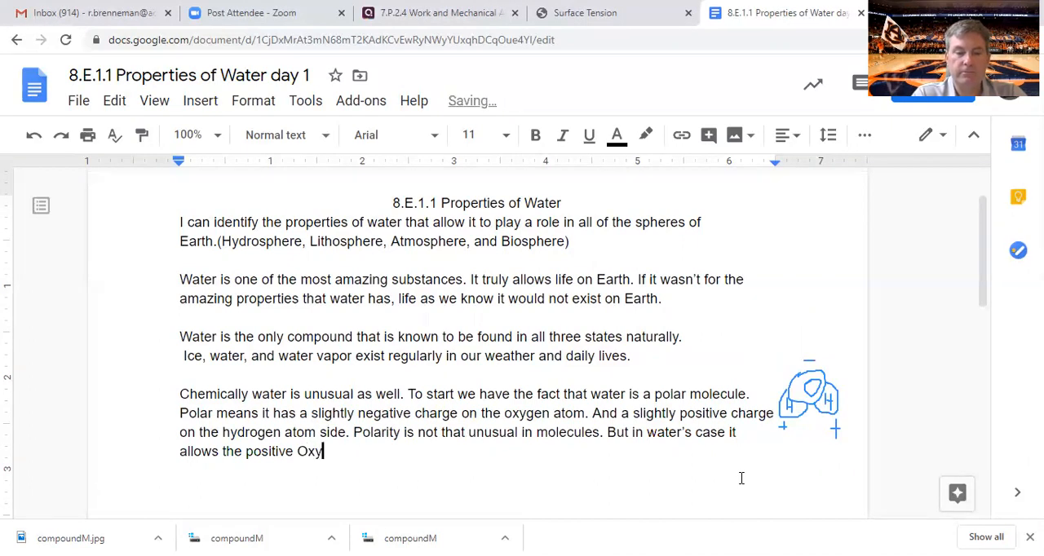
text(gen side to)
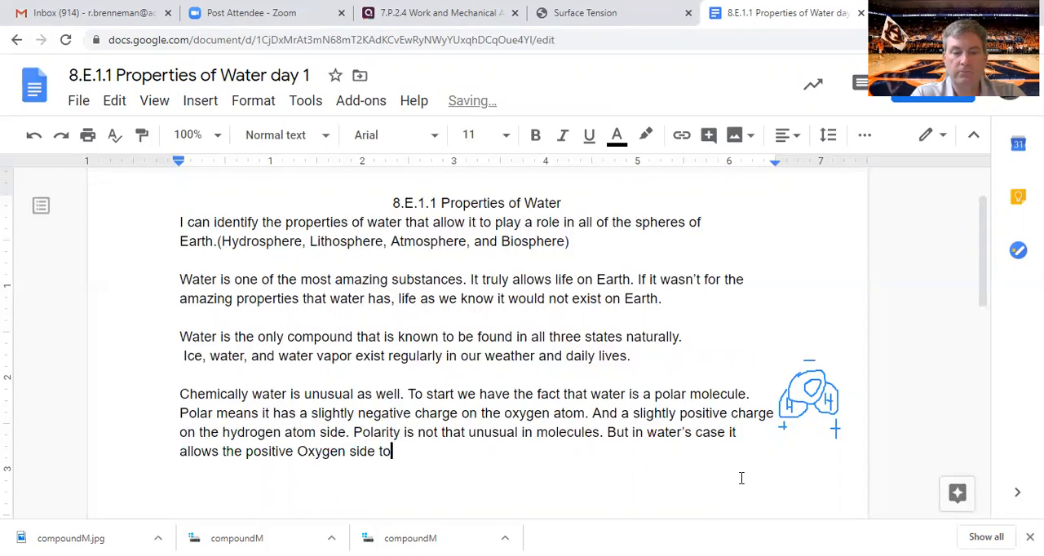
text(bonfd)
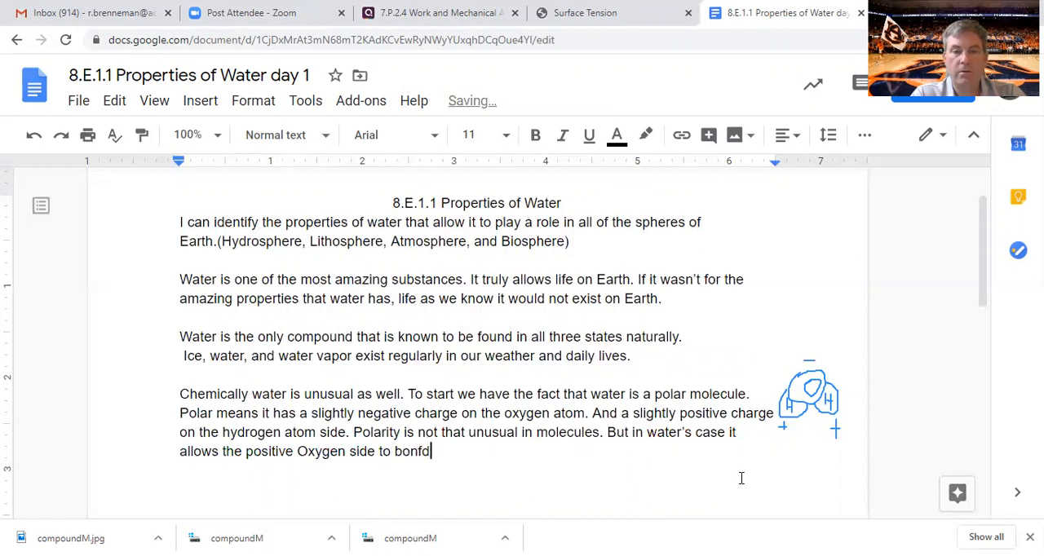
key(Backspace)
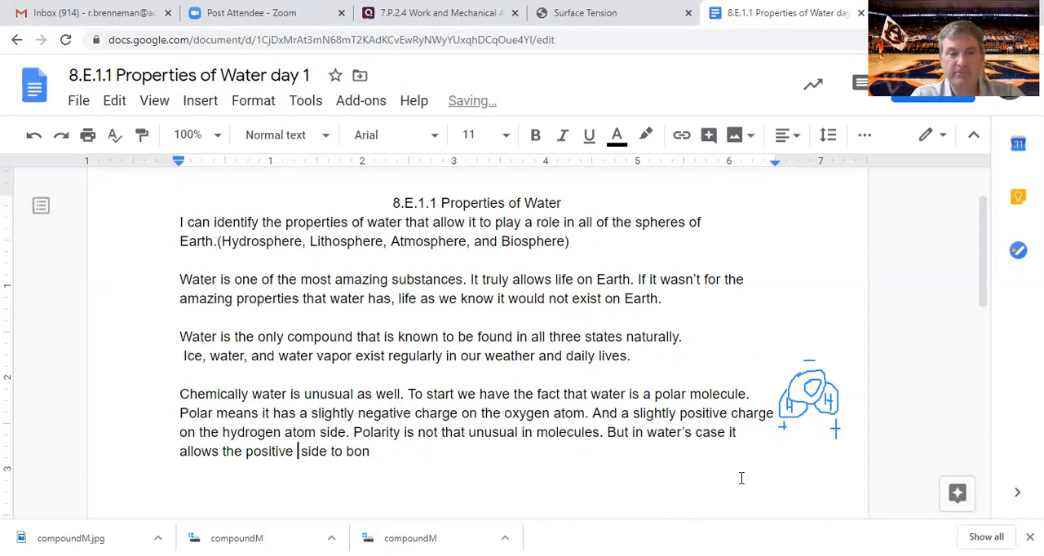
Write that positive Hydrogen sides bond with negative Oxygen sides, holding these molecules together
text(Hydro)
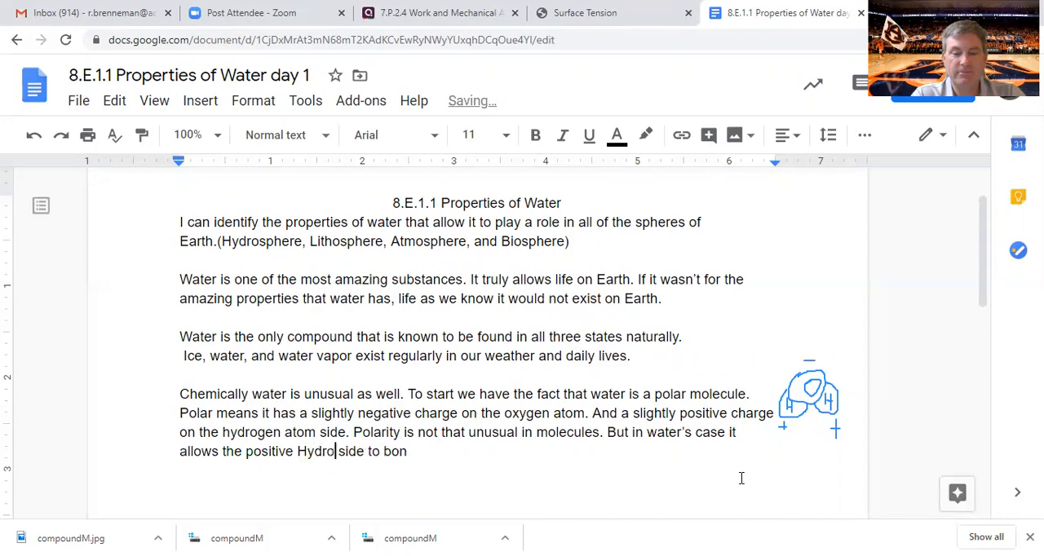
text(gen)
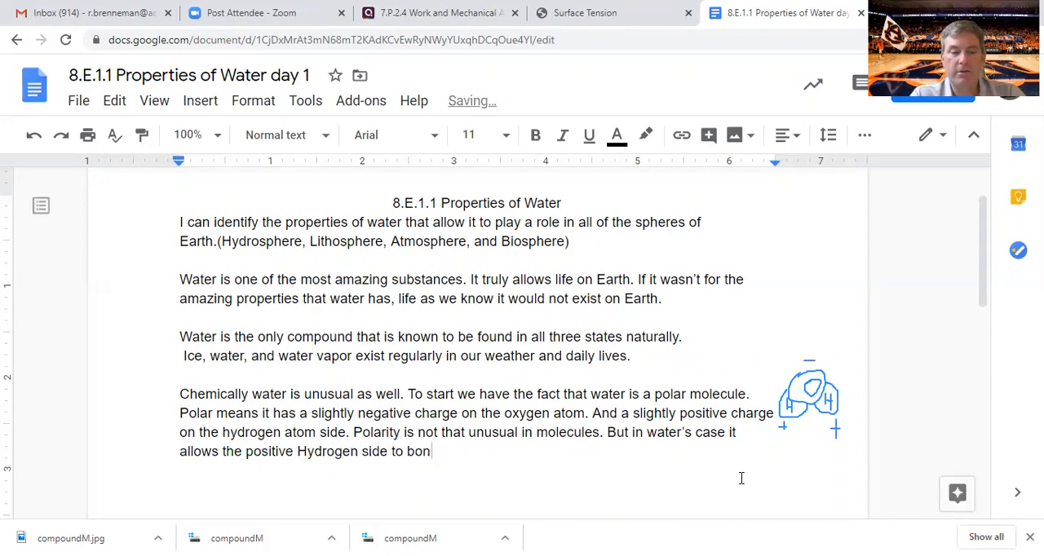
text(d with the)
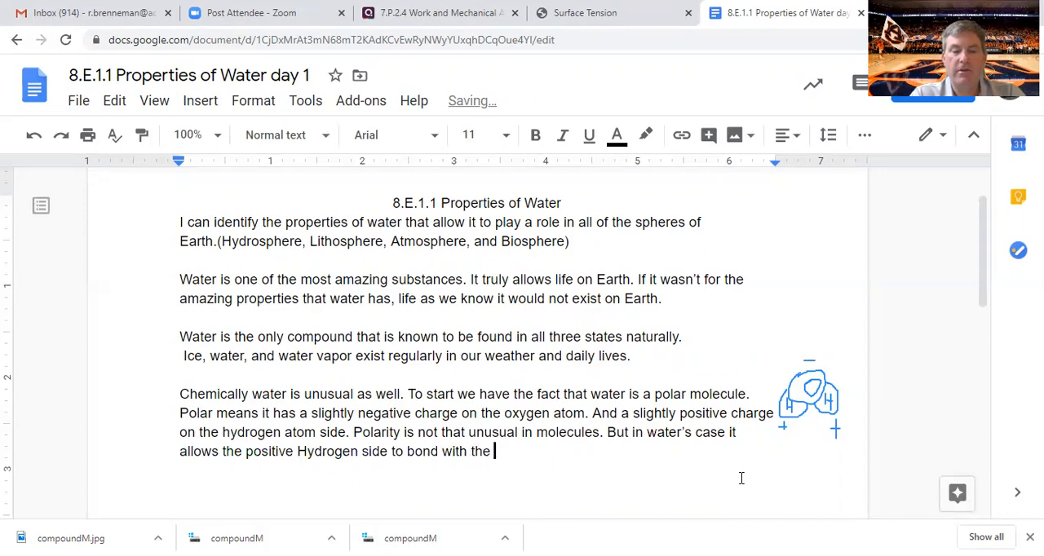
text(n)
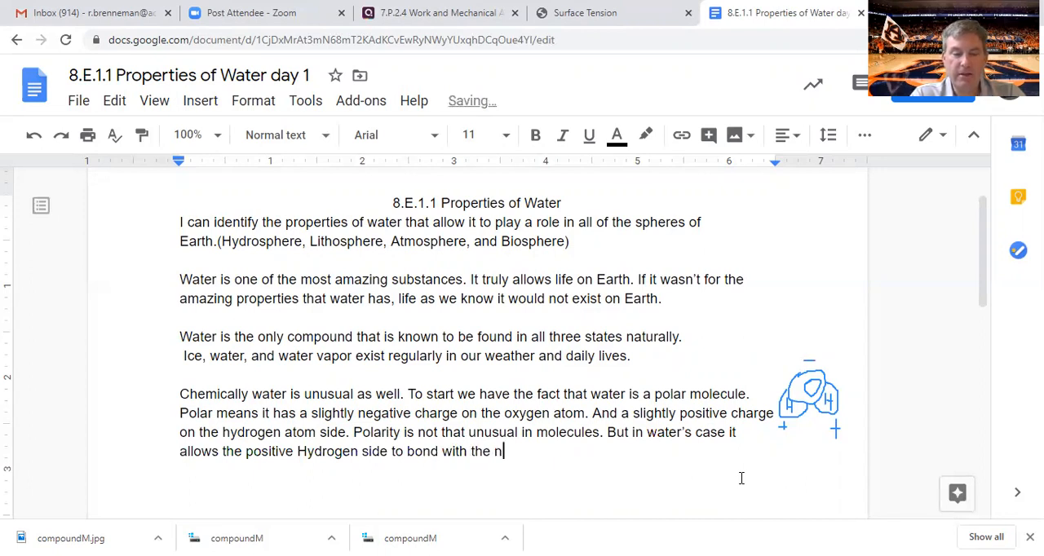
text(egative)
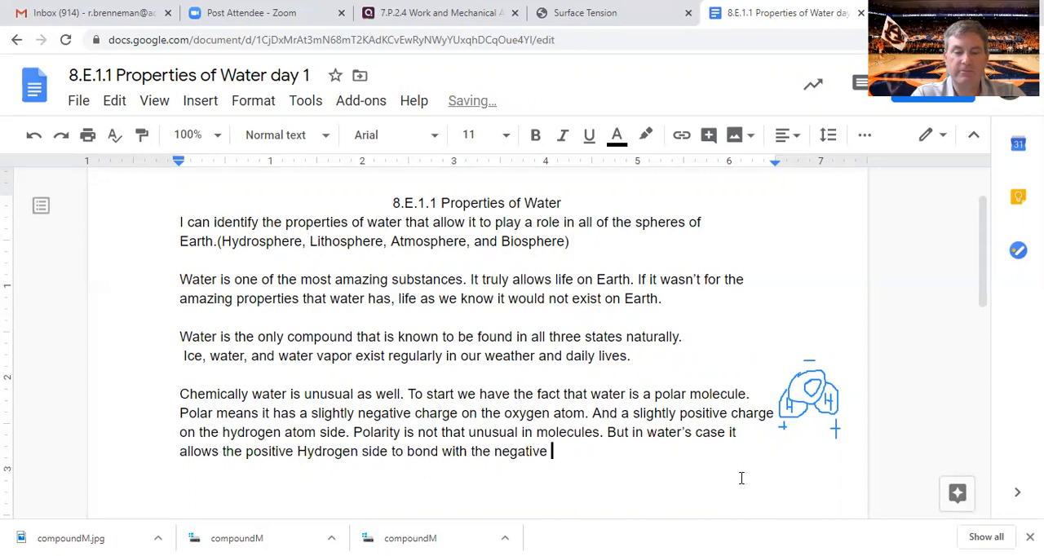
text(O)
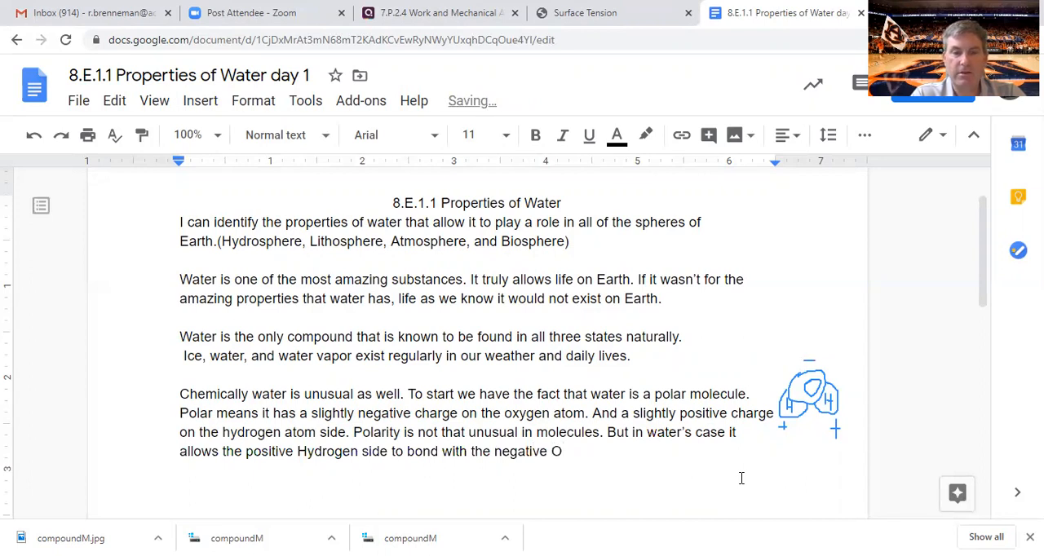
text(xygen side when t)
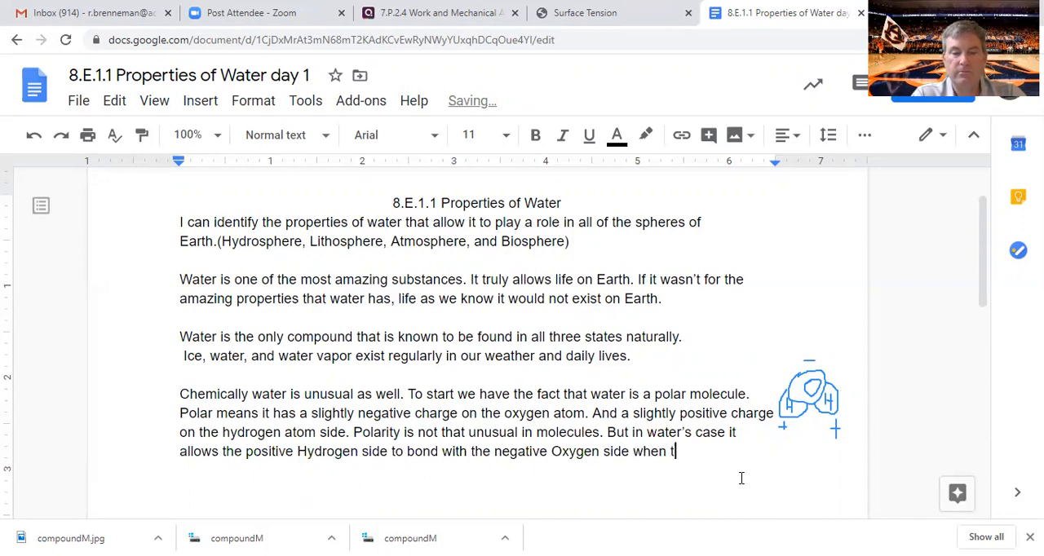
text(hese mole)
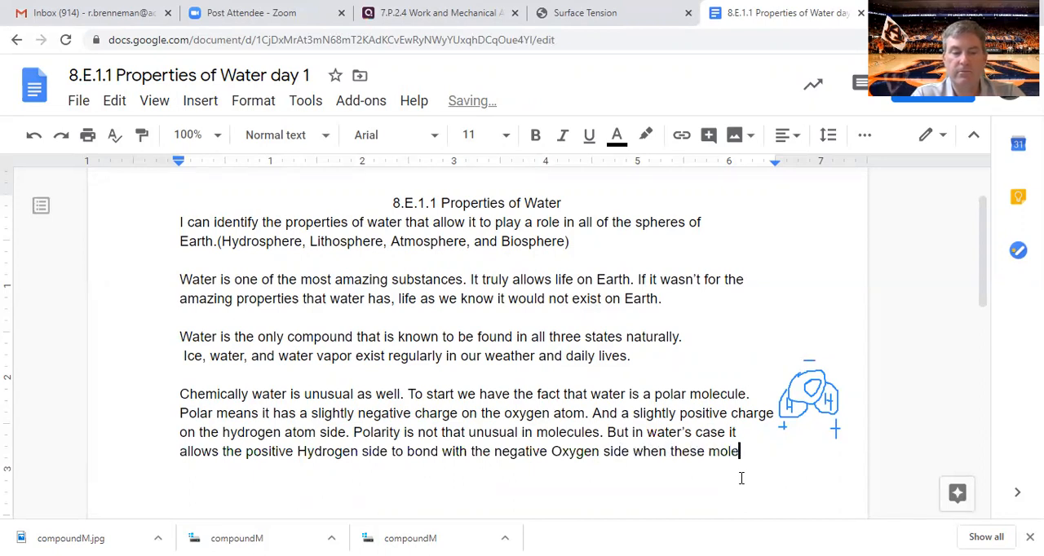
text(cules are)
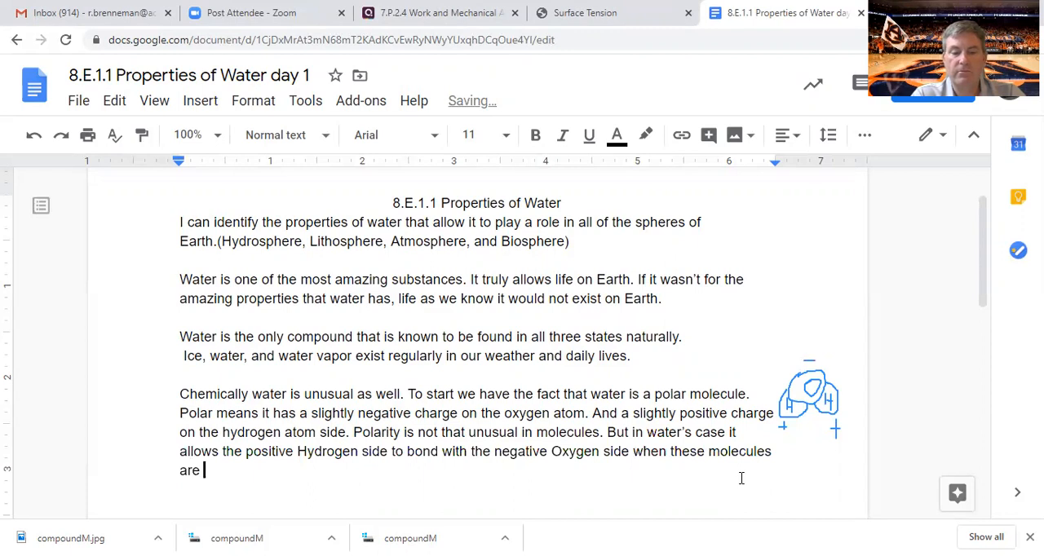
text(together)
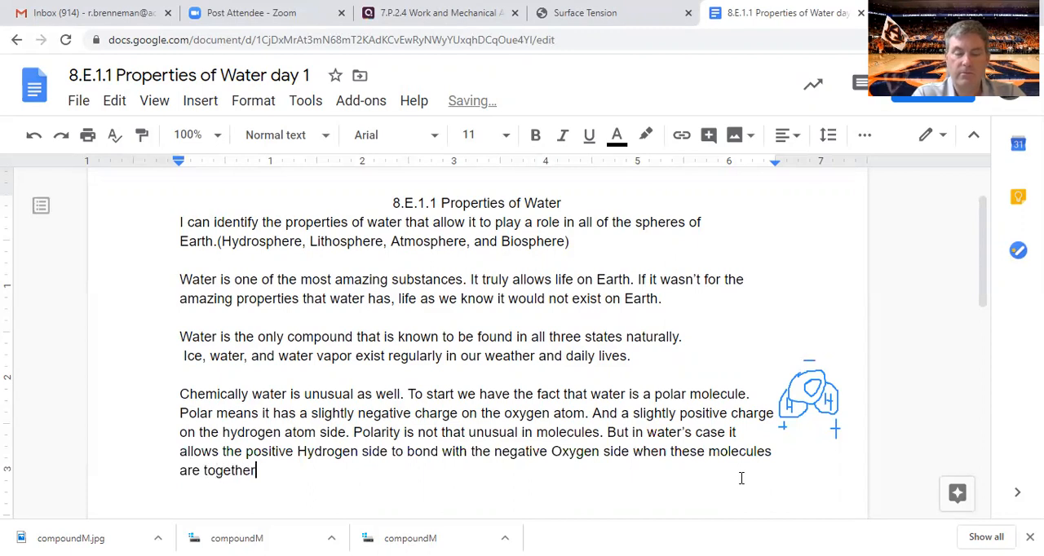
text(.)
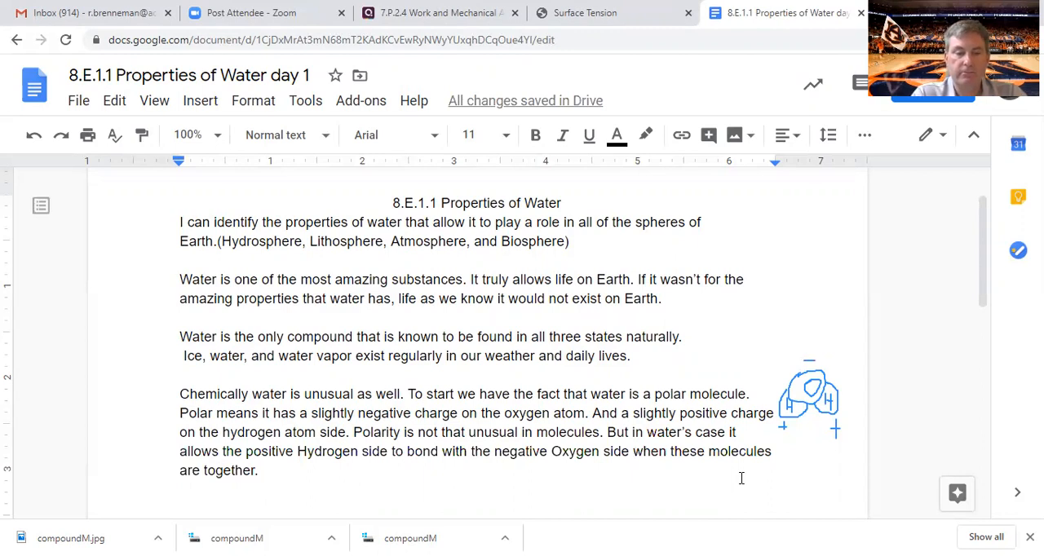
Add the sentence 'This bond is called a Hydrogen bond.'
text(This bonf)
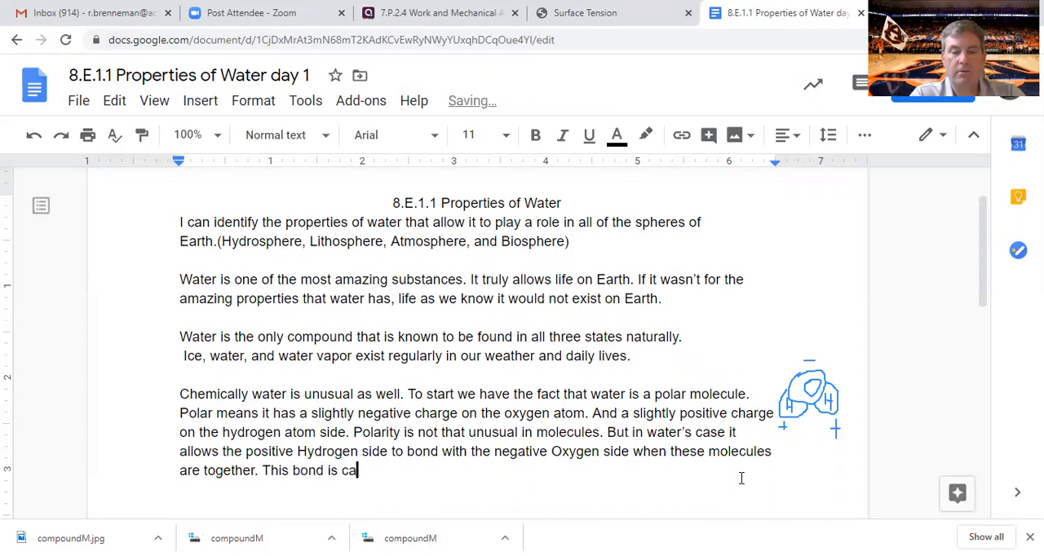
text(lled a hy)
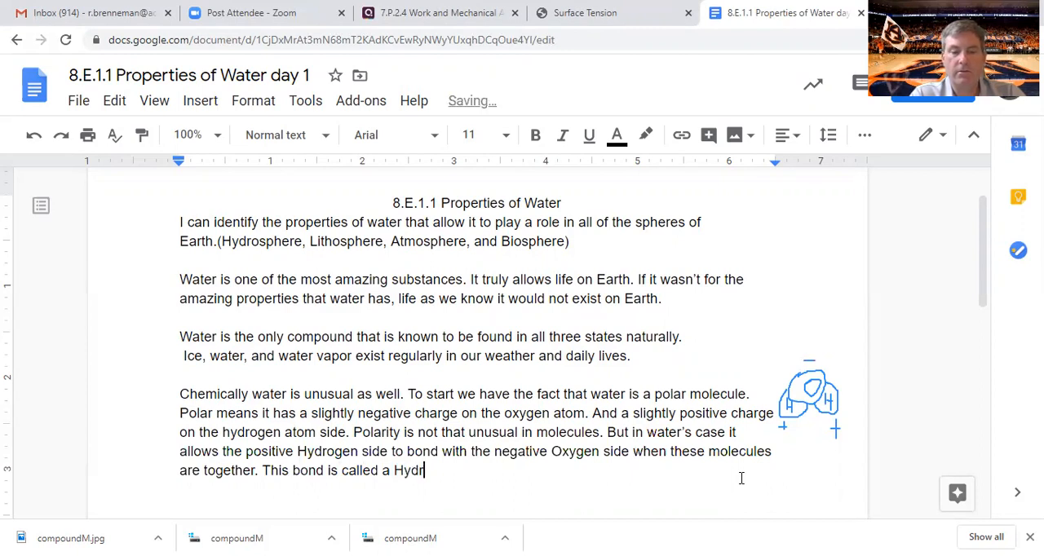
text(ogen bond)
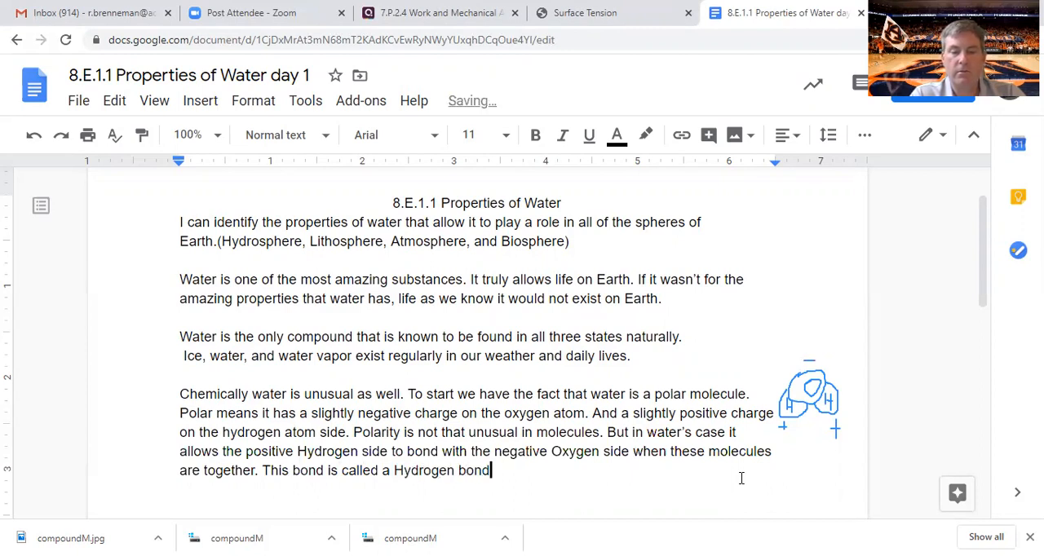
text(.)
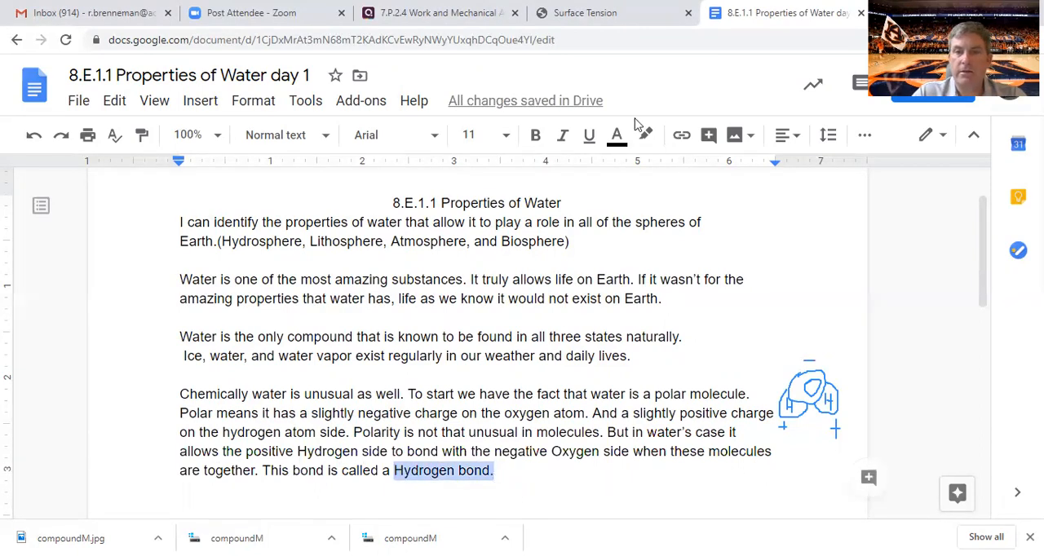
Colour the terms 'Hydrogen bond' and 'Polar' red
click(617, 134)
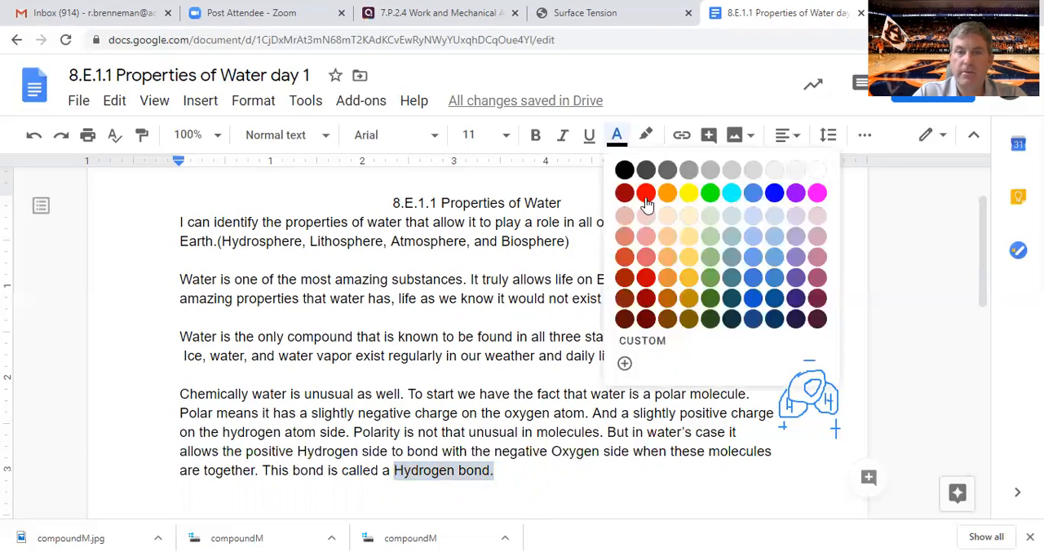
click(646, 192)
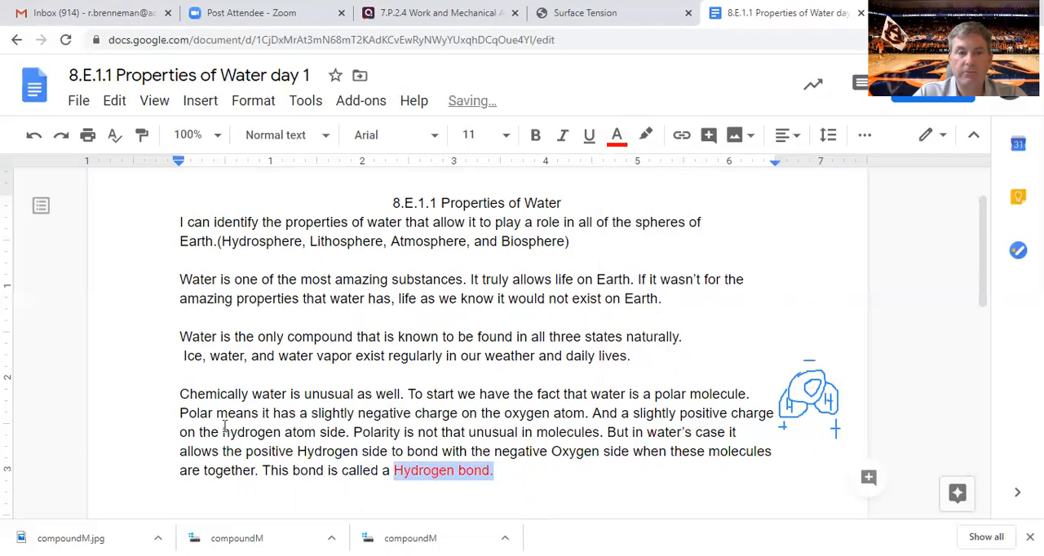
double_click(195, 412)
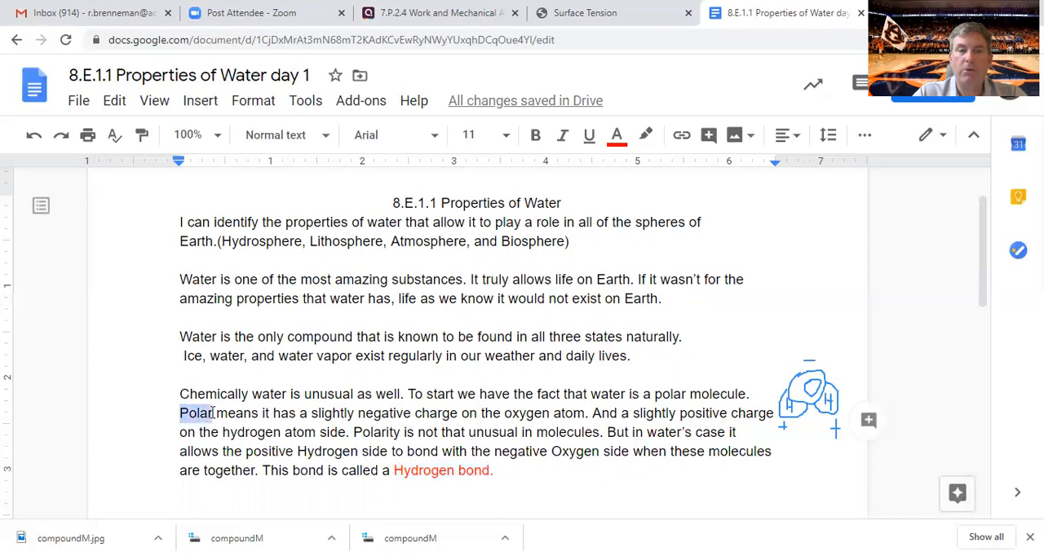
click(616, 135)
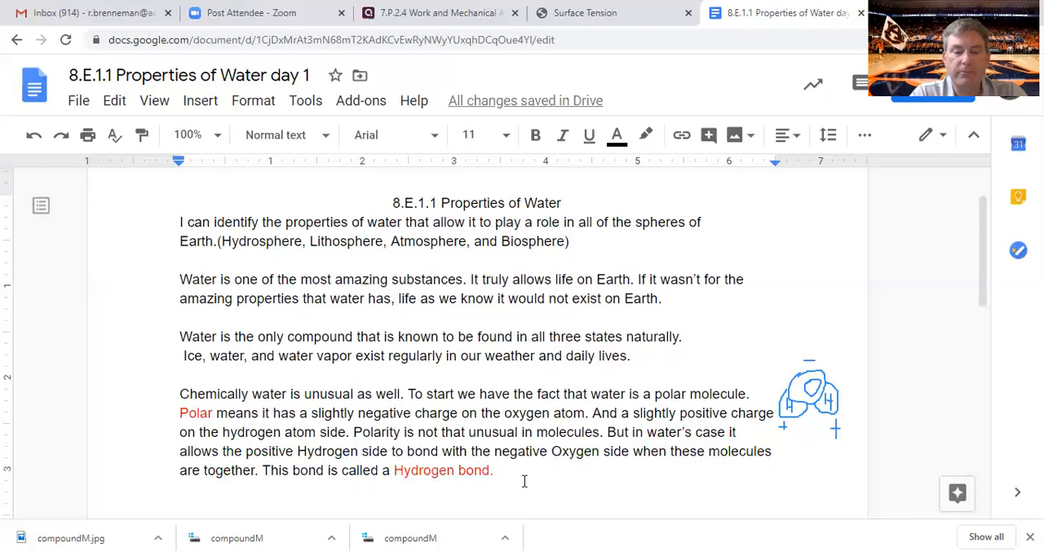
Write that hydrogen bonds let water molecules stick together in sometimes unusual ways, a capability called cohesion
text(Hydrogen bonds allow water mo)
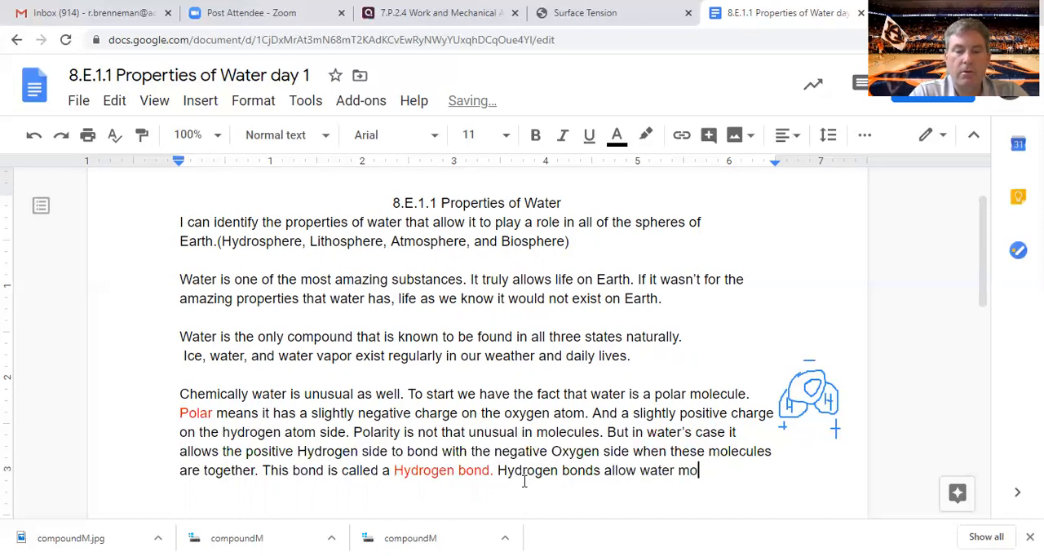
text(lecules to)
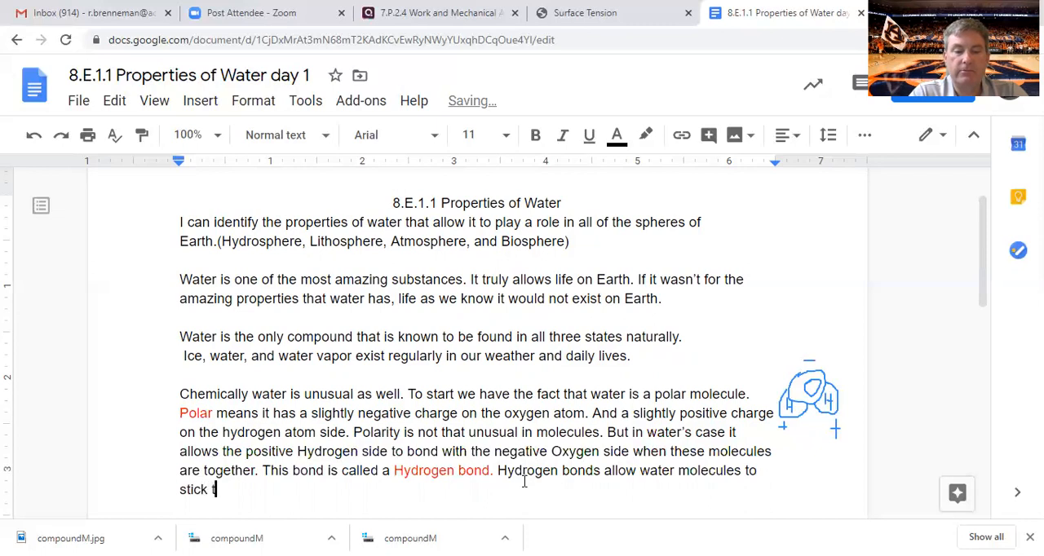
text(ogether in)
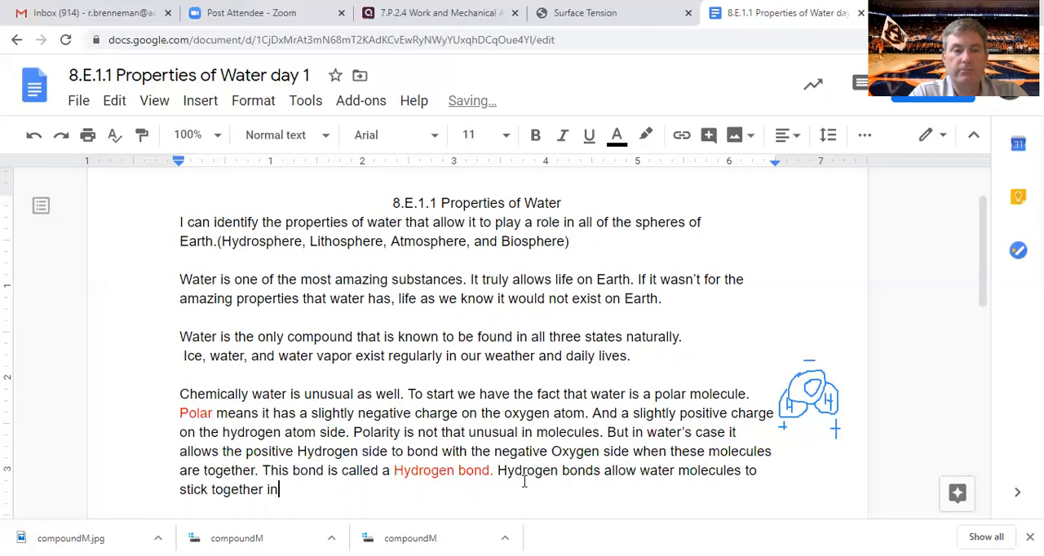
text(s)
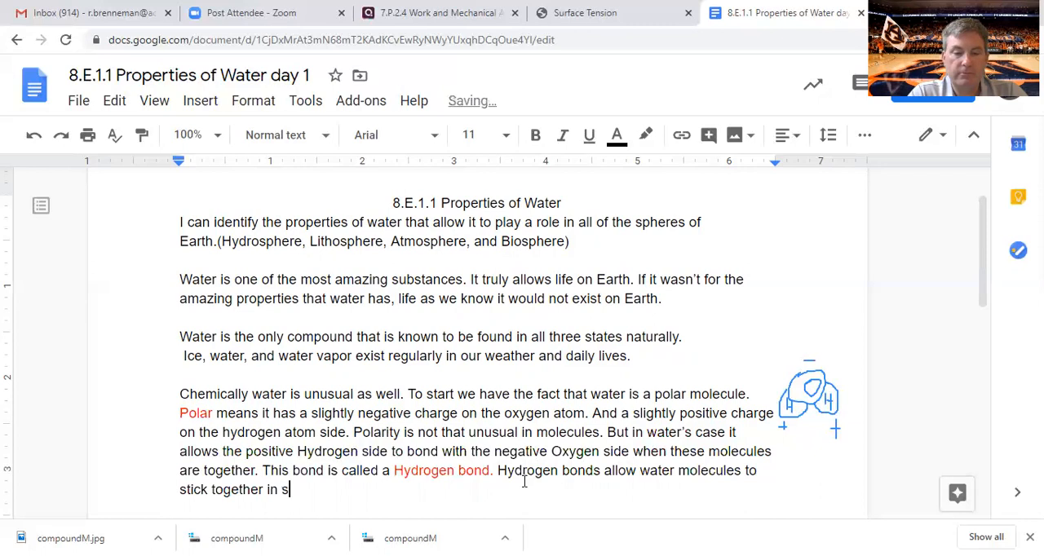
text(ometimes u)
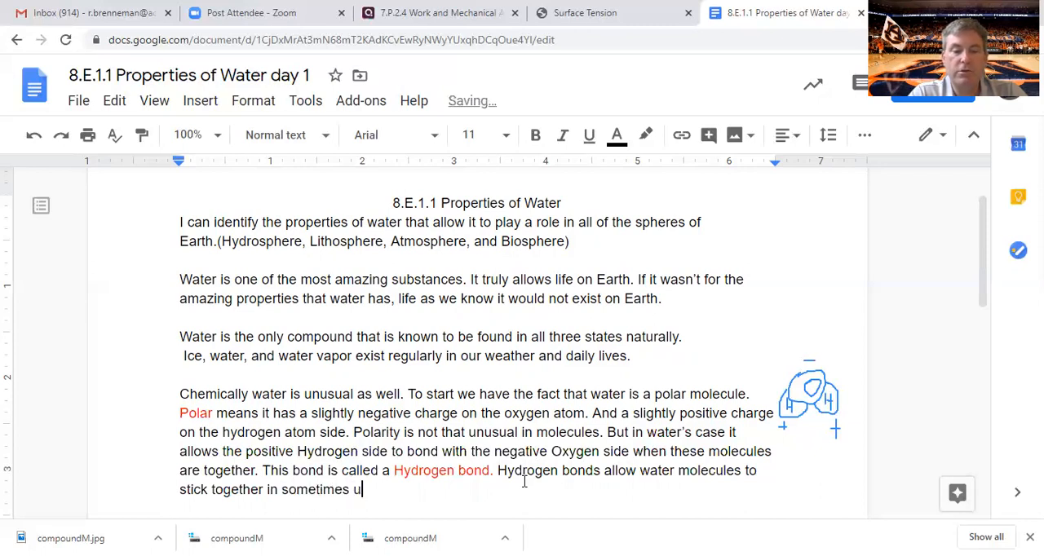
text(nusual ways.)
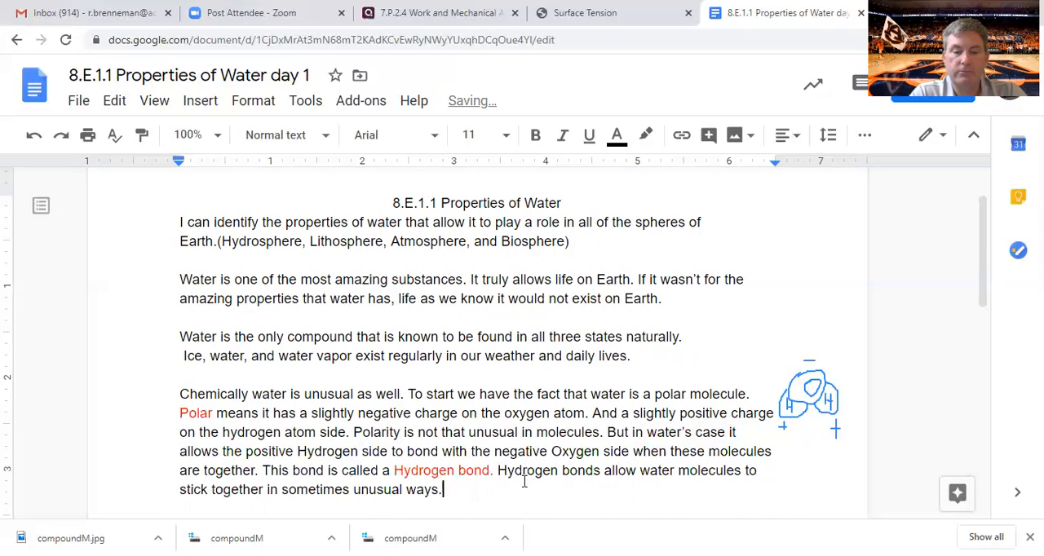
text(We call t)
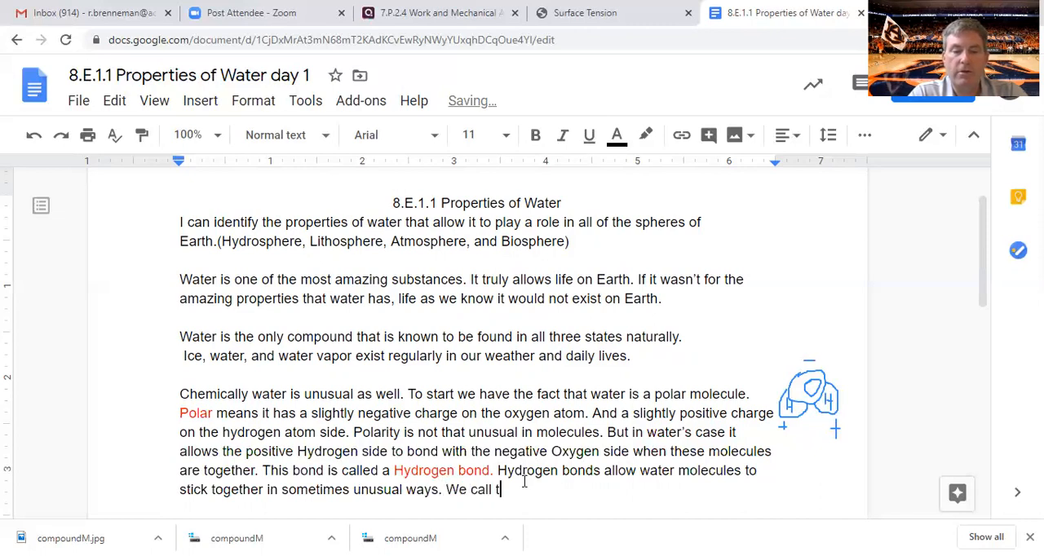
text(his)
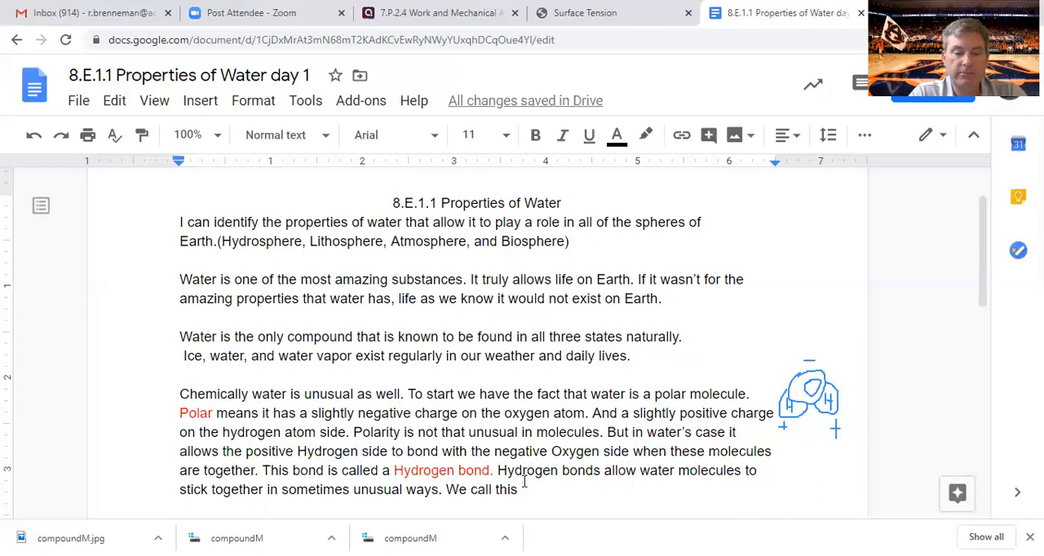
text(capability cohesion)
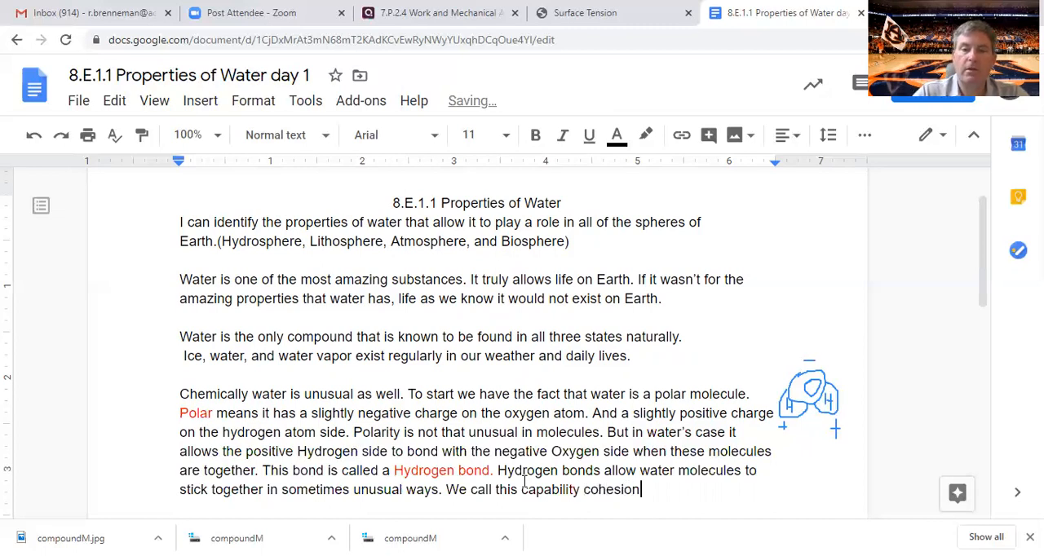
Select the word 'cohesion' and colour it red
double_click(617, 490)
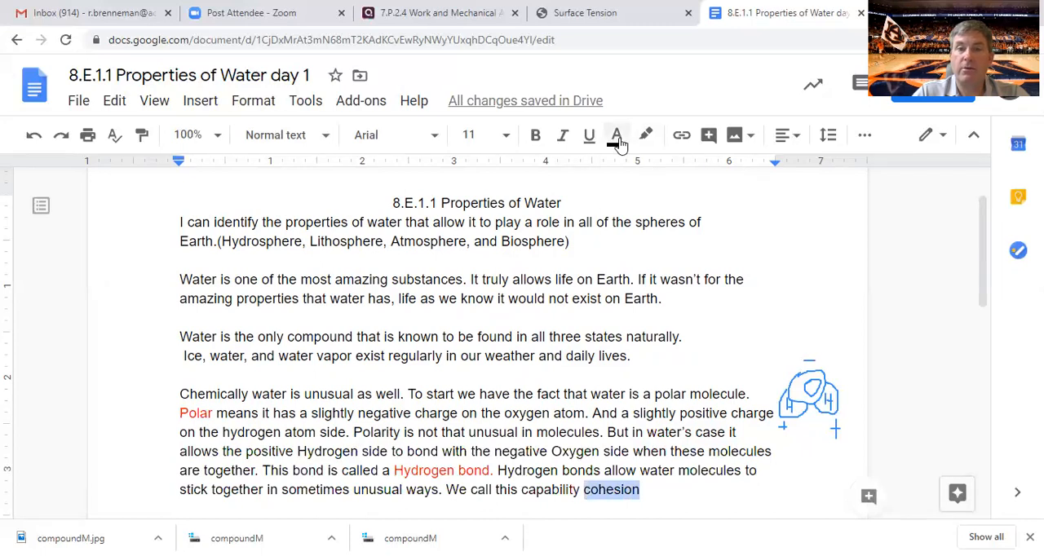
click(617, 135)
text(.)
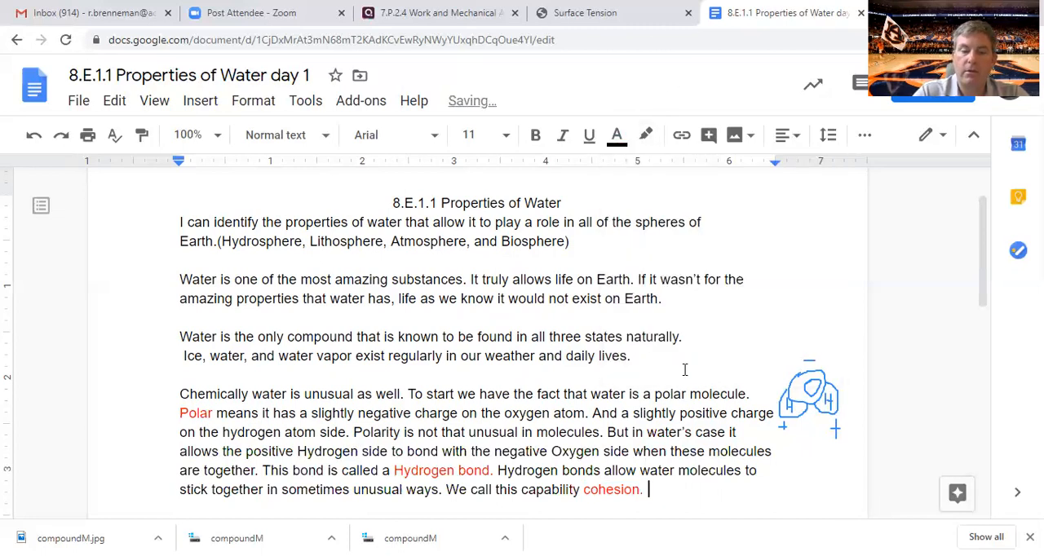
Define cohesion as the tendency of water molecules to stick together
text(Cohesion is)
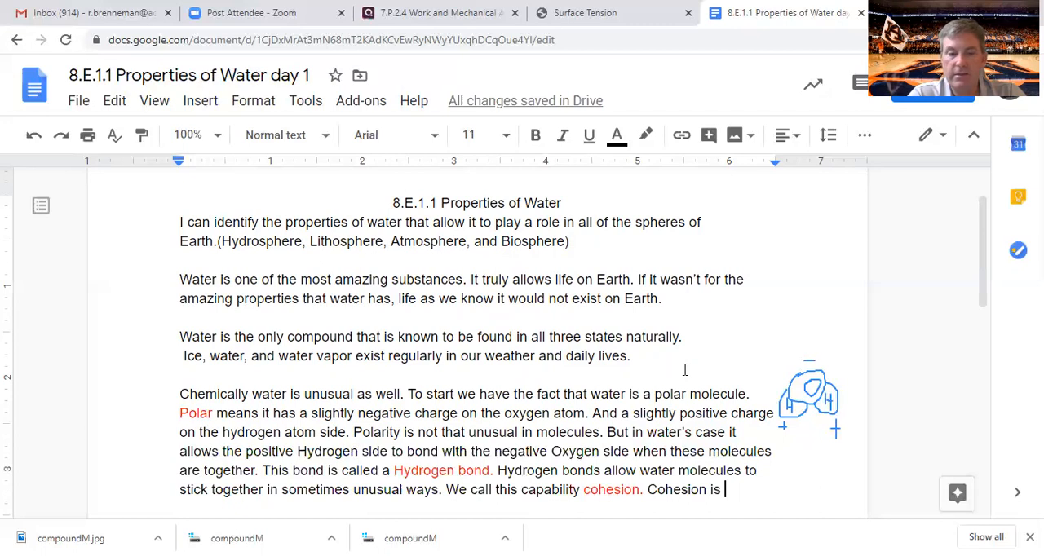
text(thendend)
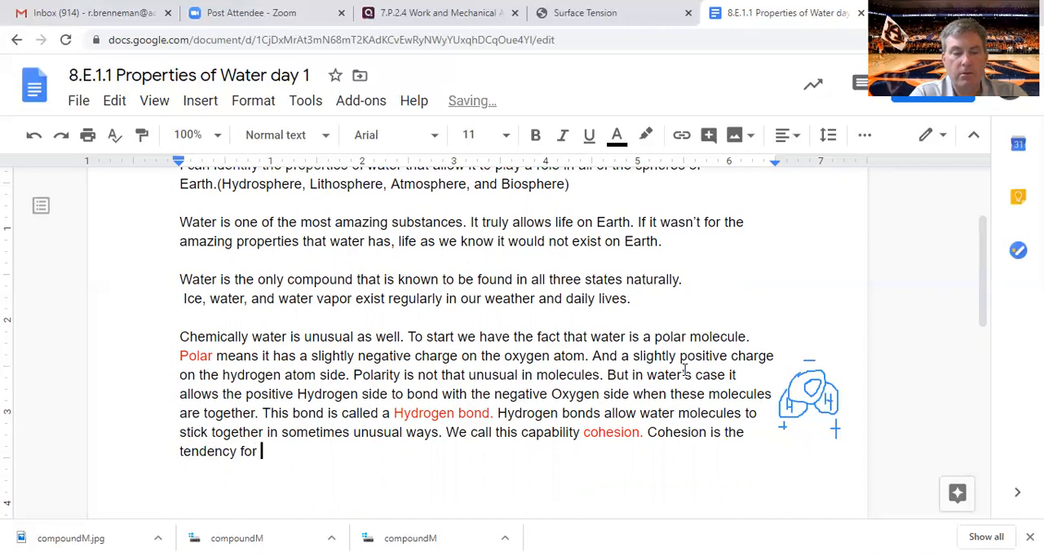
text(water molecules to stick)
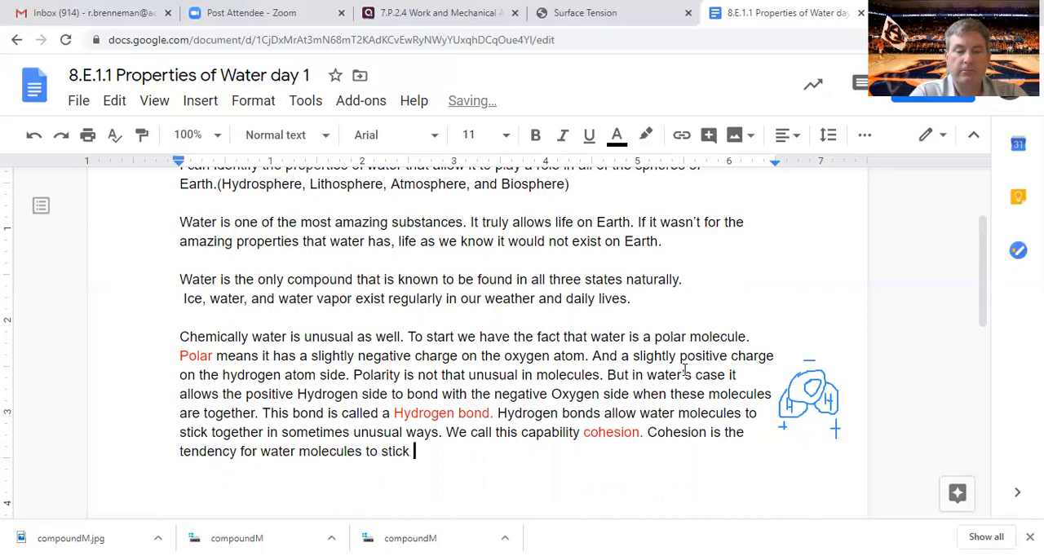
text(together)
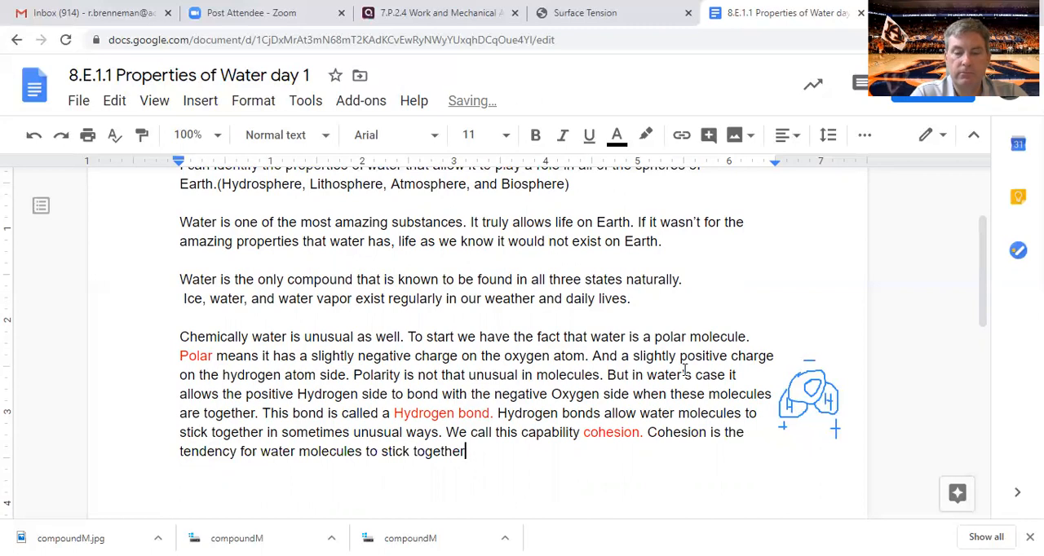
text(.)
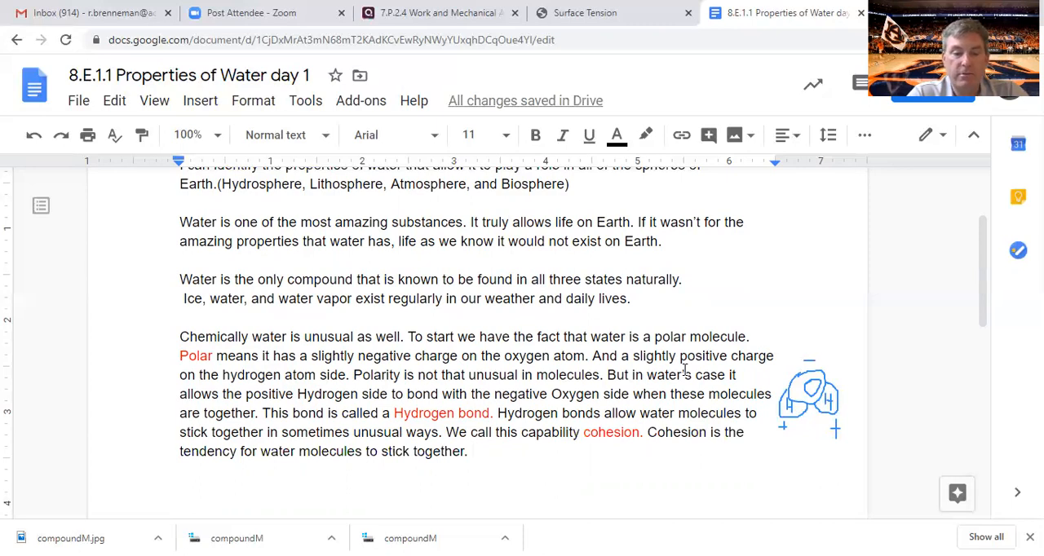
Write that cohesion gives water its high surface tension, and colour 'surface tension' red
text(Coh)
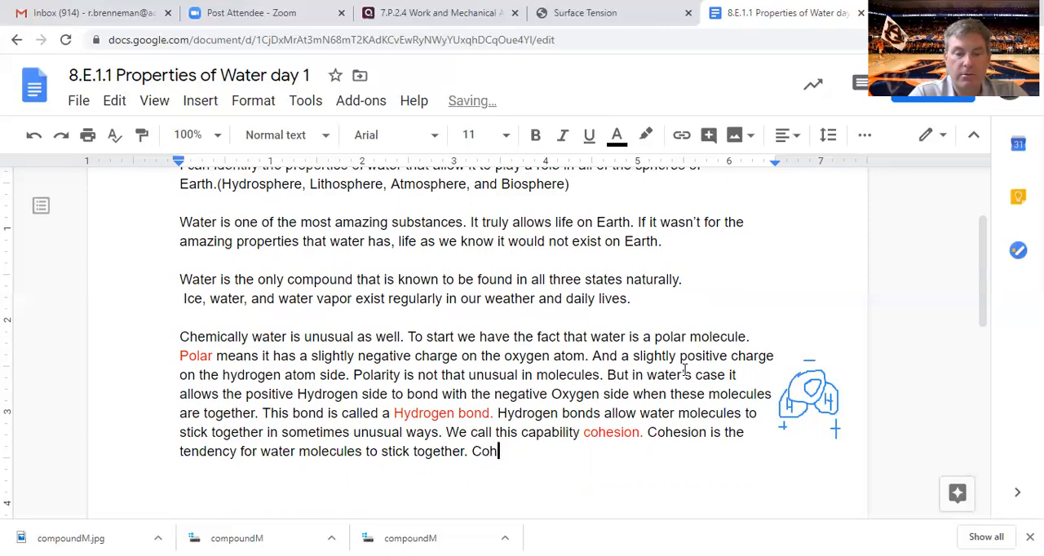
text(esion gi)
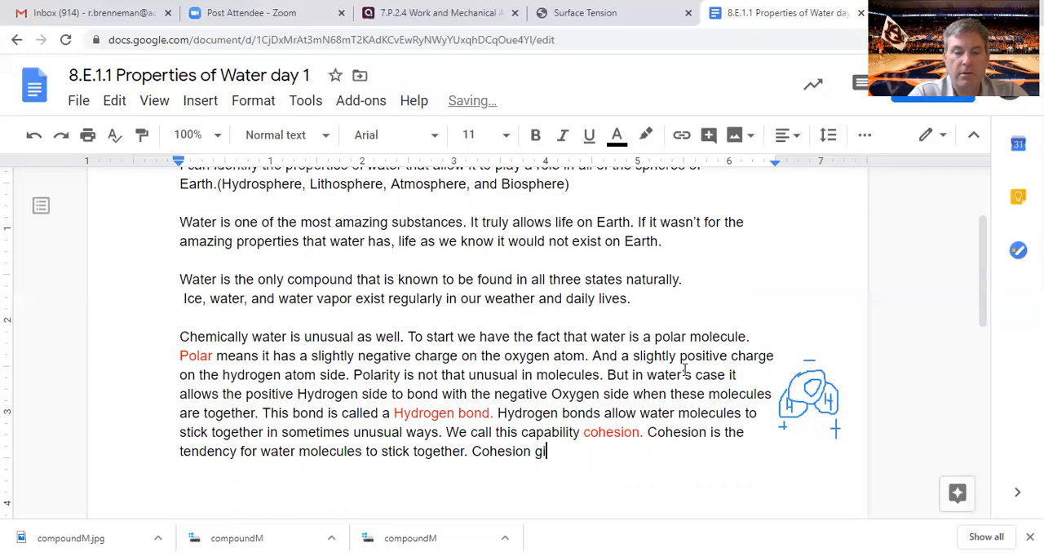
text(ves water)
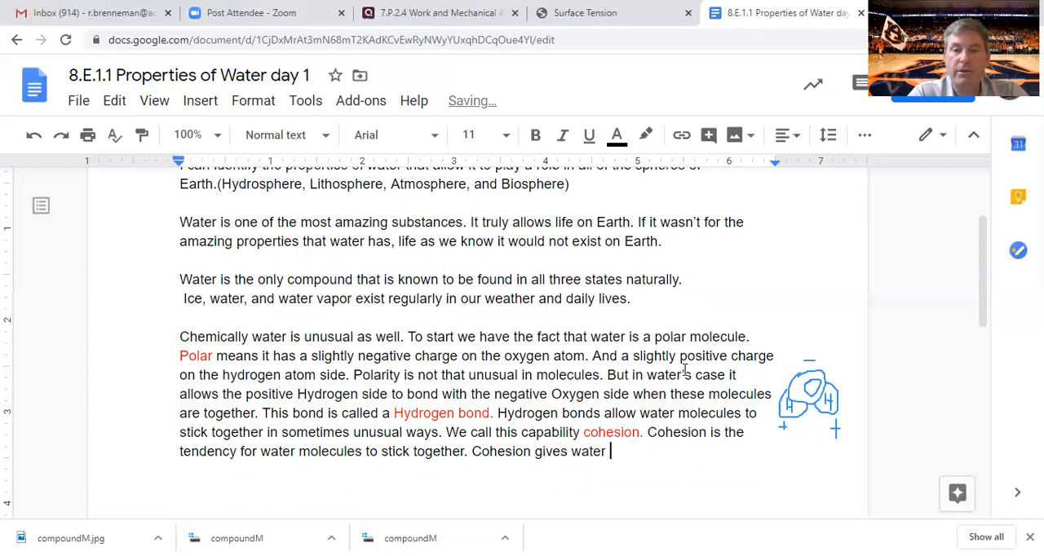
text(it')
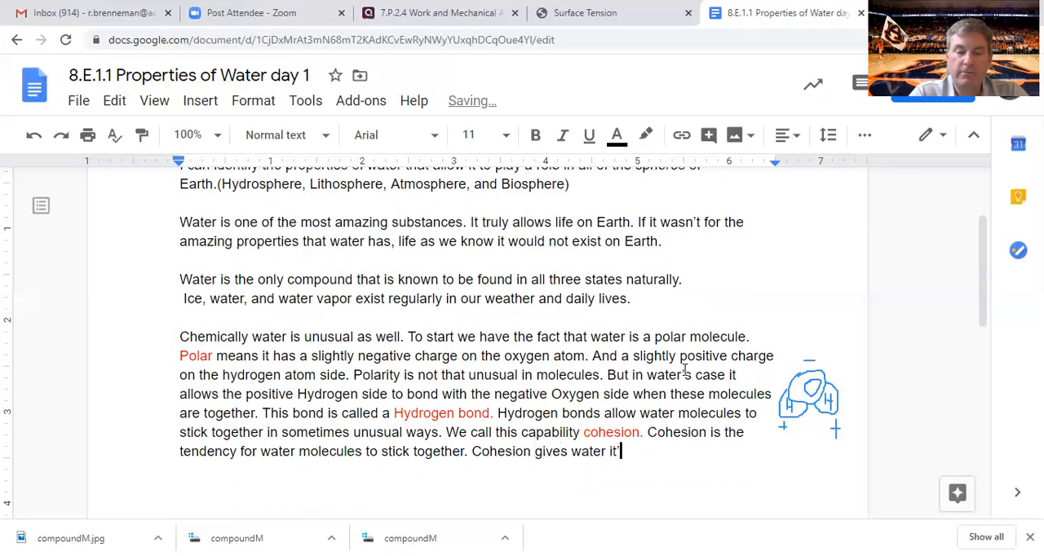
text(s high surface ten)
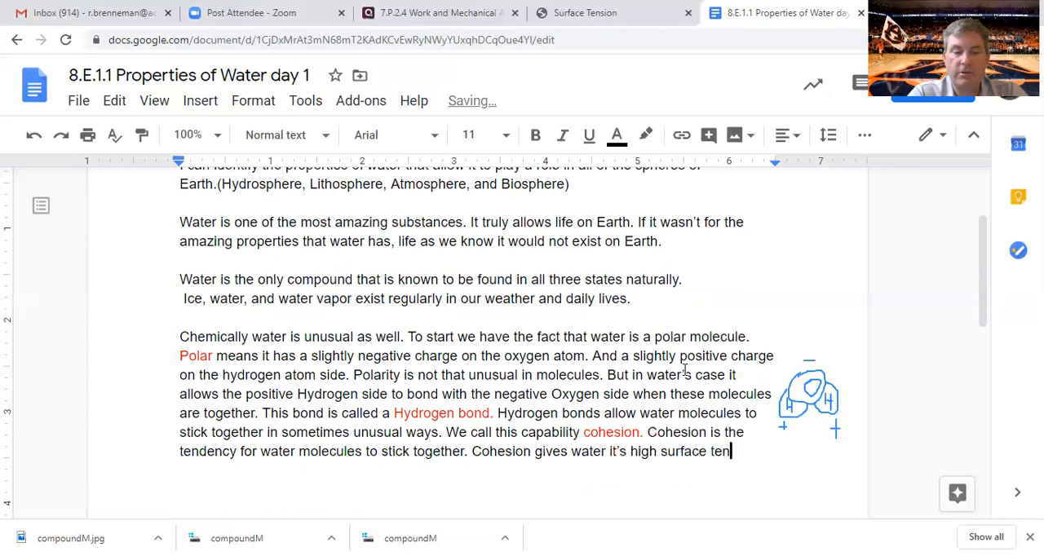
text(sion)
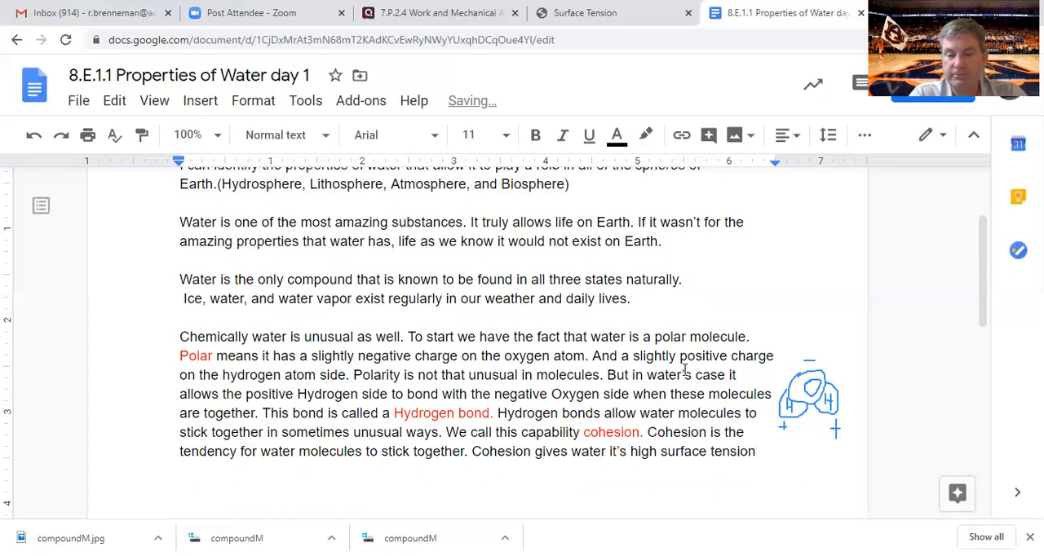
text(.)
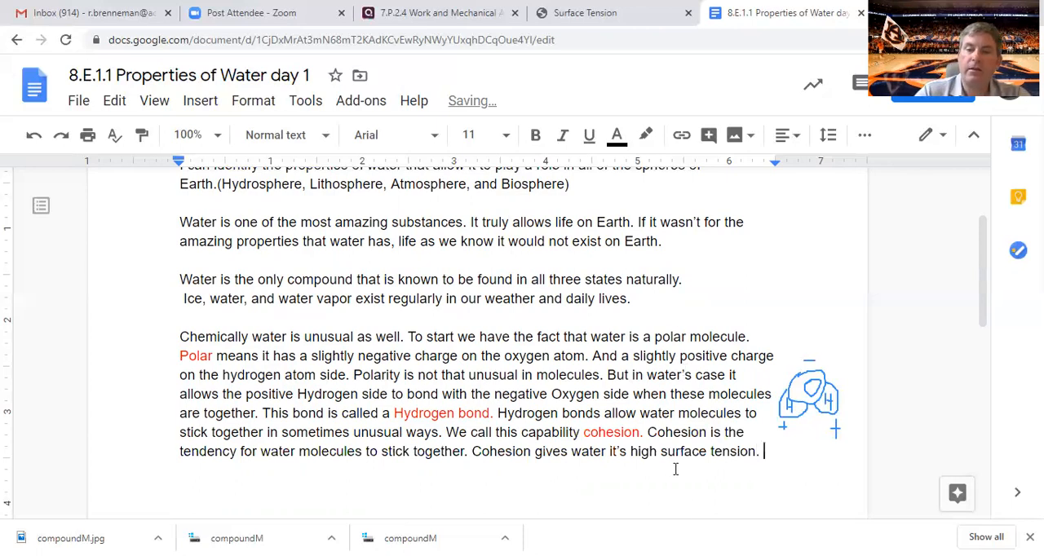
double_click(692, 450)
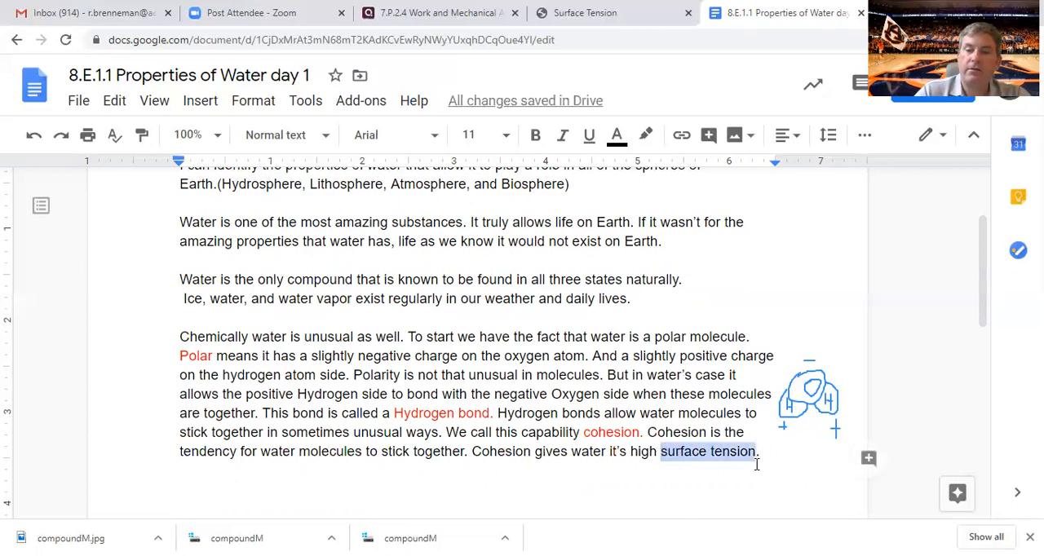
click(616, 134)
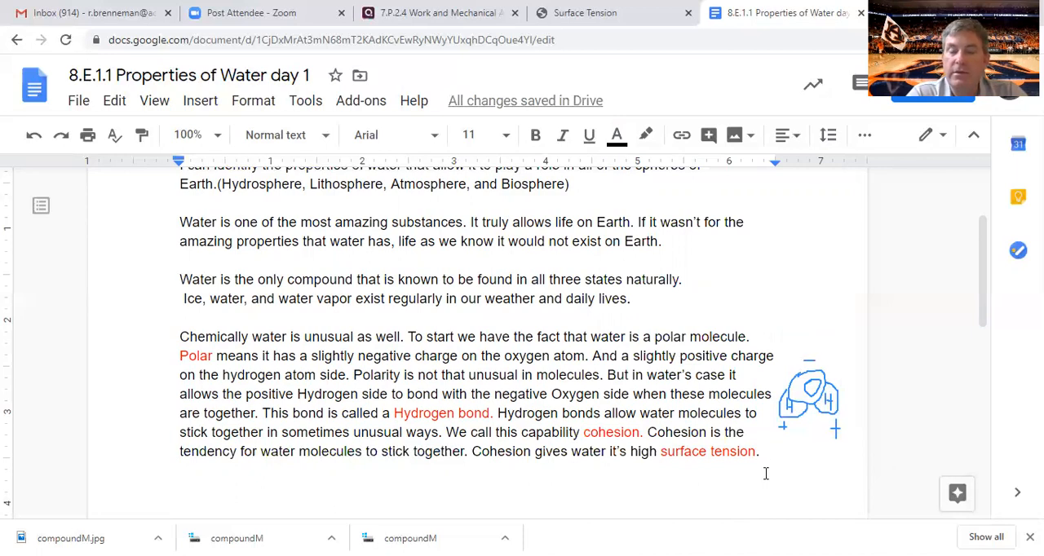
Define surface tension as the property of a liquid letting the surface layer resist a force
text(Surface tension is the)
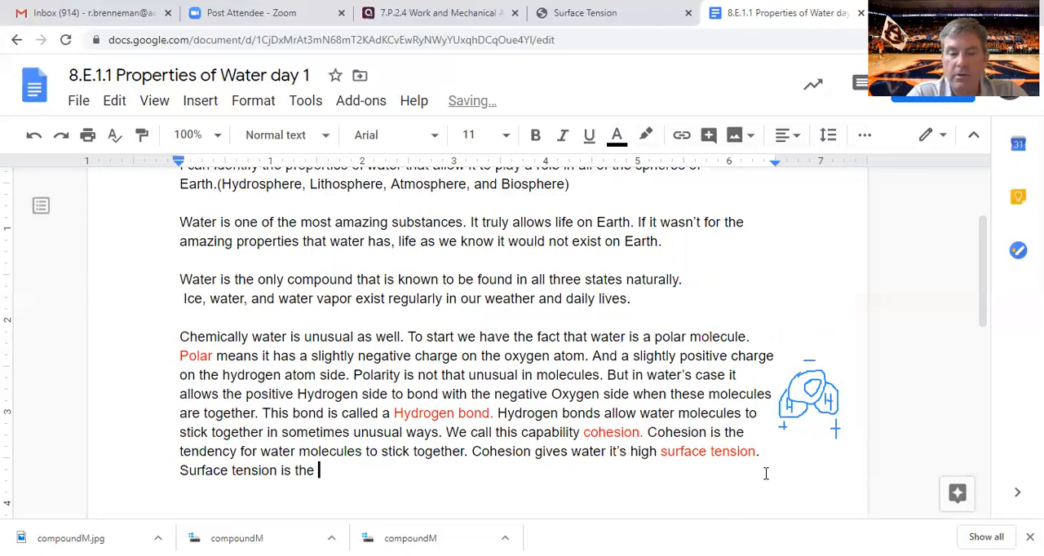
text(propert)
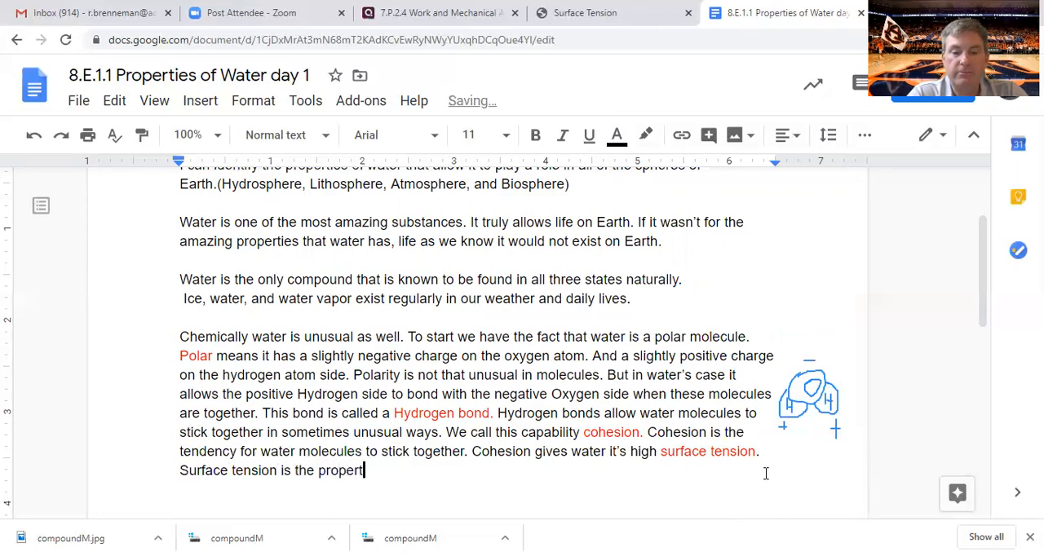
text(y of water)
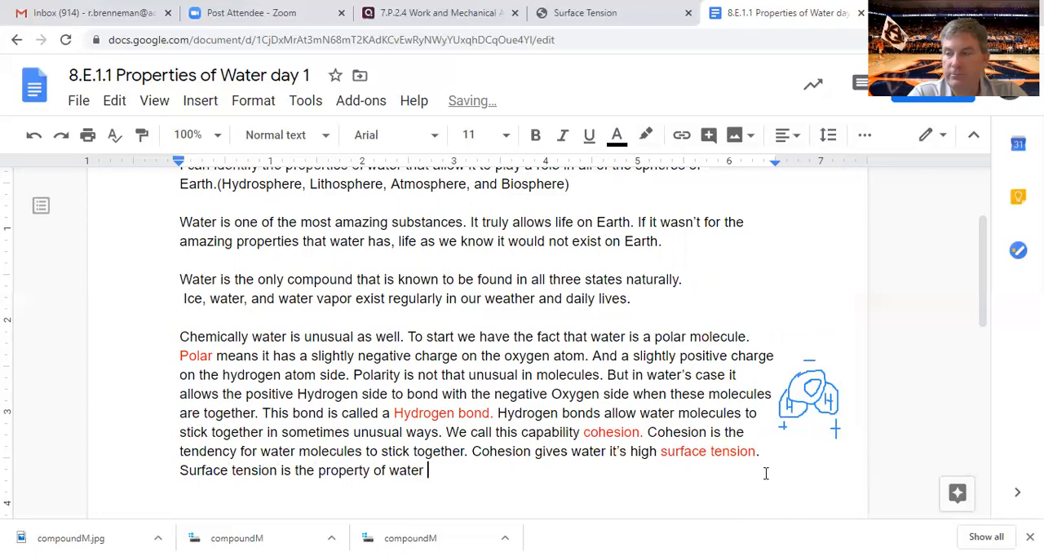
key(Backspace)
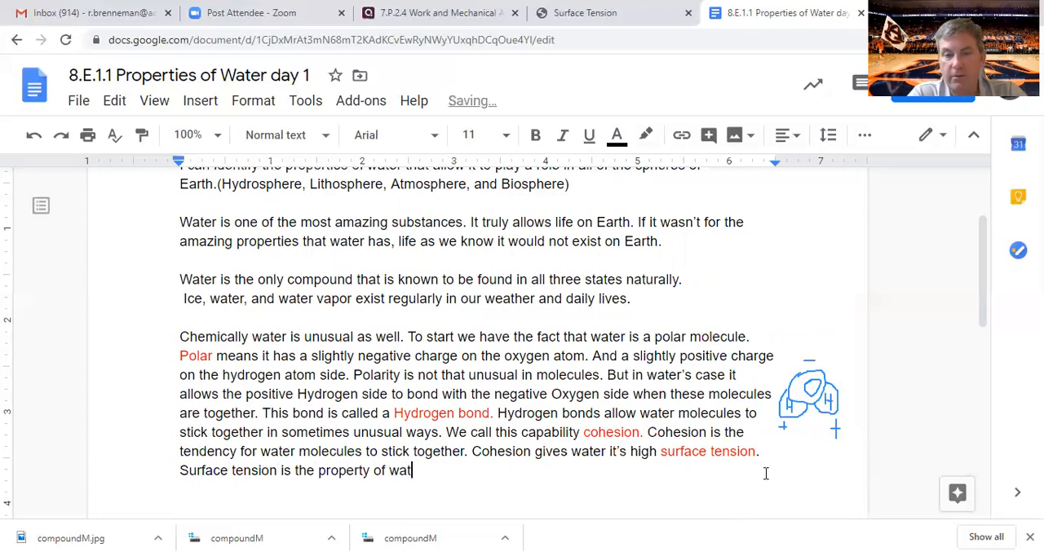
key(Backspace)
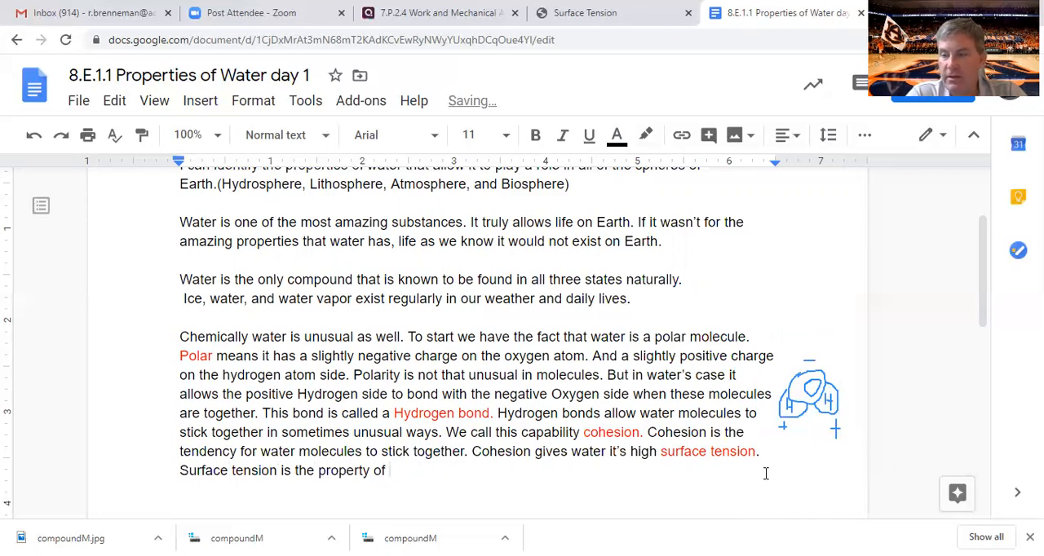
text(a liqui)
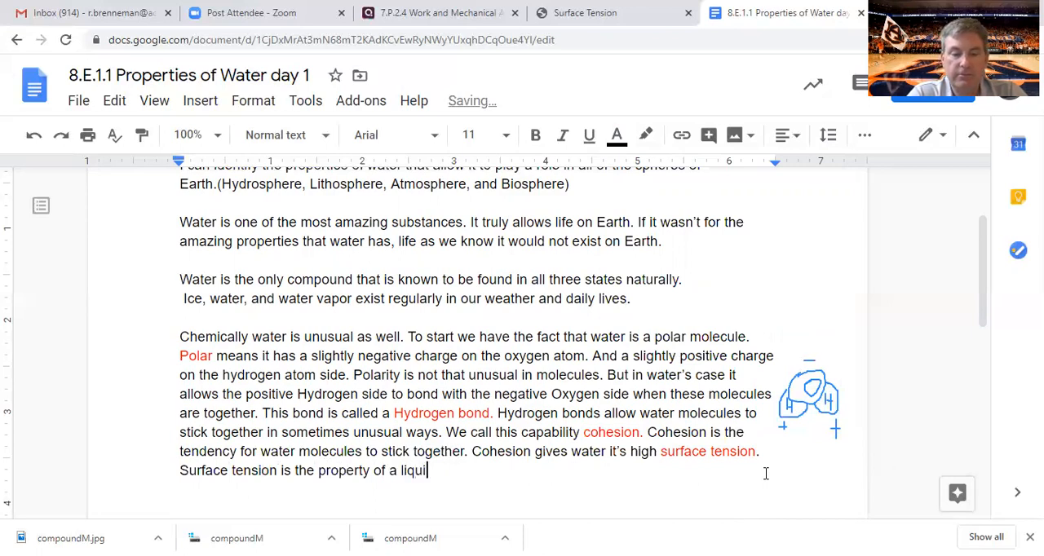
text(d that)
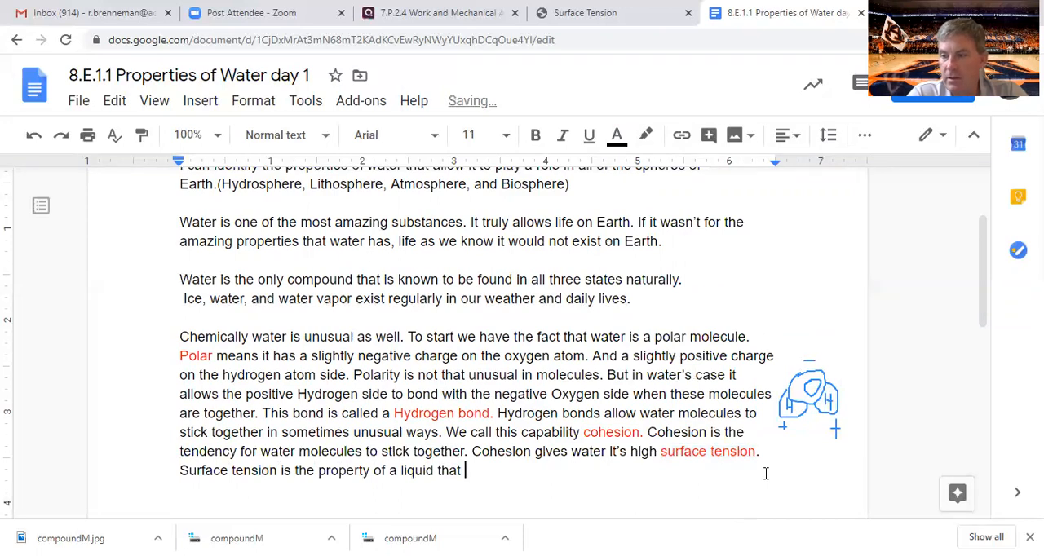
text(allows th)
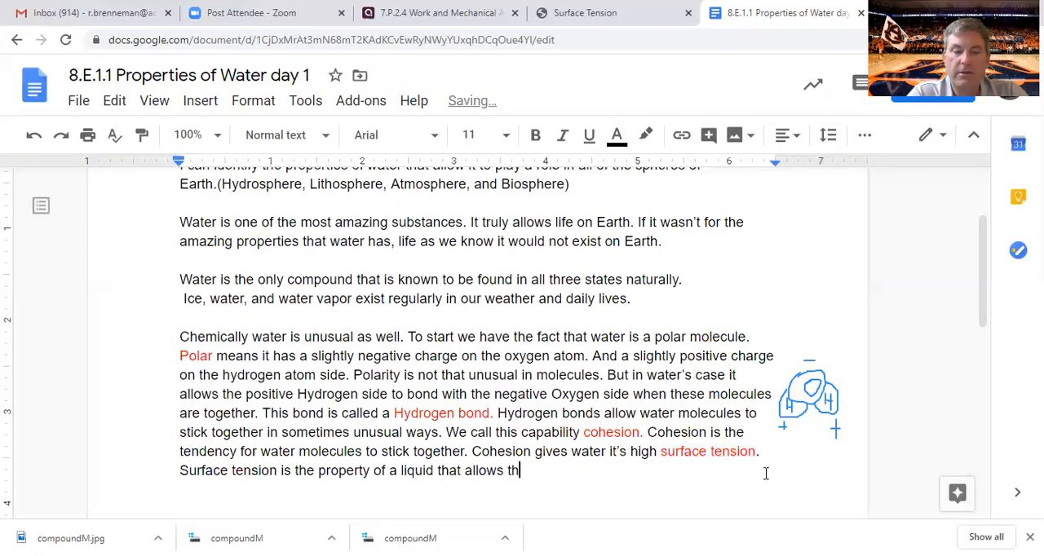
text(e surfac)
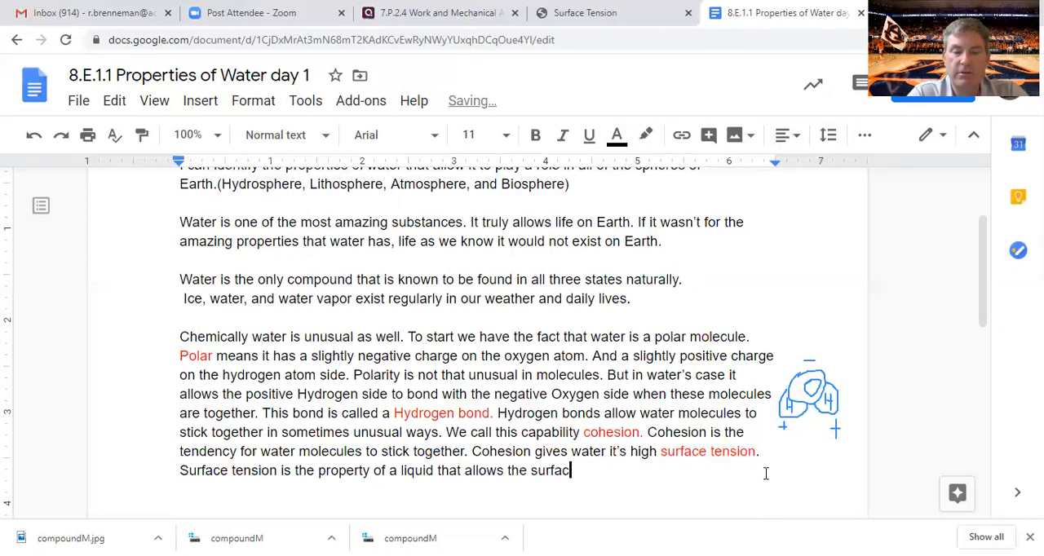
text(layer to resist)
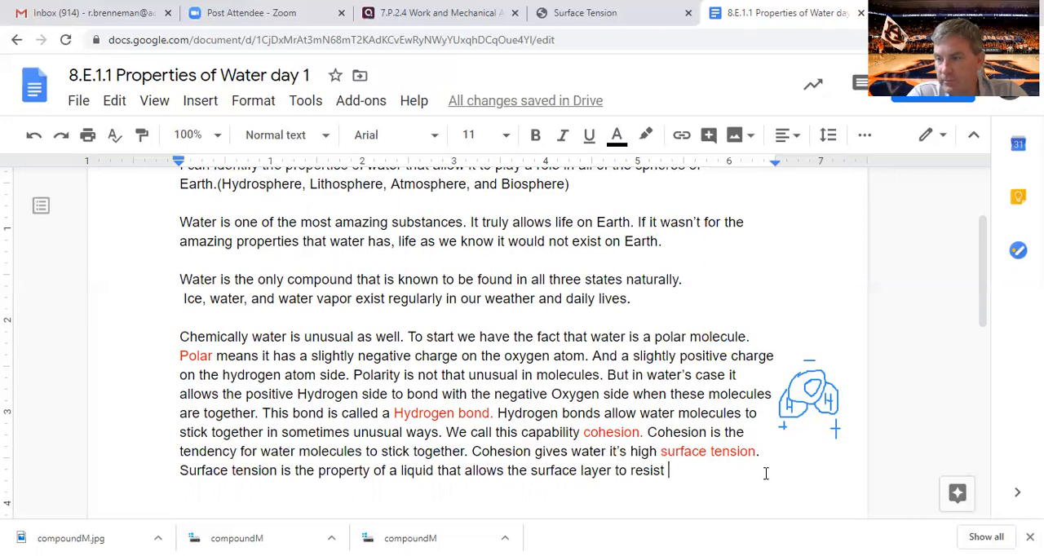
text(an external)
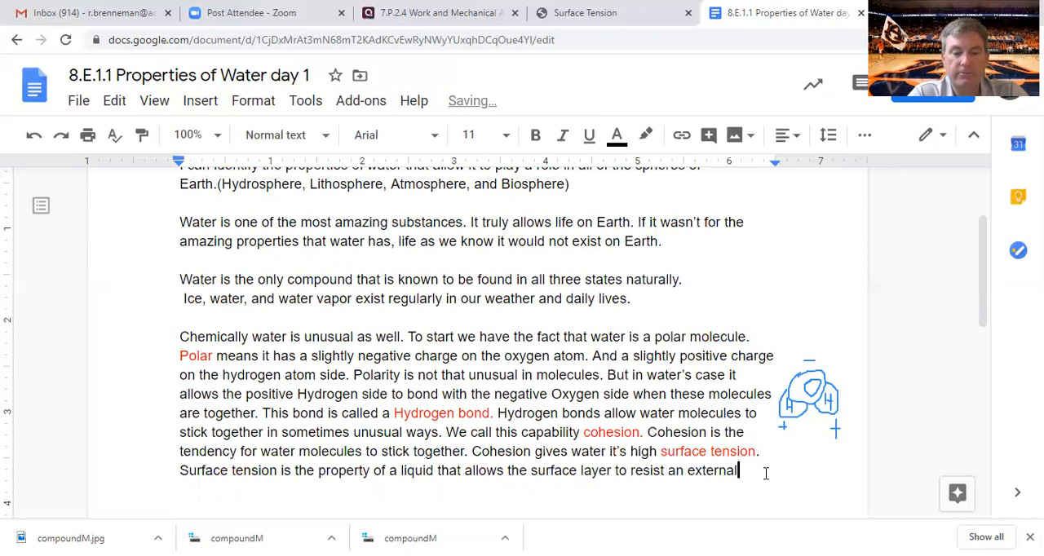
text(forv)
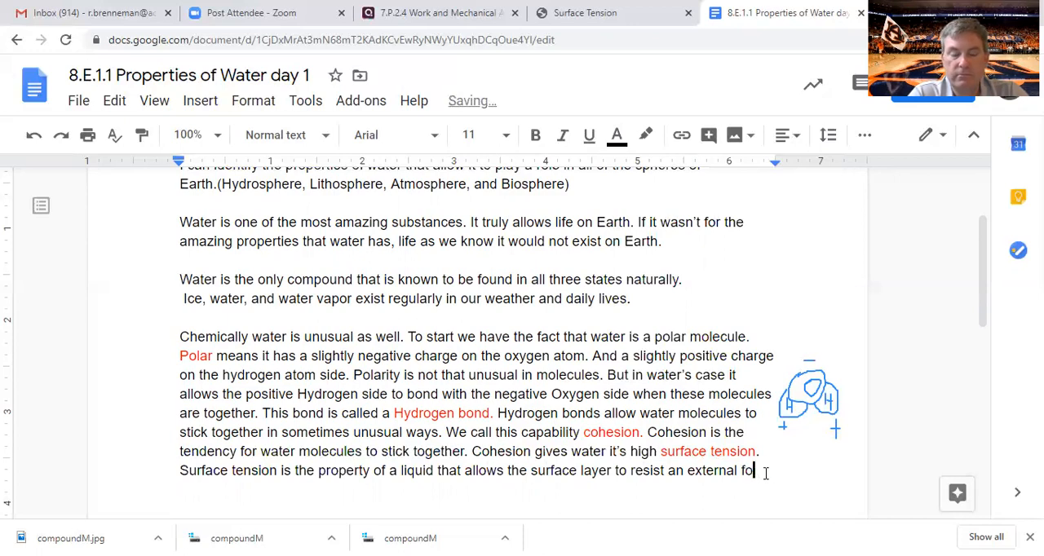
text(rce.)
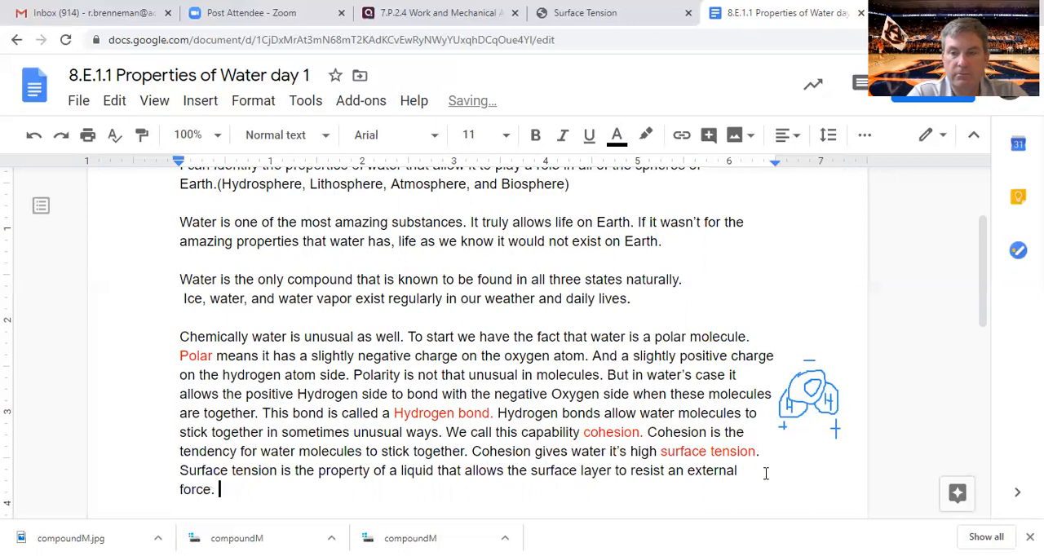
Add that surface tension in water makes it act as if it were a stretched elastic membrane
text(SUr)
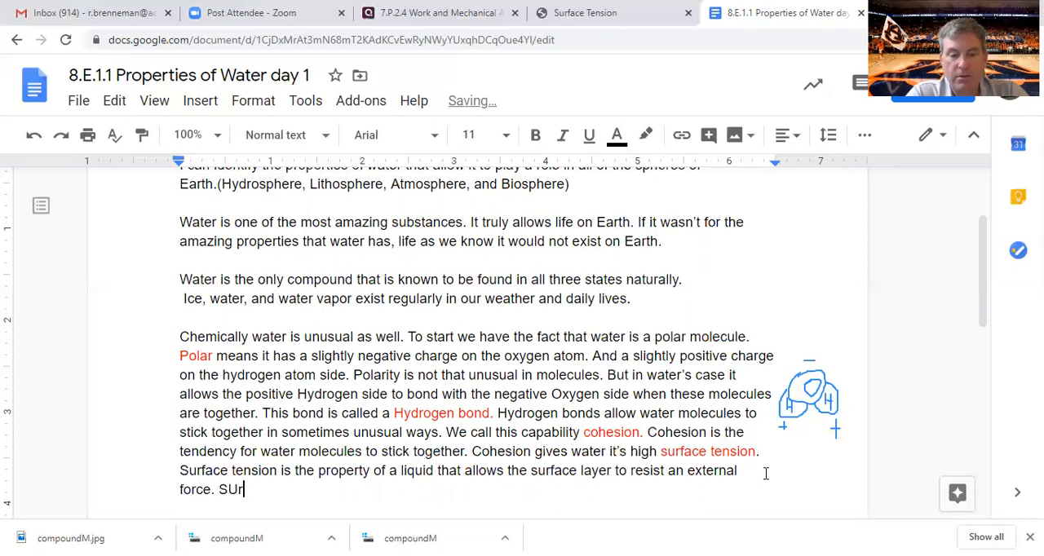
text(face)
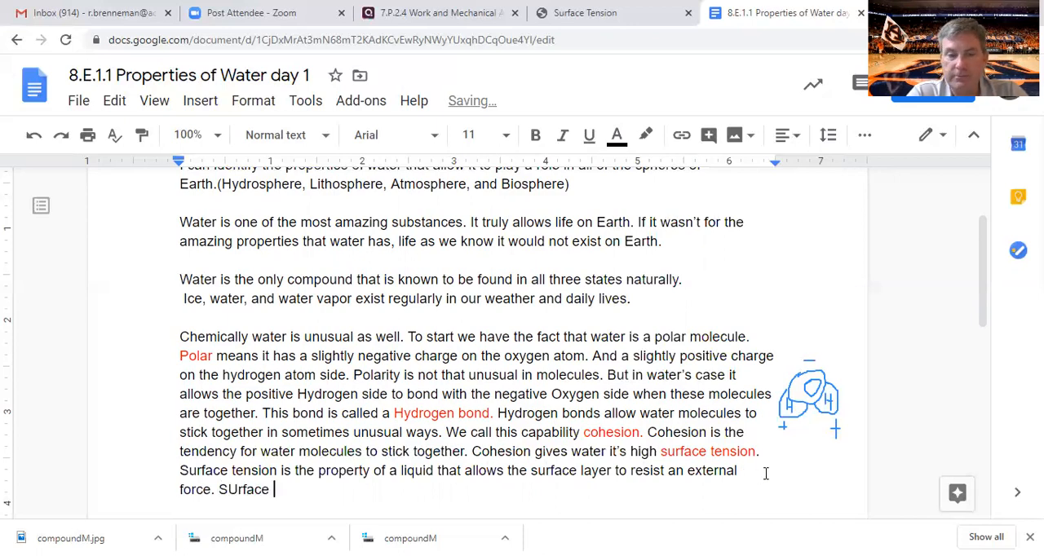
key(backspace)
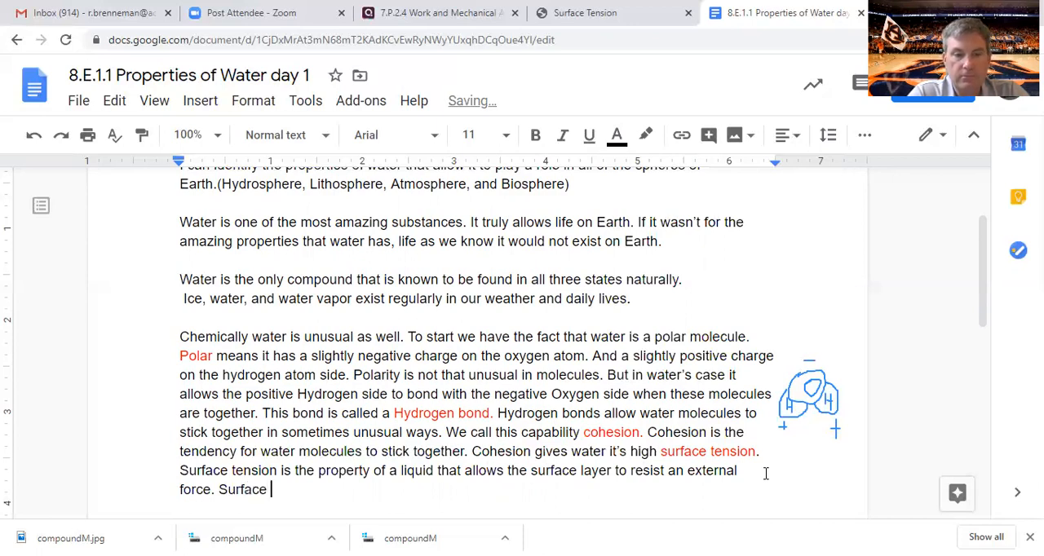
text(tension in water u)
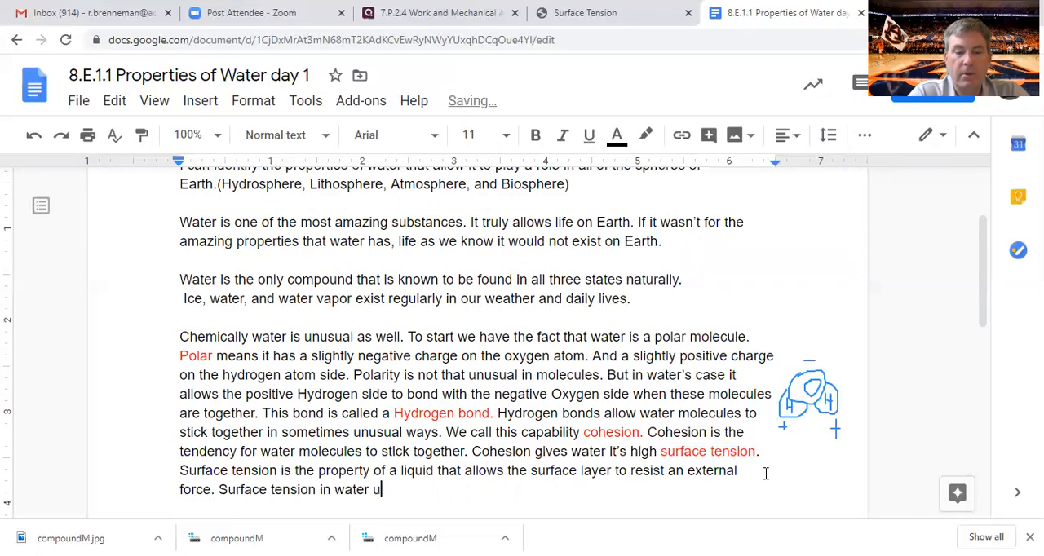
text(is the.)
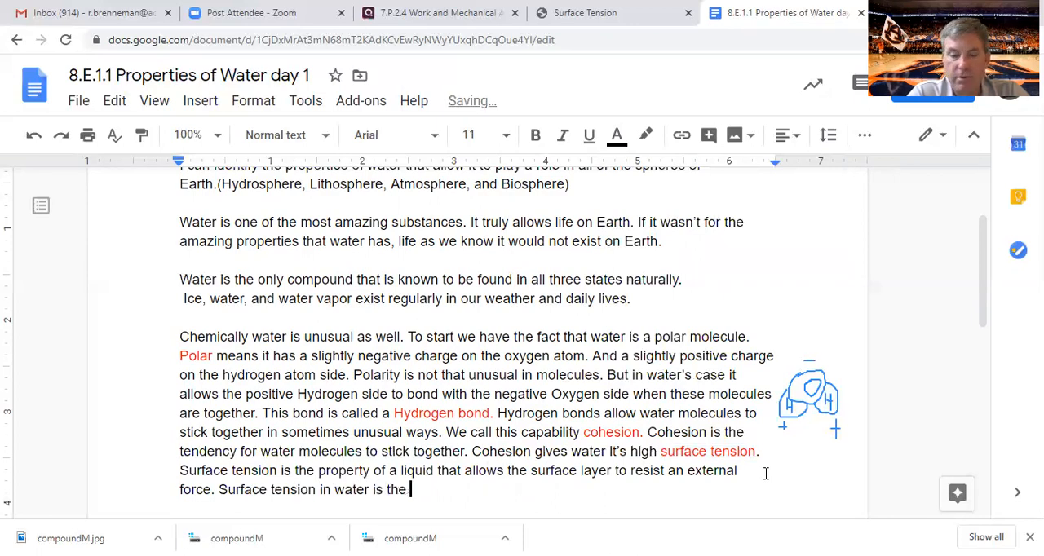
text(property th)
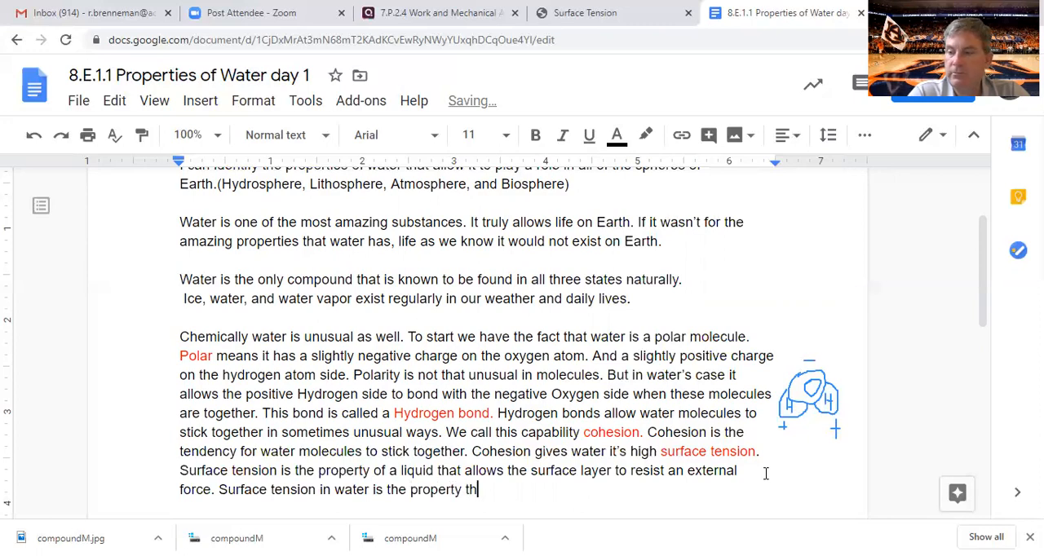
text(at is dis)
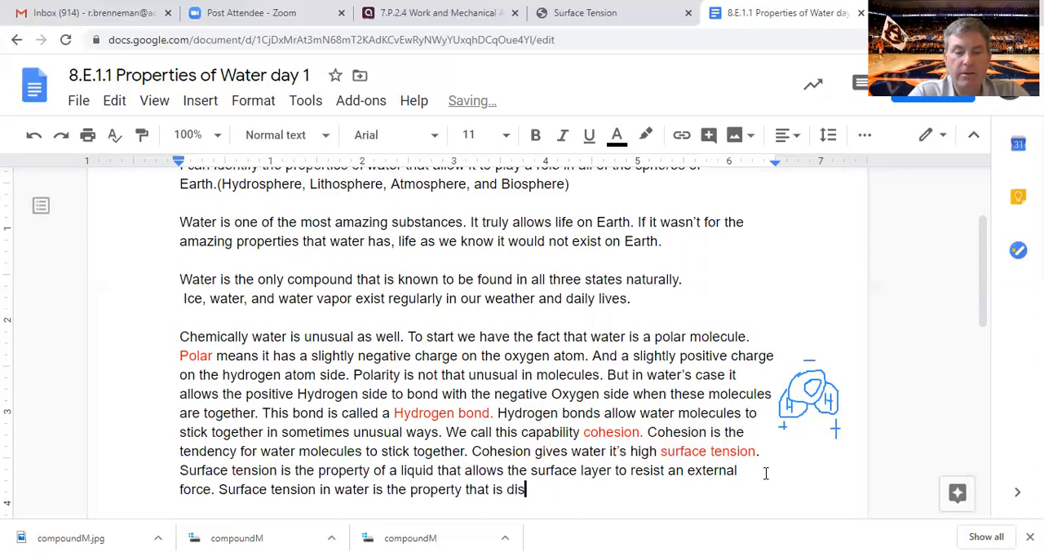
text(played)
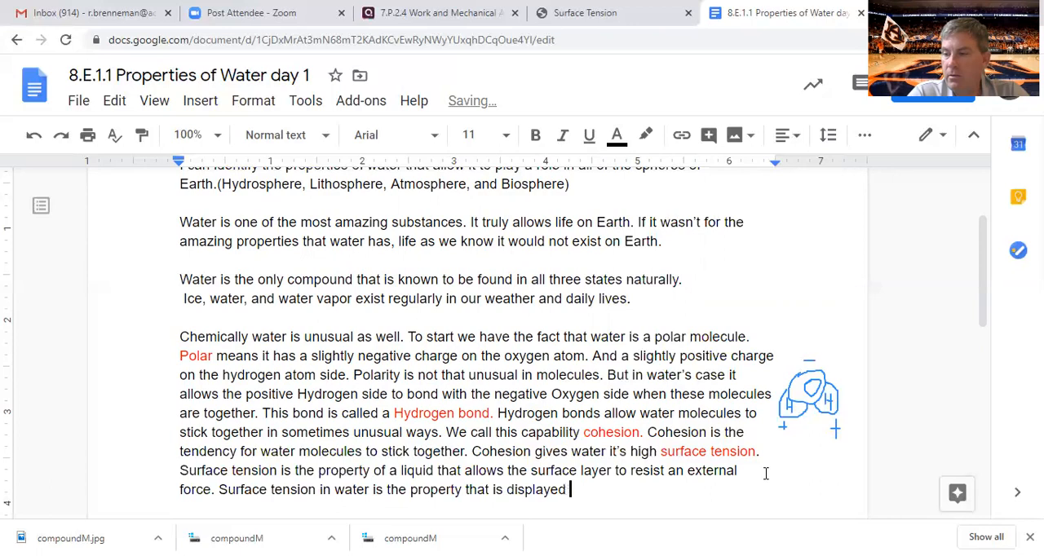
text(by)
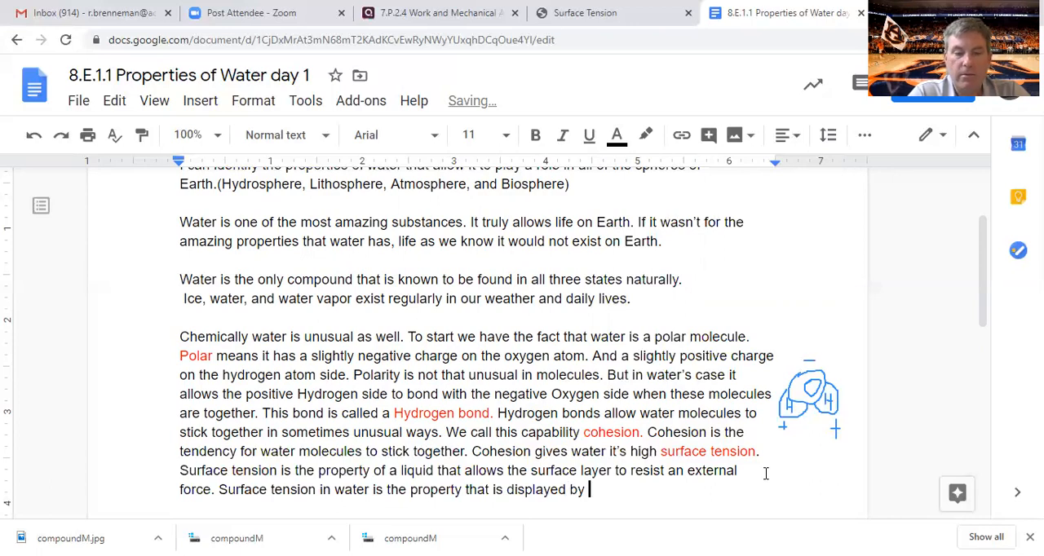
text(t acting as)
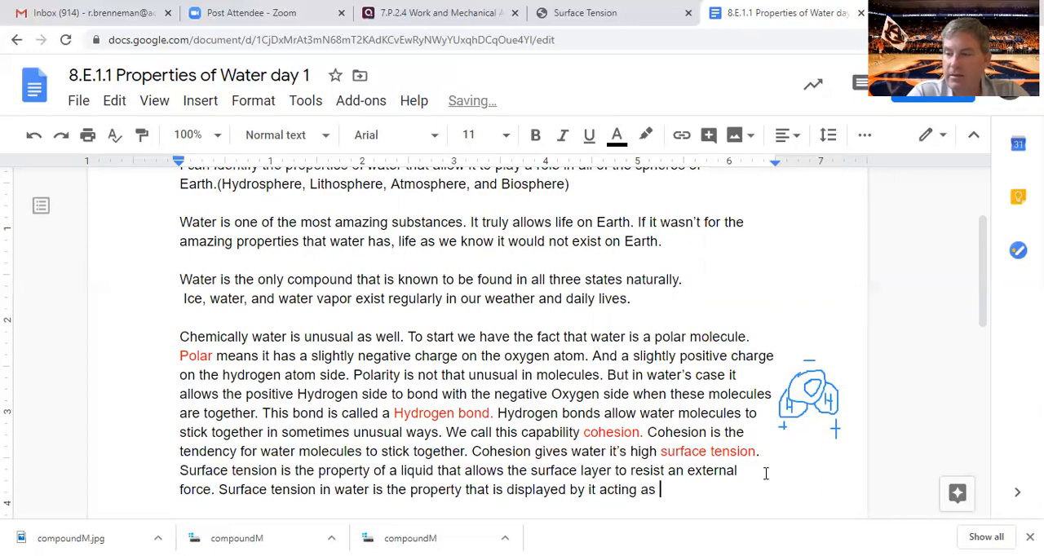
text(if it were a)
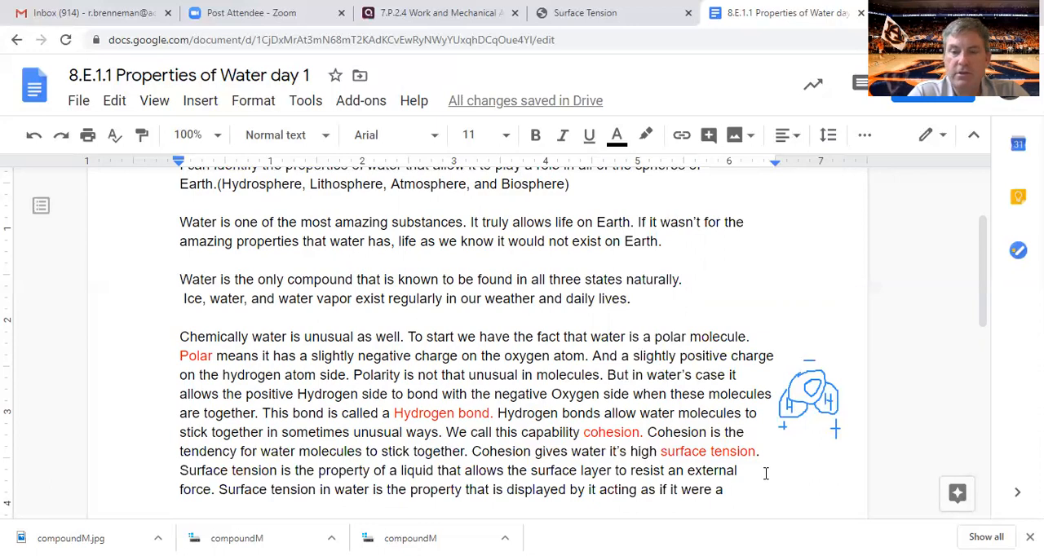
text(streached)
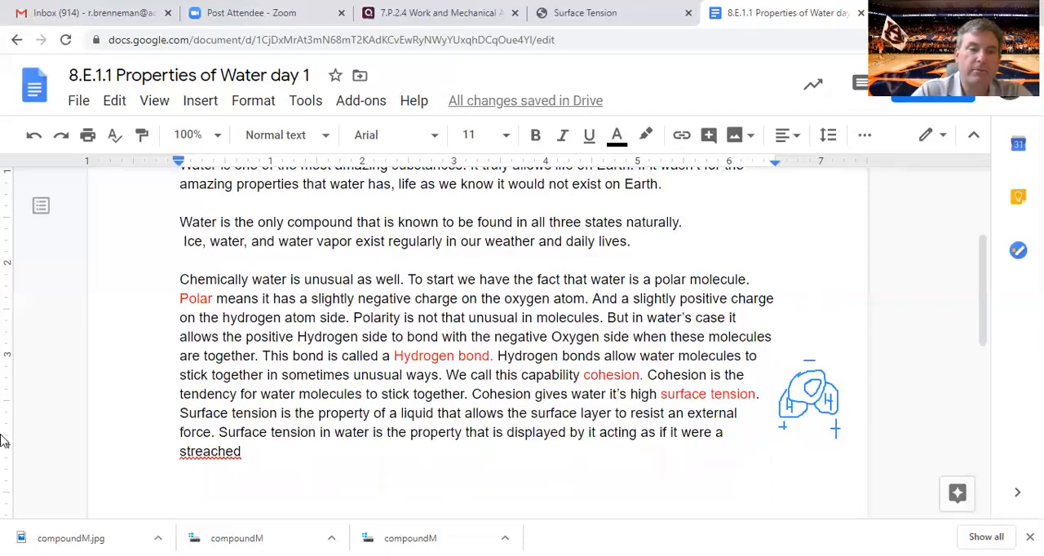
click(208, 451)
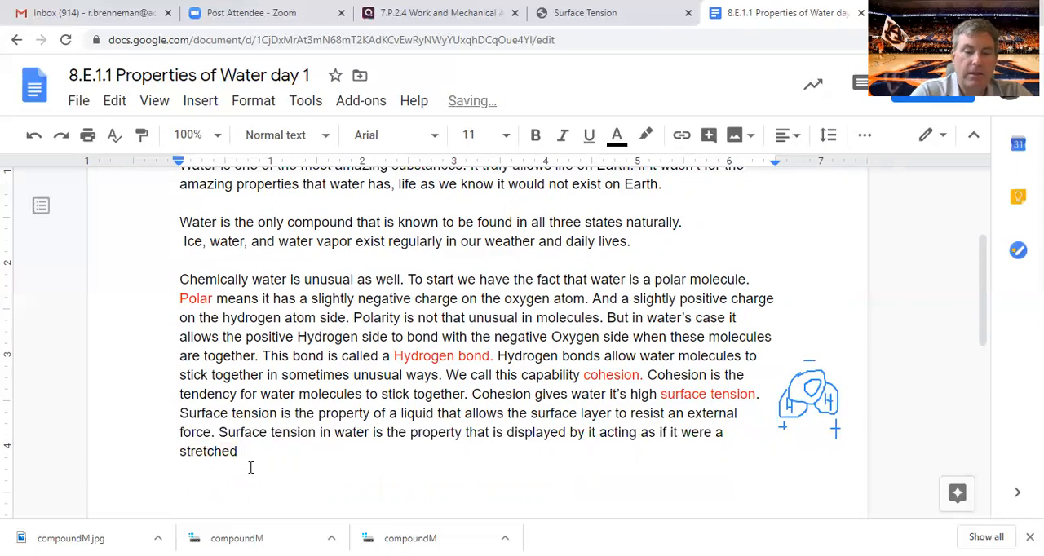
text(elastic)
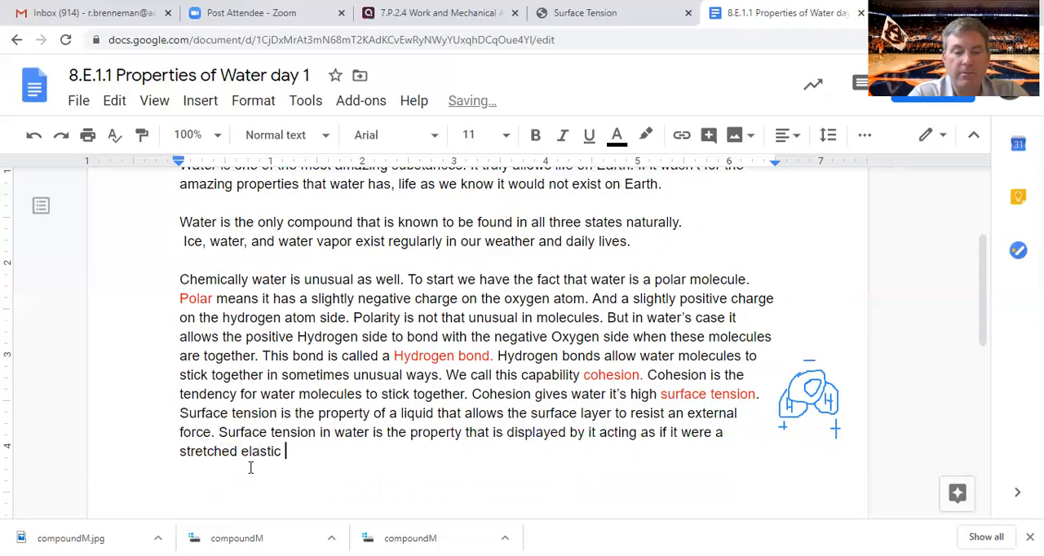
text(membrance)
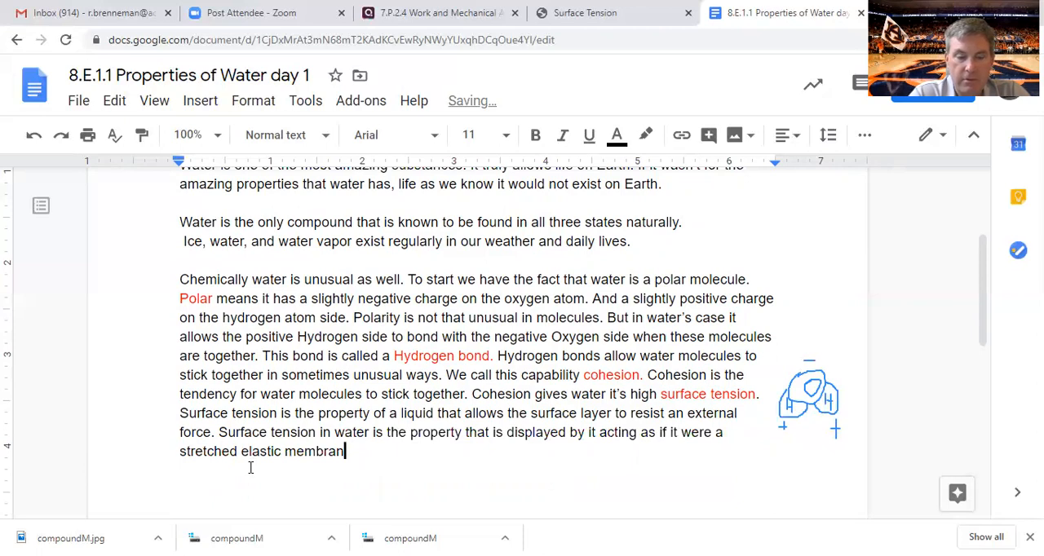
text(e.)
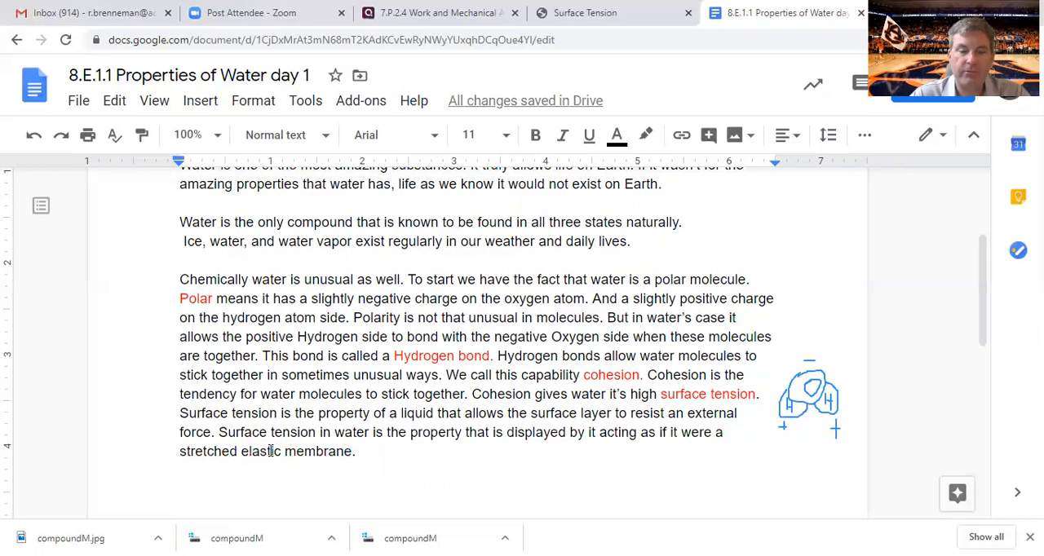
End the paragraph with the question 'Why does water have surface tension?'
text(Why)
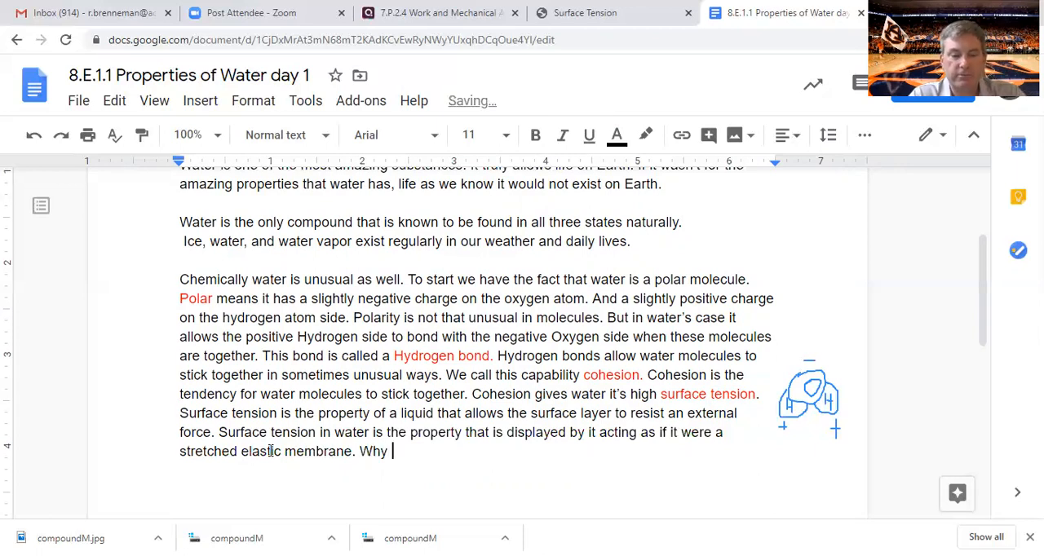
text(does water)
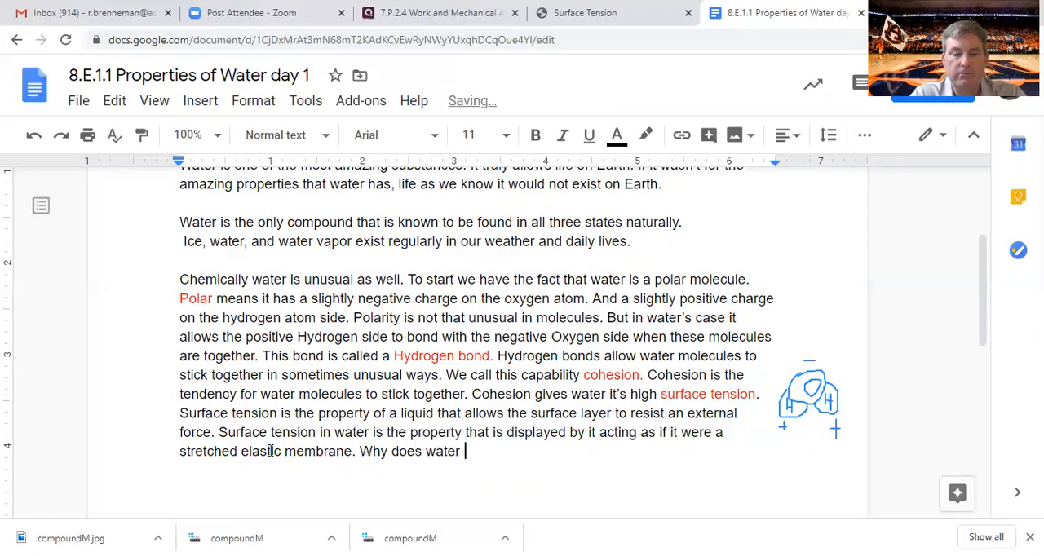
text(have surfa)
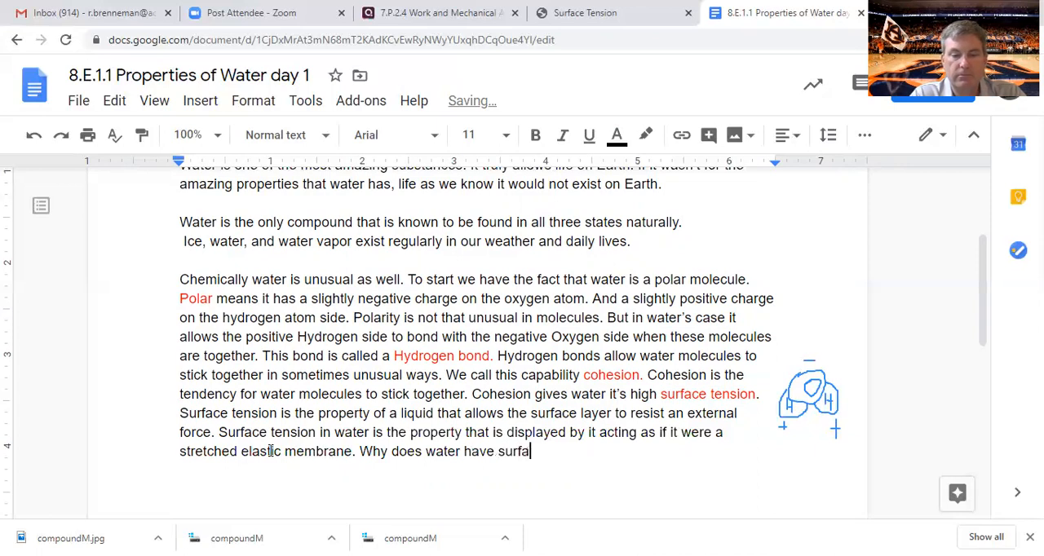
text(ce tension?)
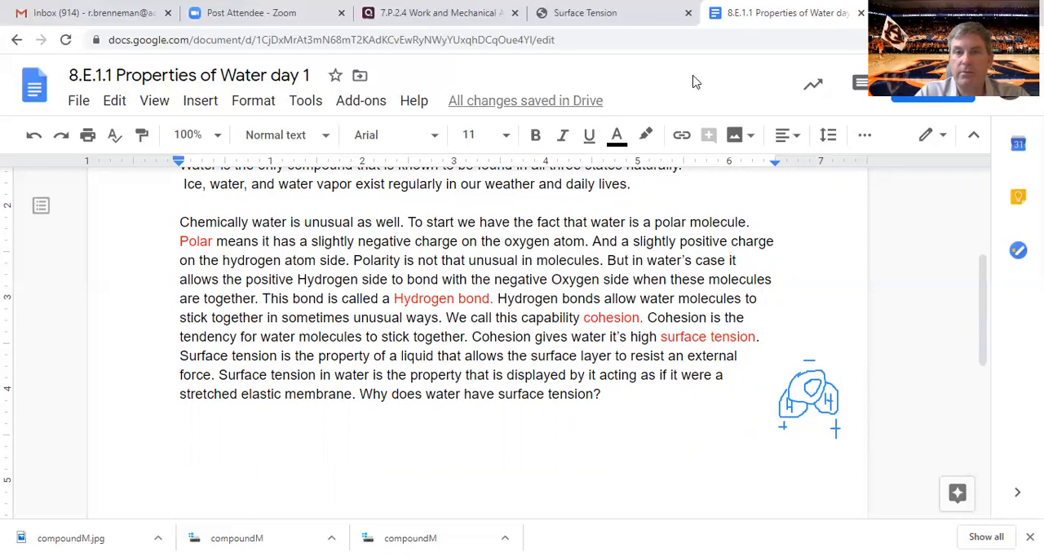
Bring up the HyperPhysics Cohesion and Surface Tension page with its molecule diagram
click(584, 13)
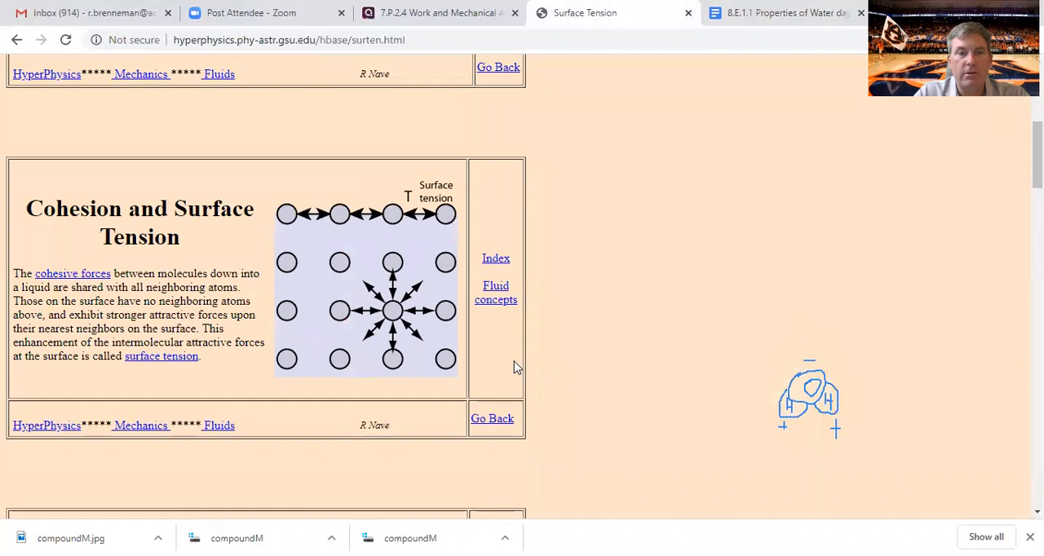
mouse_move(346, 279)
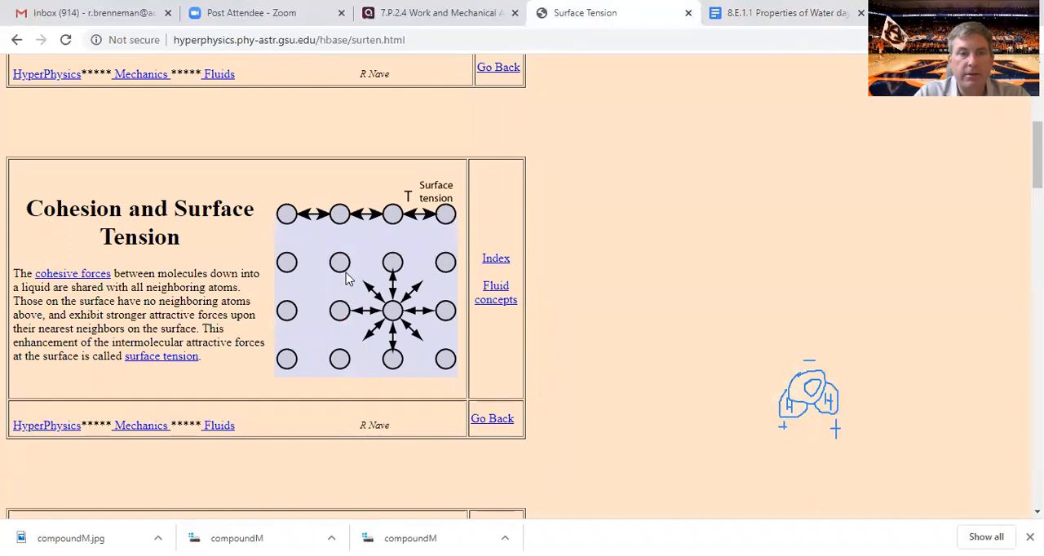
mouse_move(394, 315)
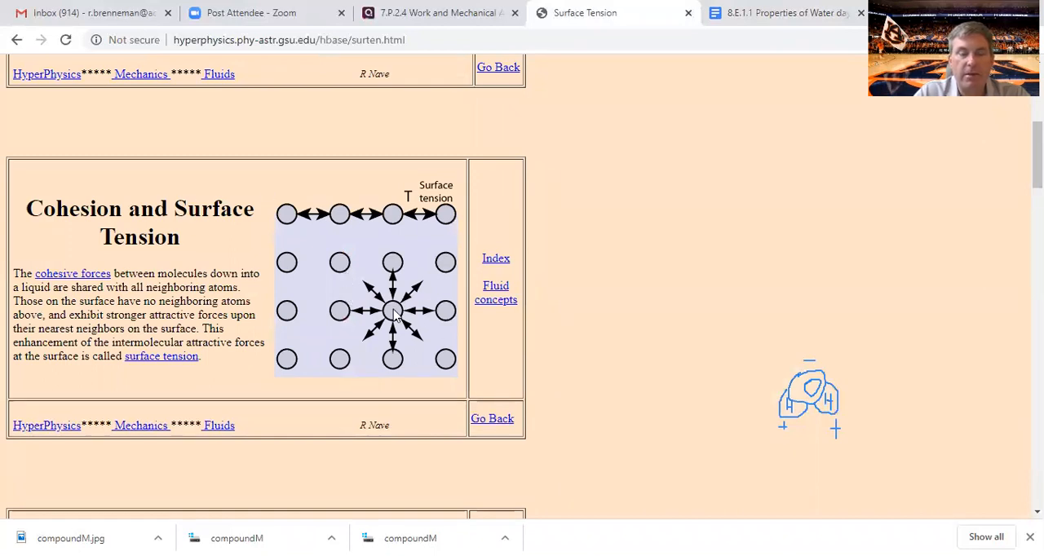
mouse_move(407, 277)
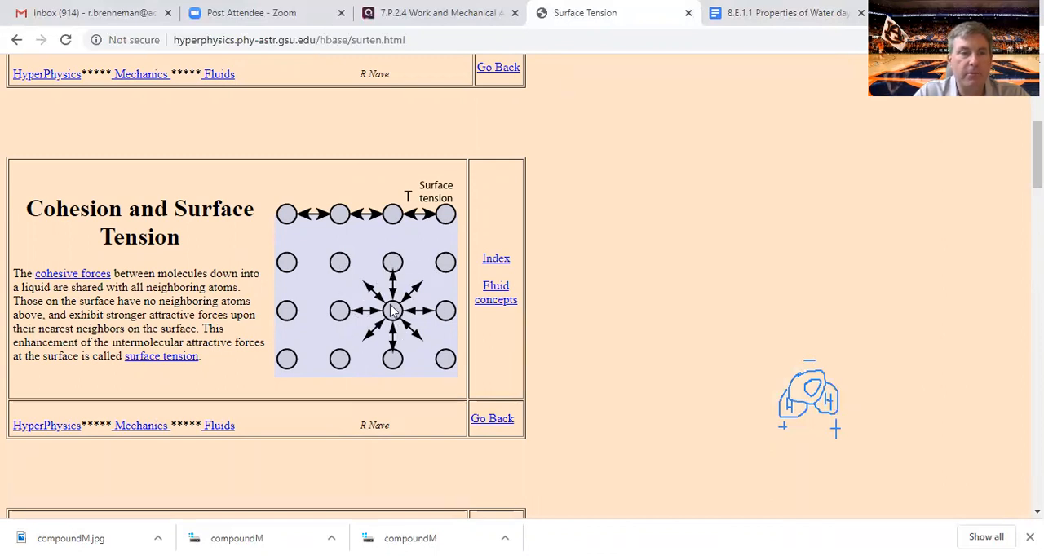
mouse_move(328, 209)
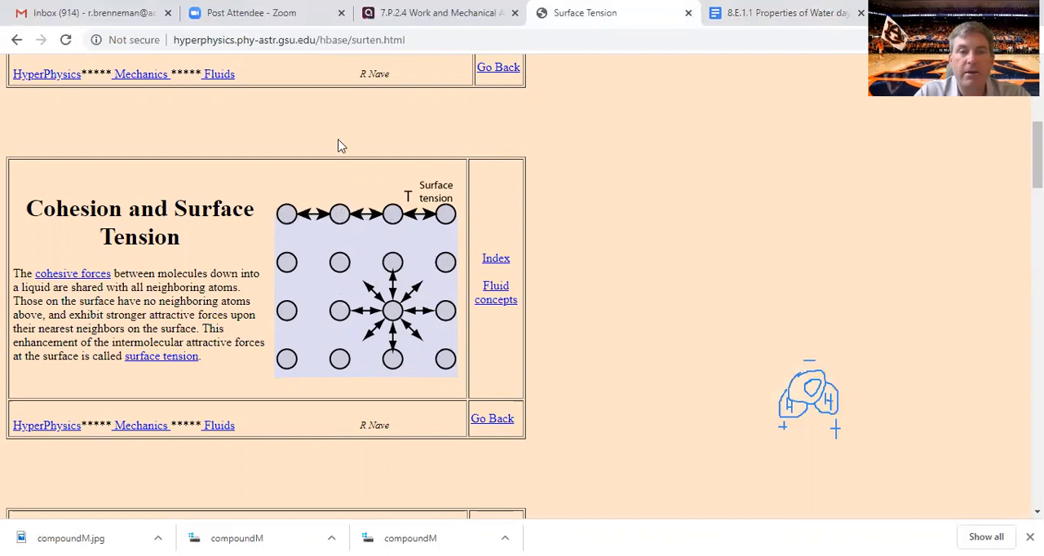
mouse_move(388, 281)
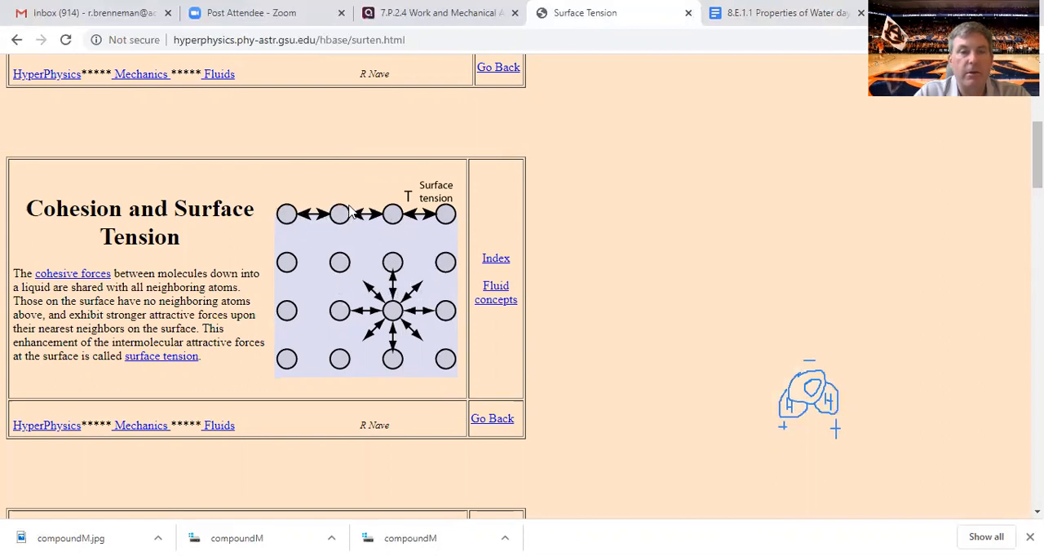
mouse_move(117, 277)
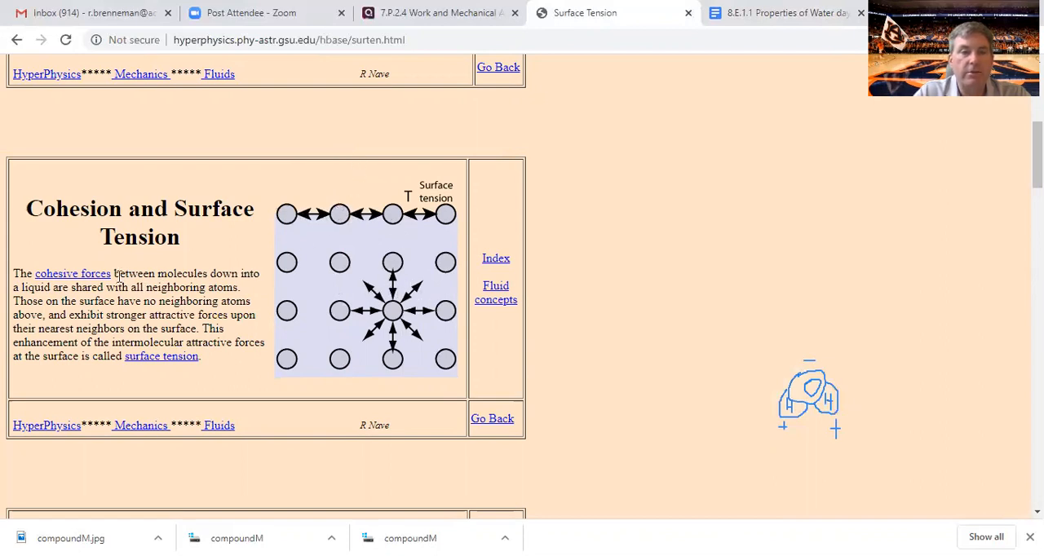
mouse_move(128, 260)
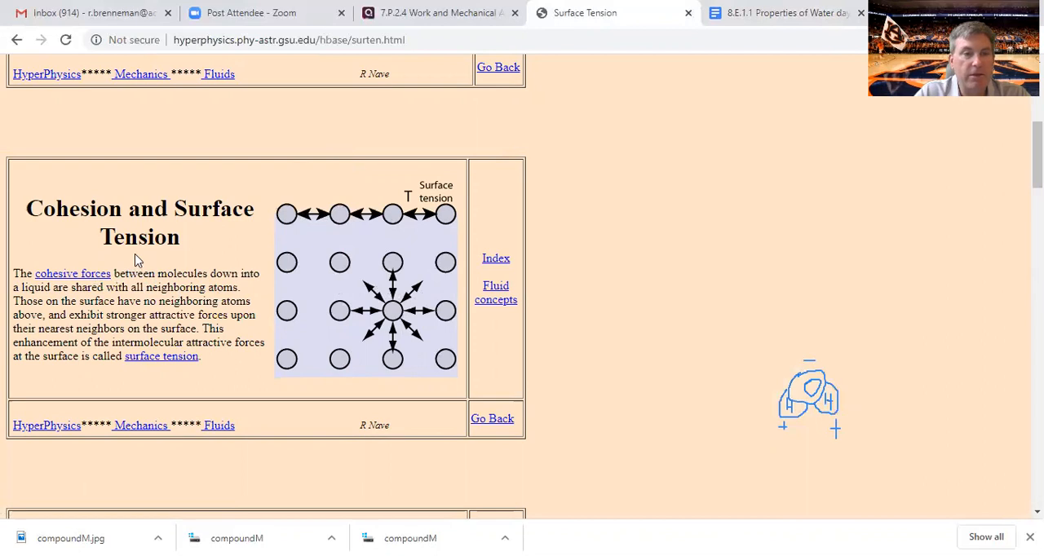
mouse_move(101, 305)
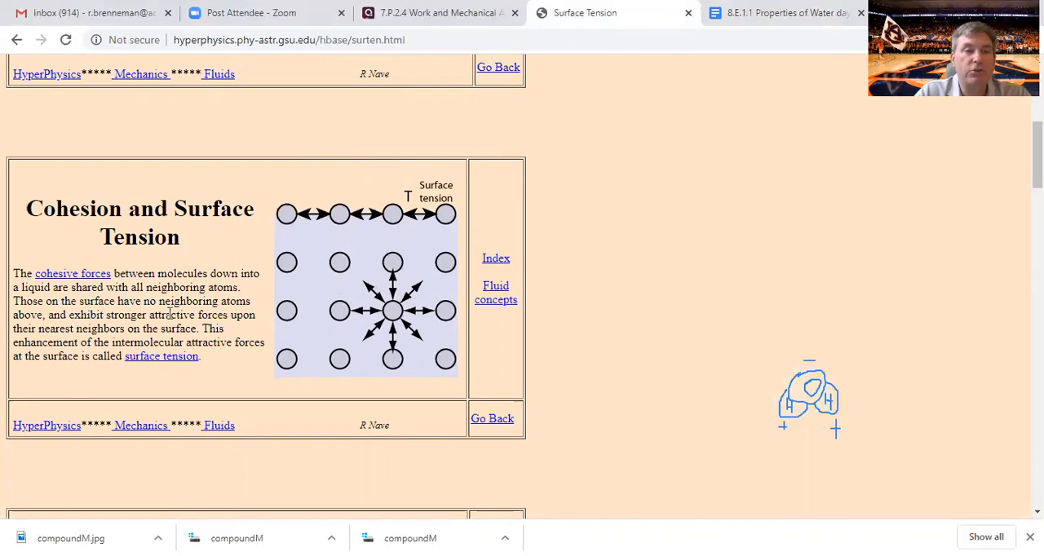
mouse_move(151, 336)
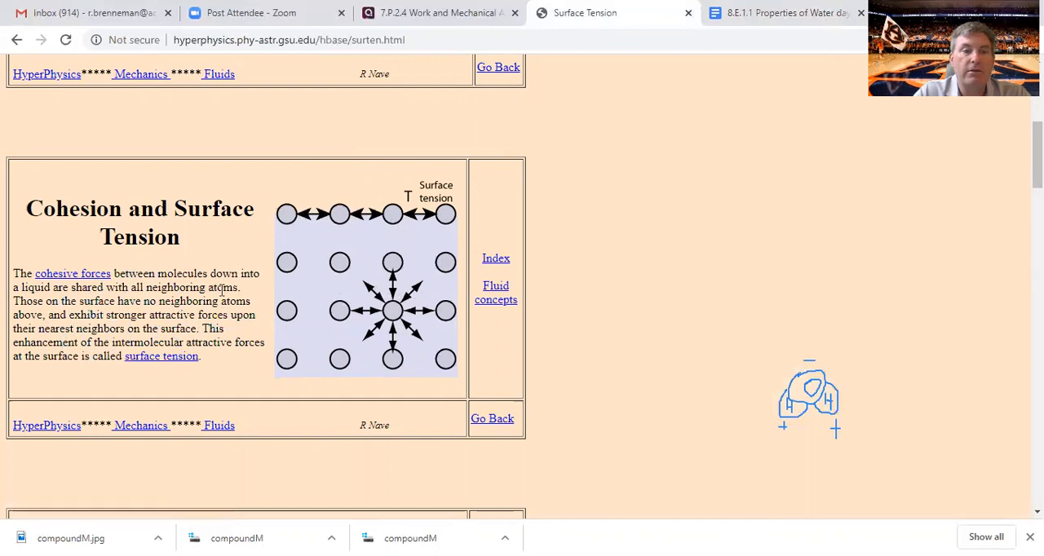
mouse_move(302, 176)
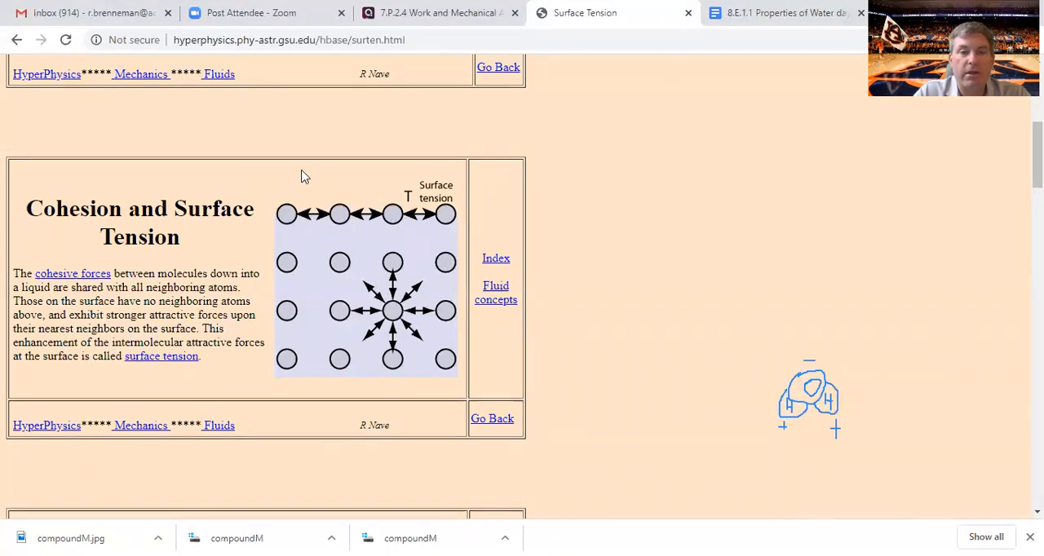
mouse_move(388, 291)
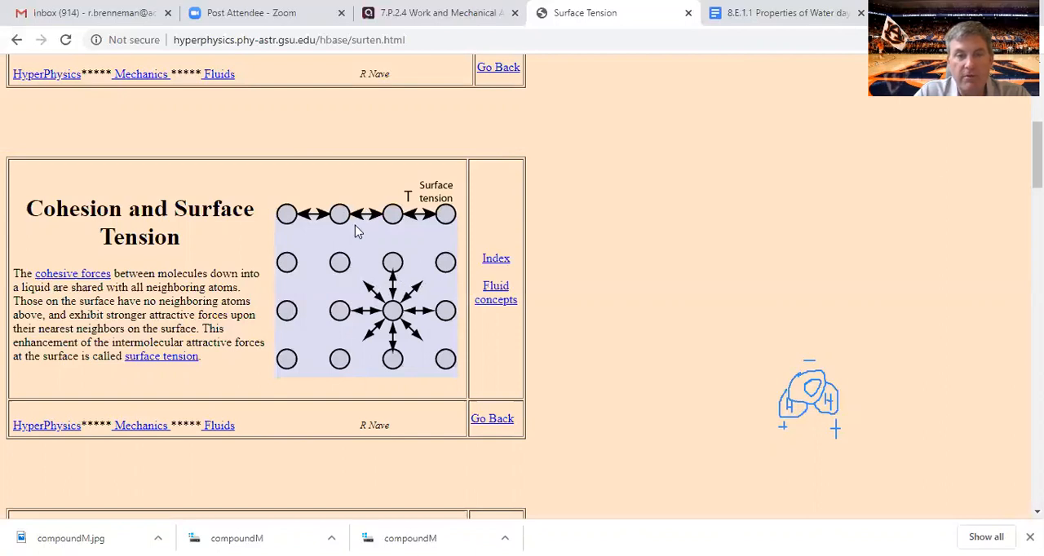
mouse_move(362, 216)
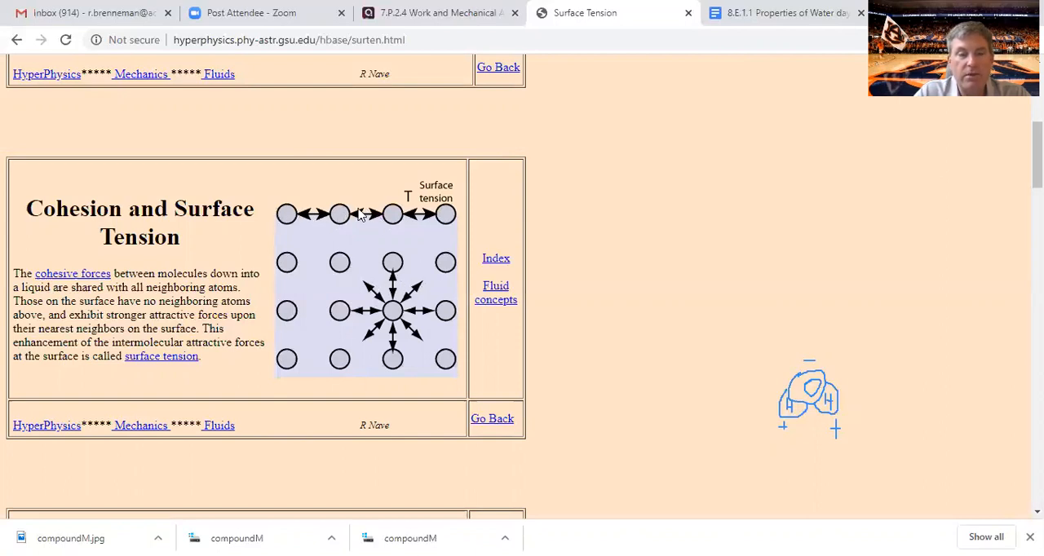
mouse_move(316, 214)
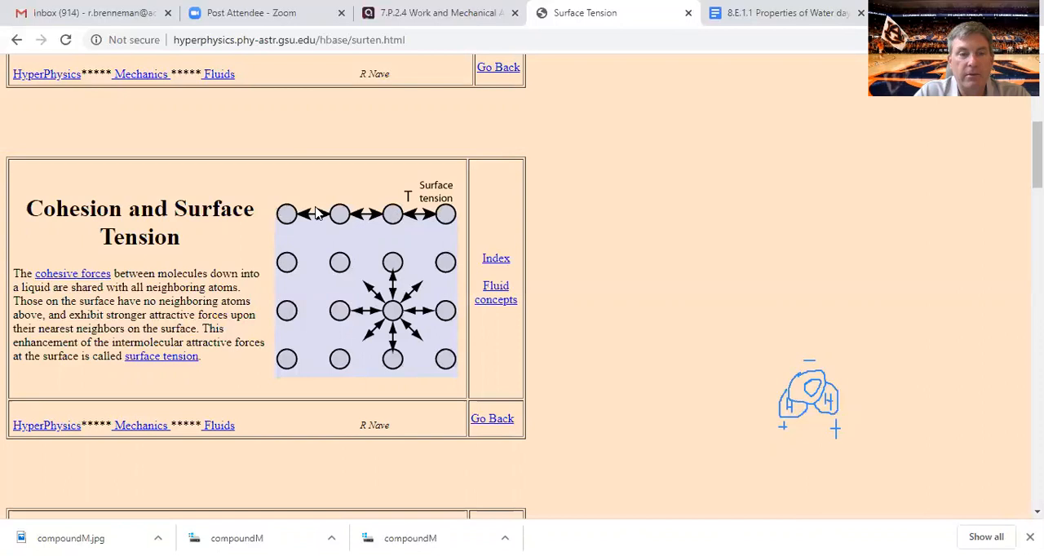
mouse_move(346, 179)
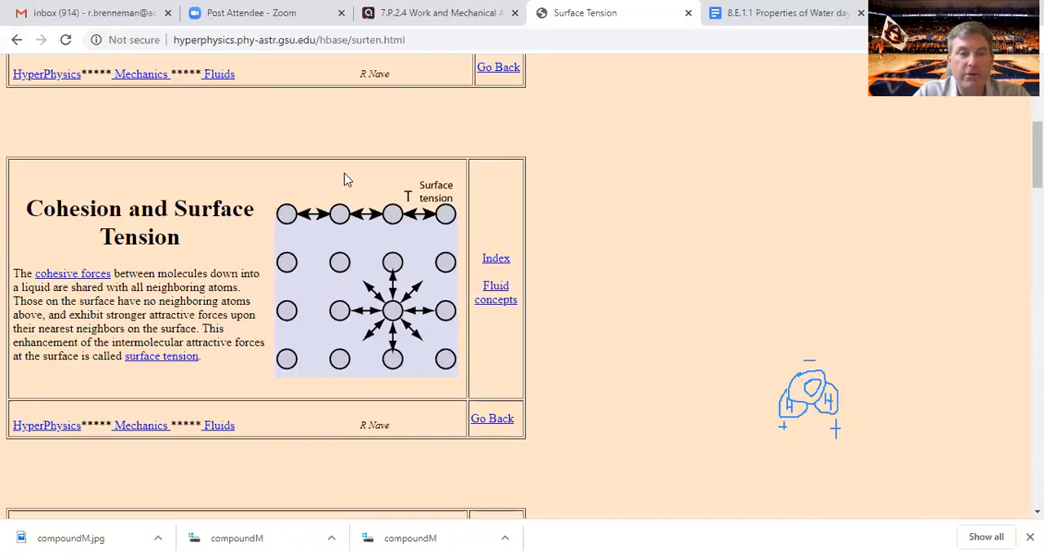
mouse_move(300, 218)
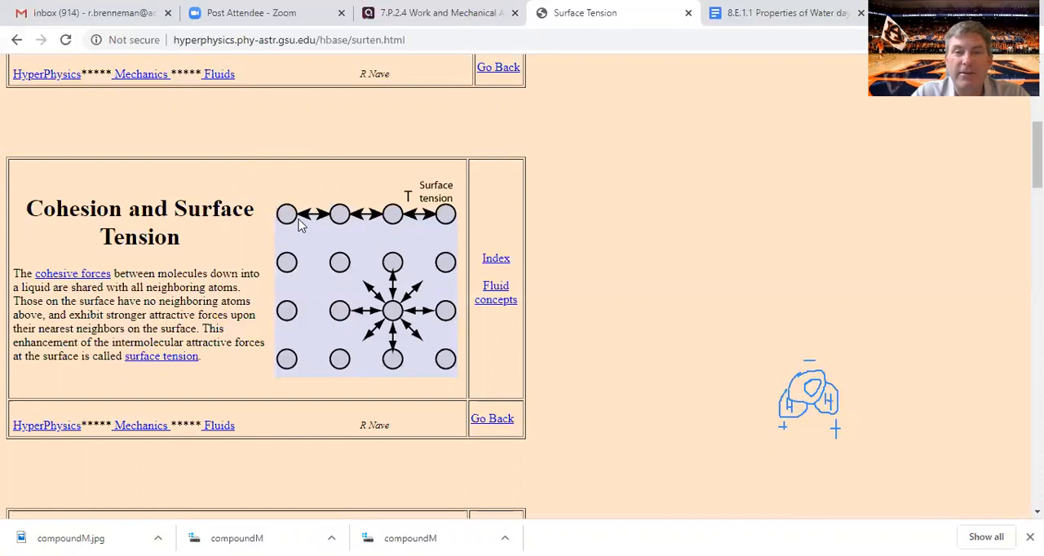
mouse_move(274, 228)
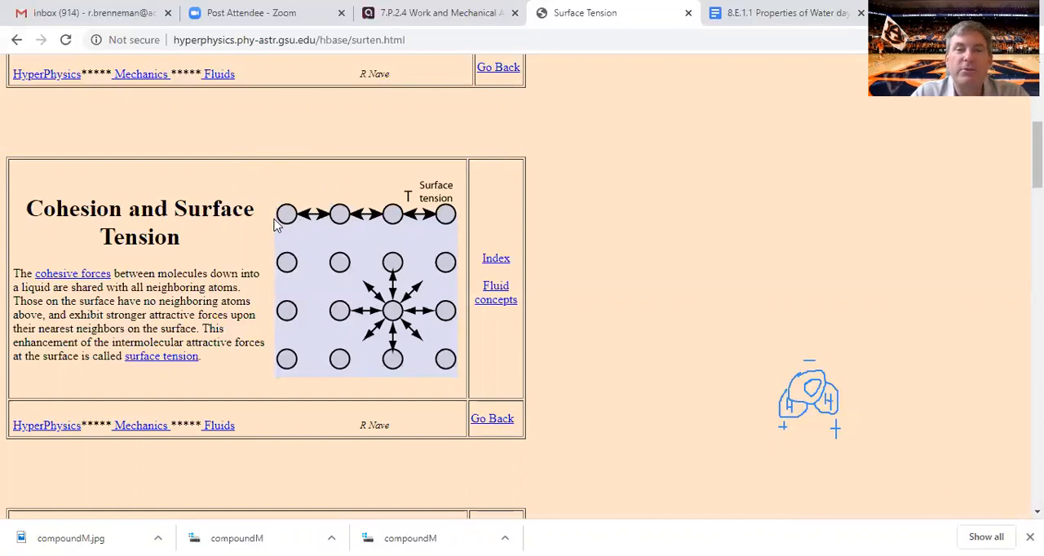
mouse_move(578, 199)
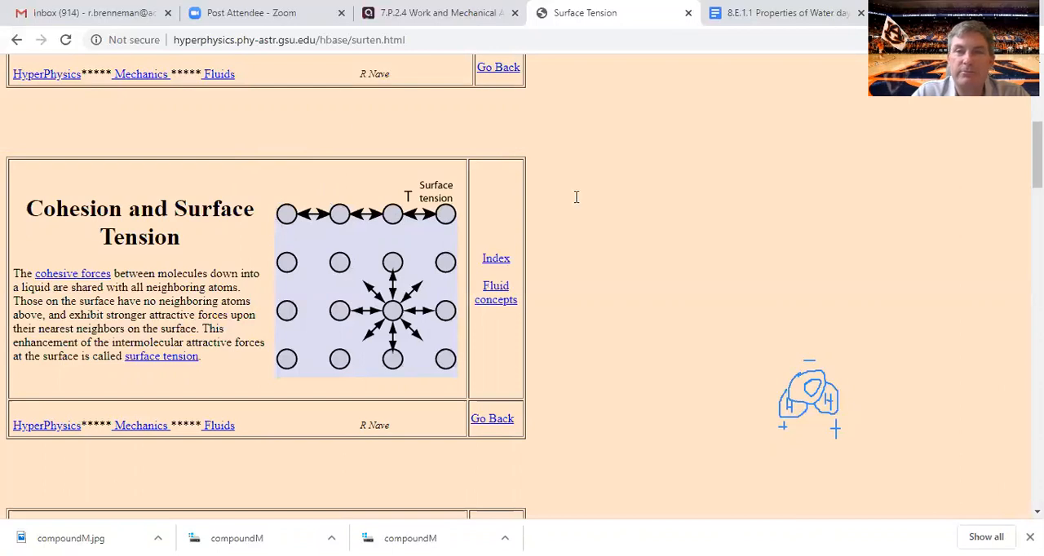
Back in the notes, explain surface molecules have nothing above so they pull on neighbors beside them
click(780, 13)
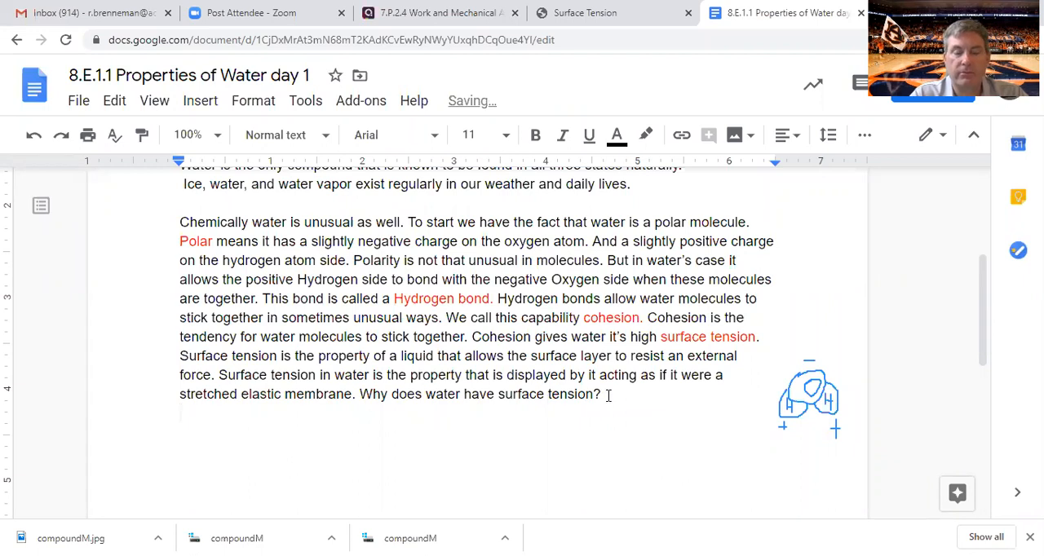
text(Surface tension is whe)
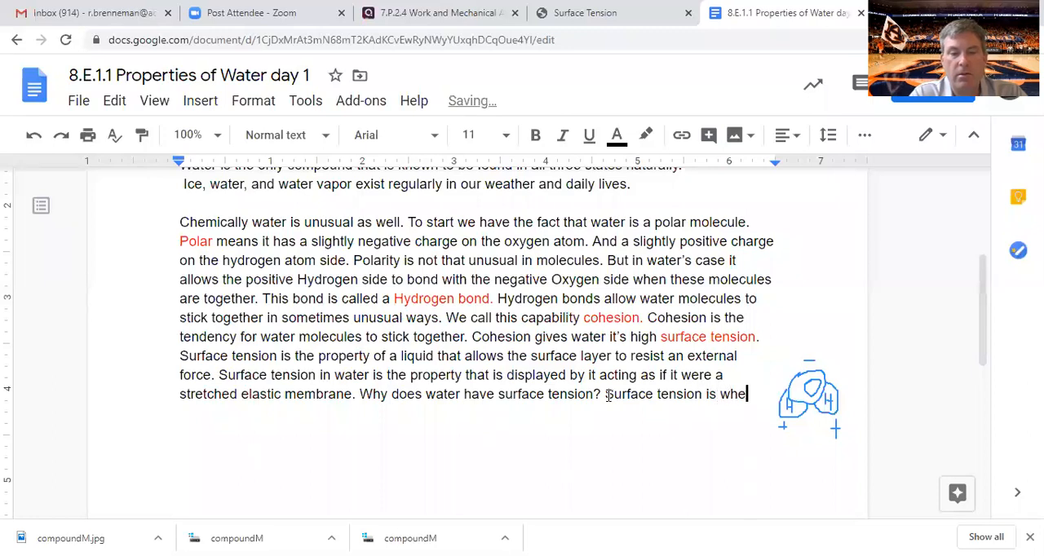
text(n when the)
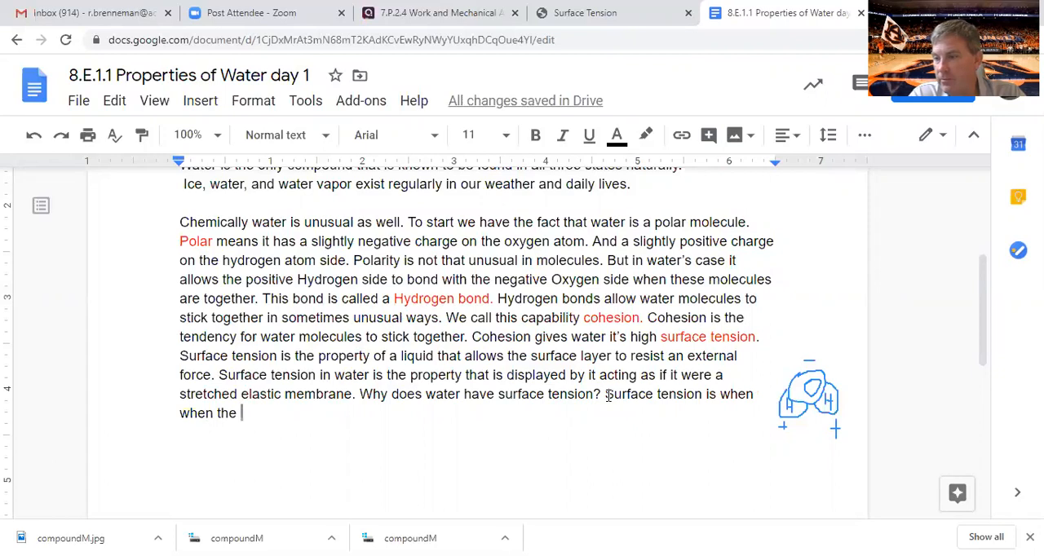
text(wate)
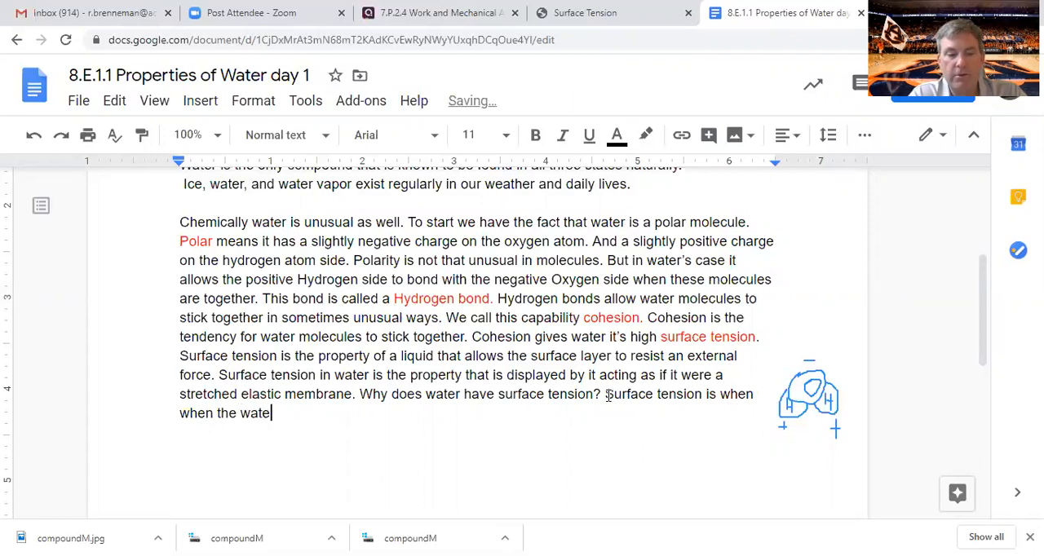
text(molecules on the surface do not have)
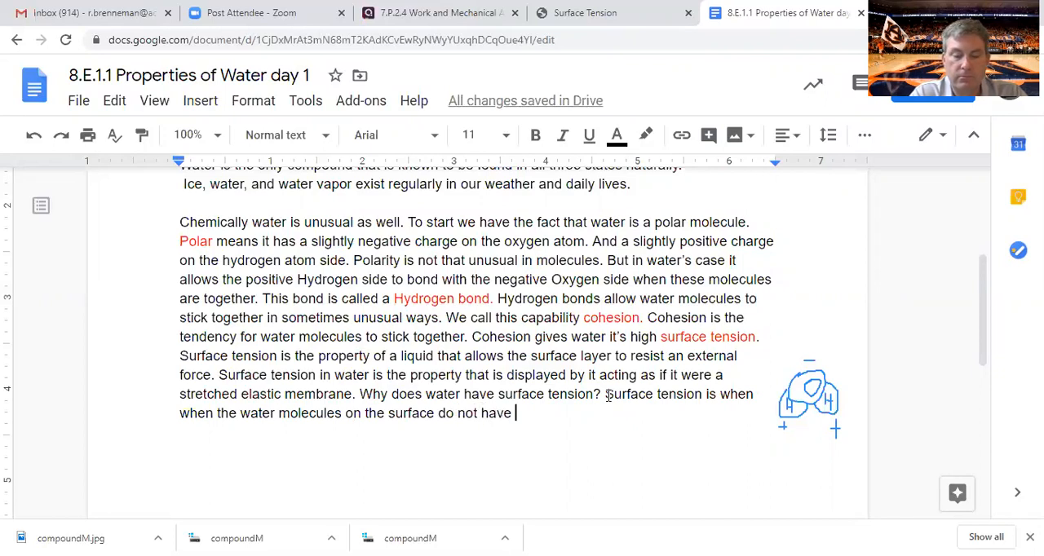
text(molecules above them to hang)
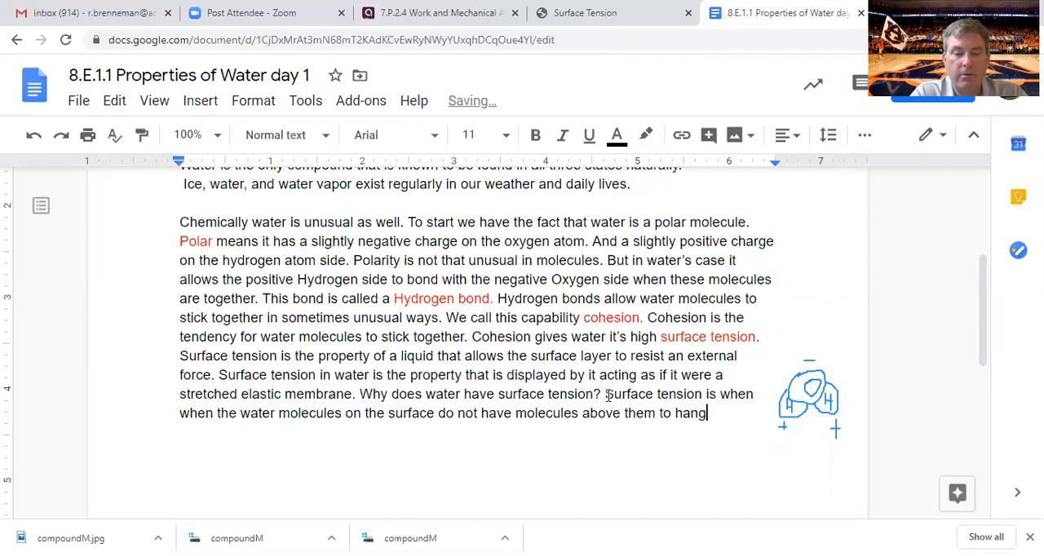
text(on to and)
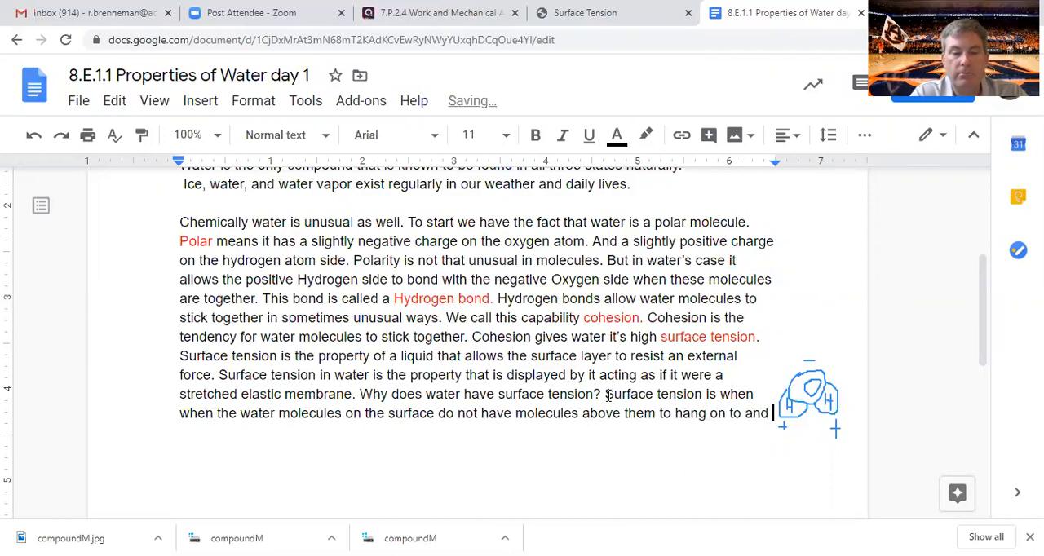
text(use that)
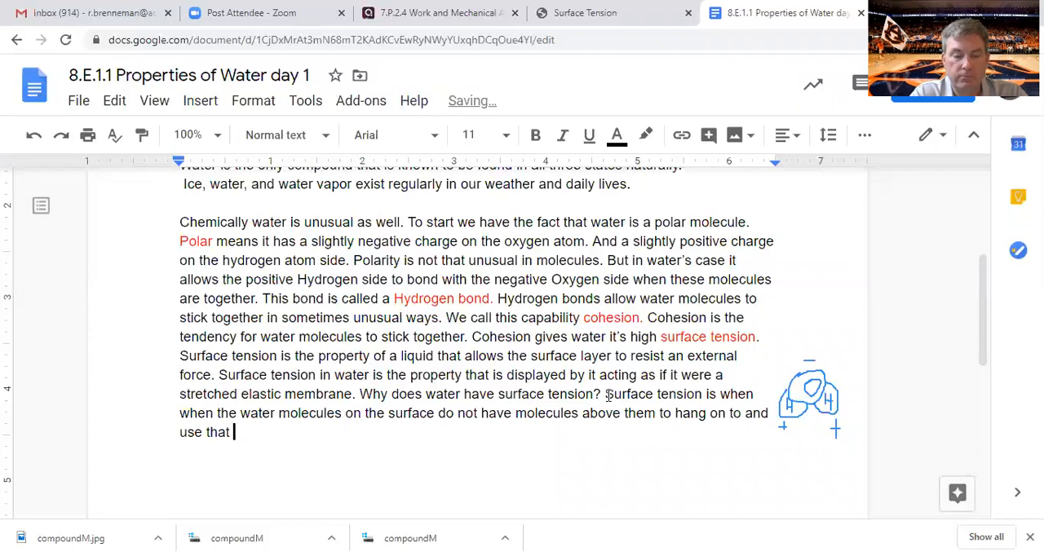
text(attractive force)
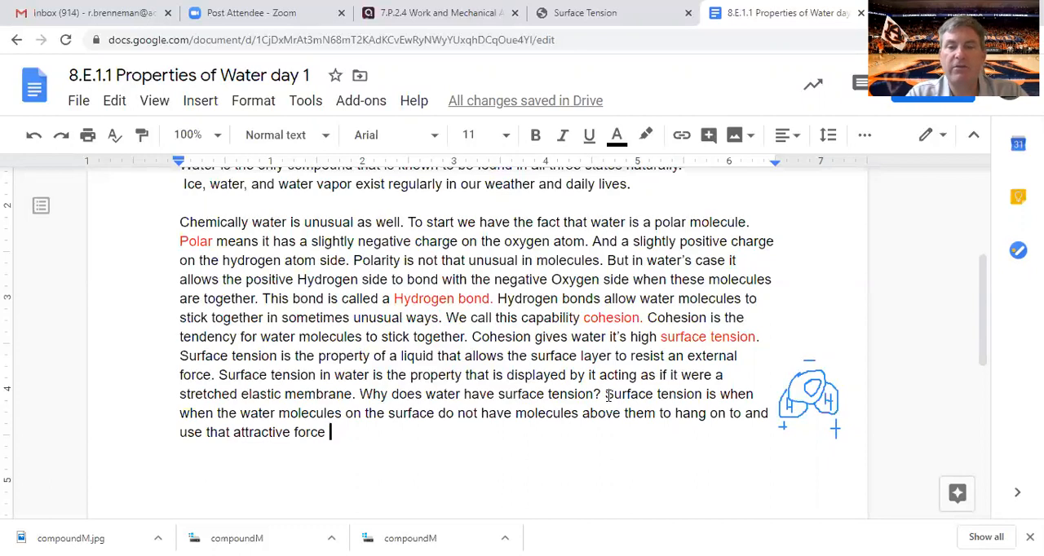
text(on their)
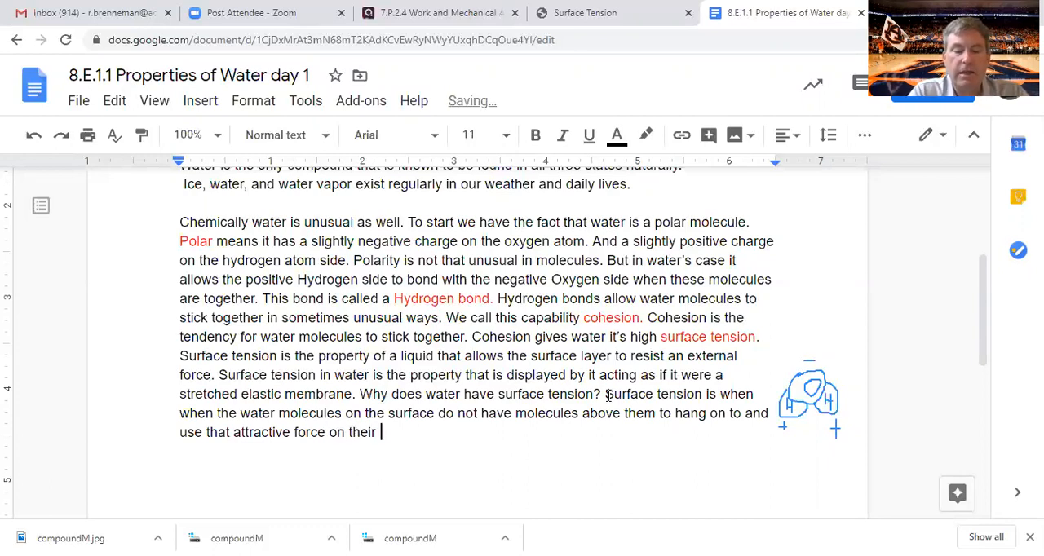
text(neigh)
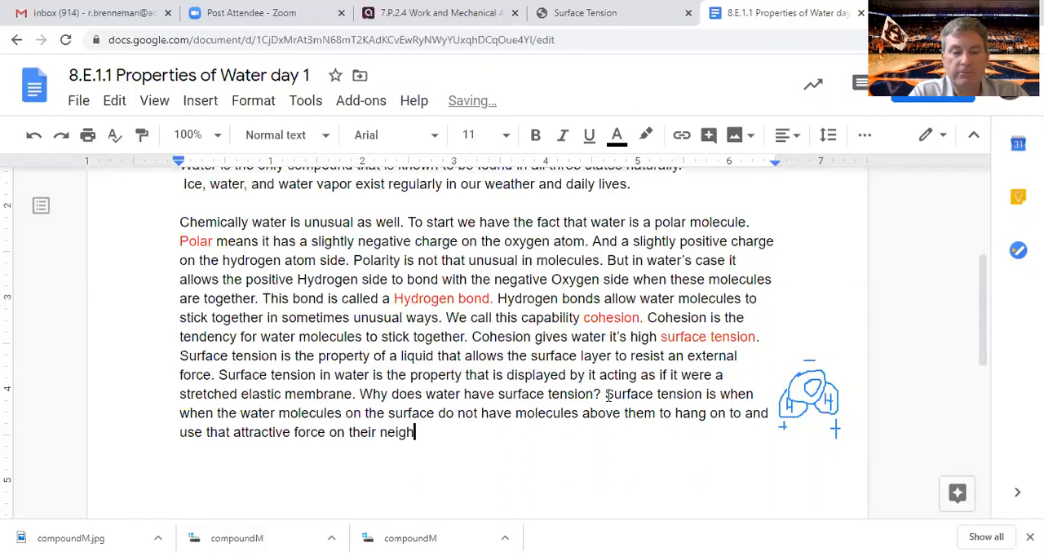
text(bos)
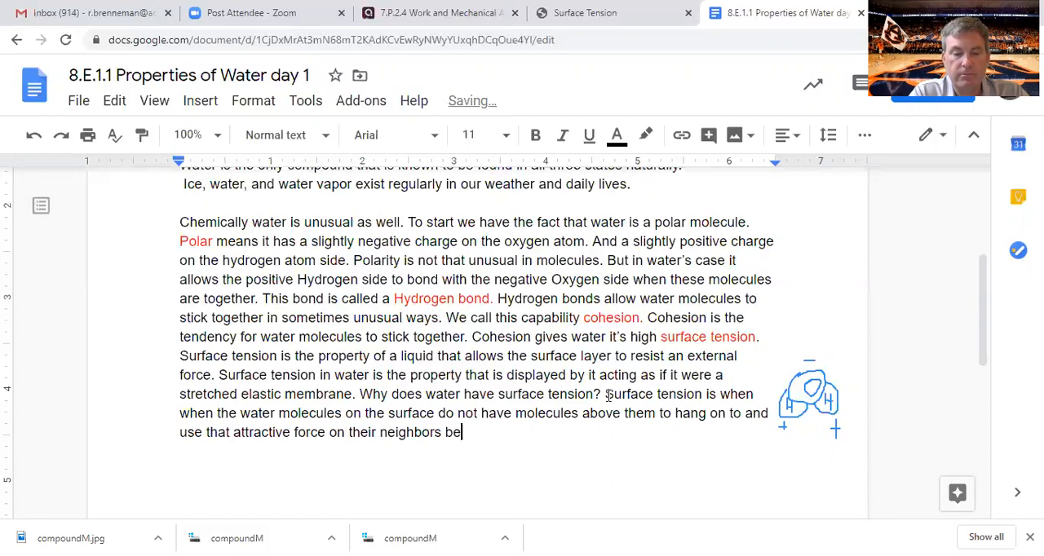
text(side)
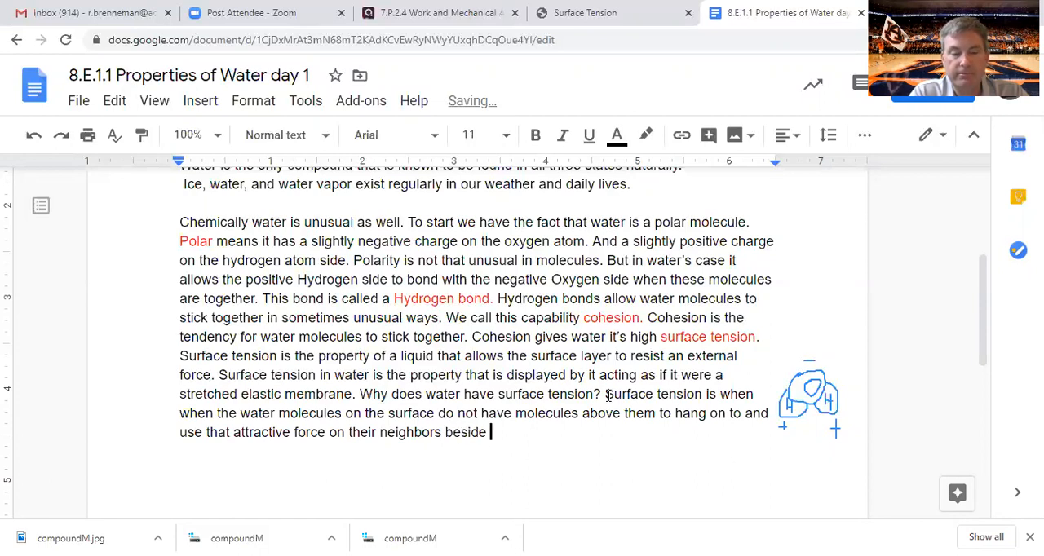
text(them.)
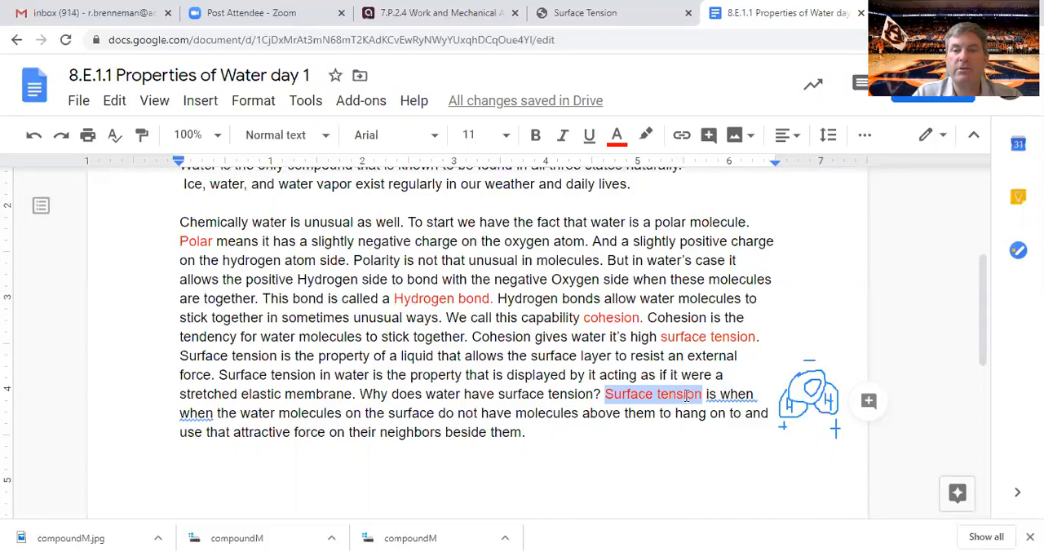
mouse_move(691, 300)
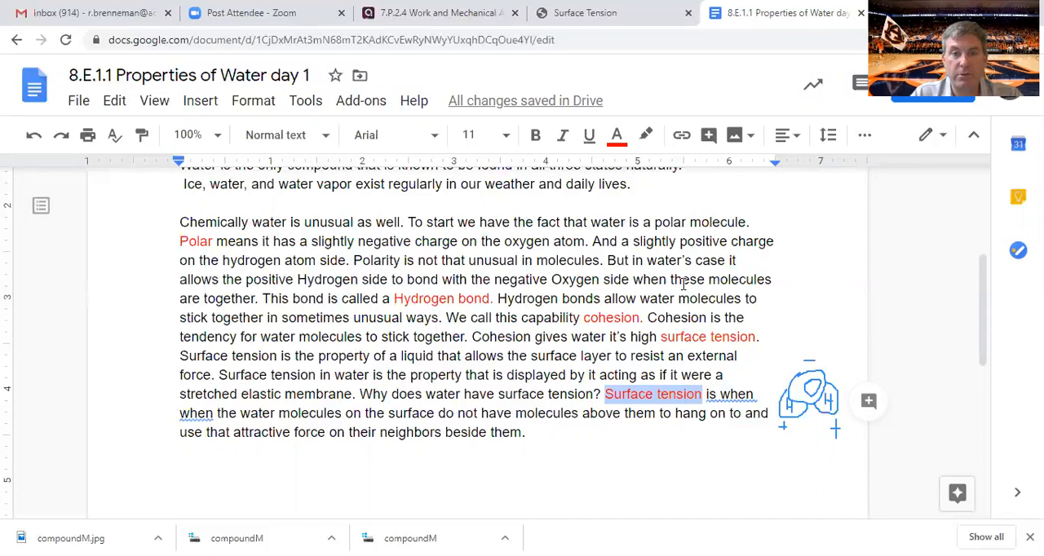
mouse_move(766, 258)
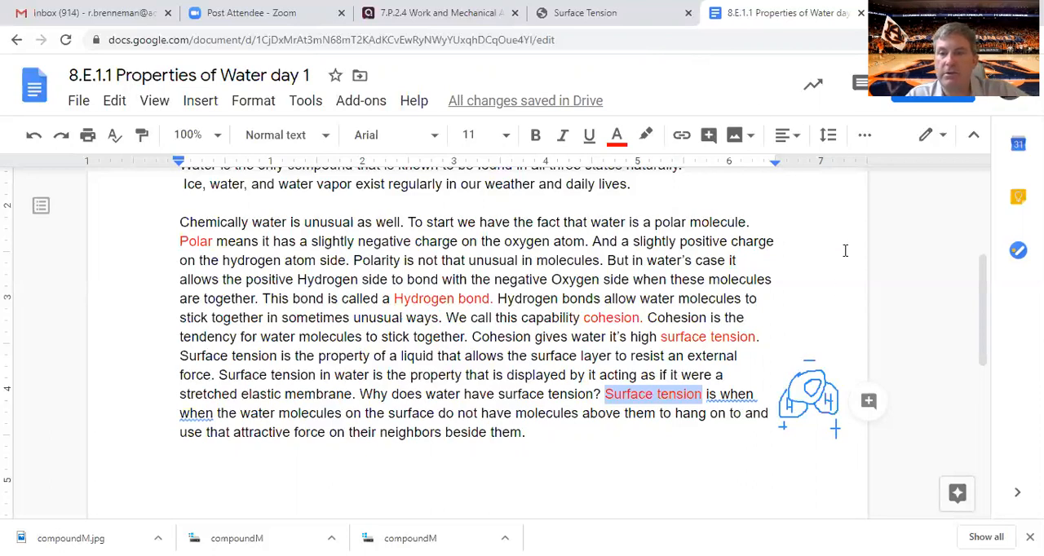
scroll(up, 3)
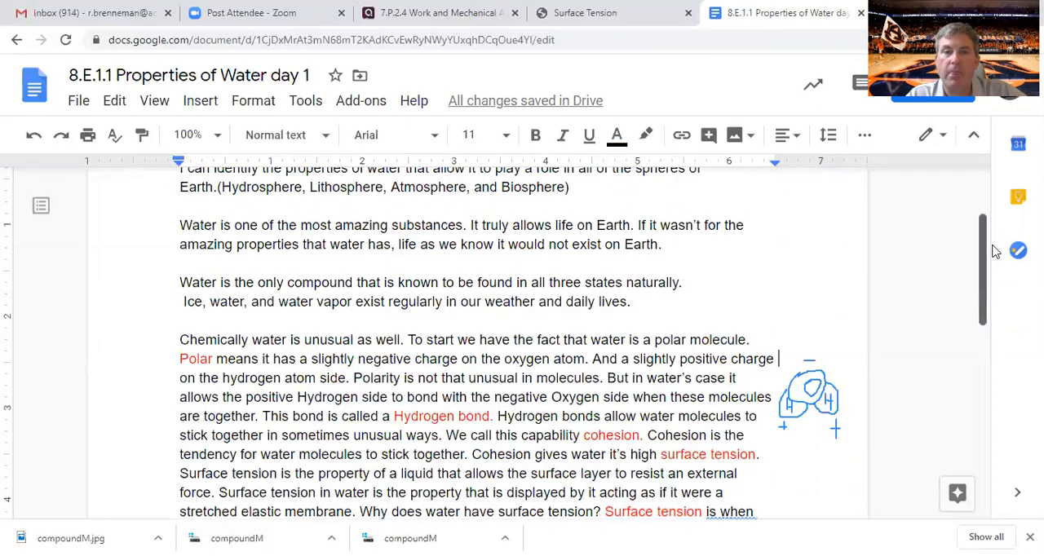
scroll(down, 3)
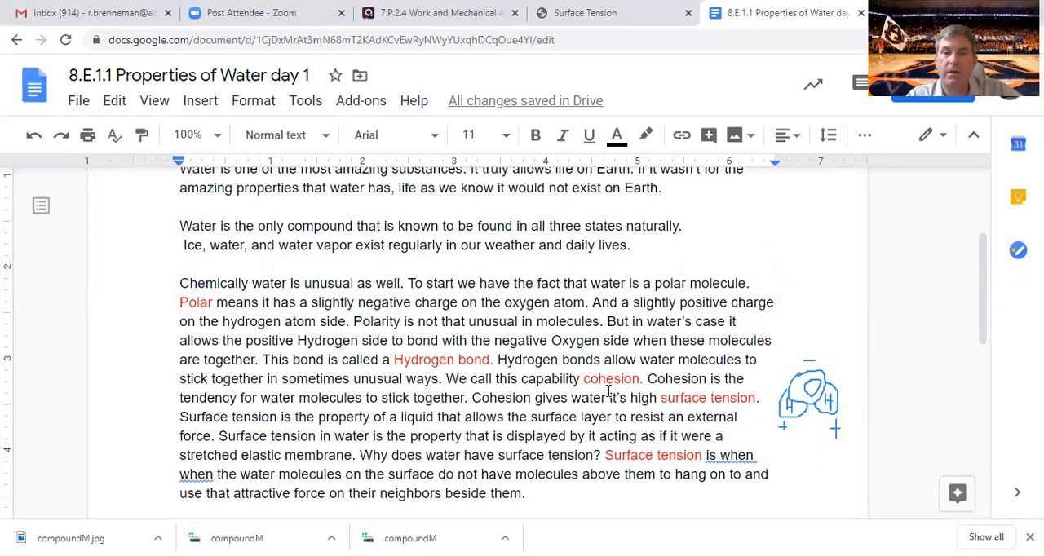
mouse_move(688, 352)
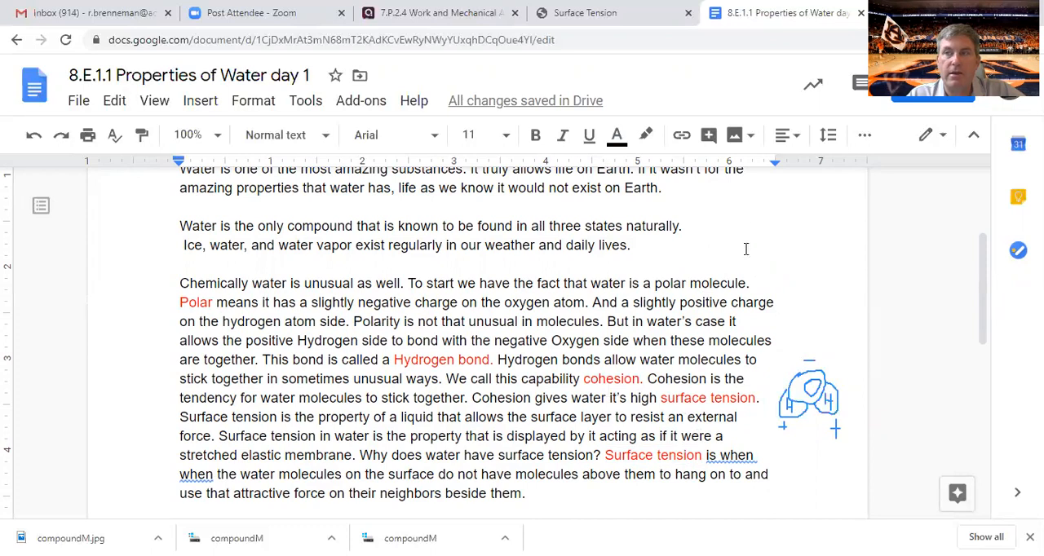
mouse_move(750, 232)
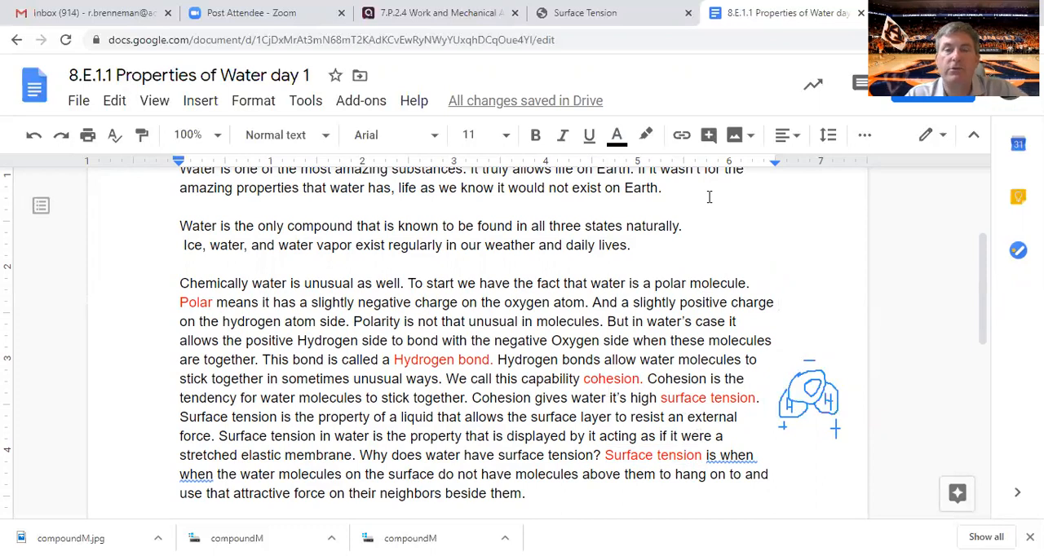
mouse_move(760, 204)
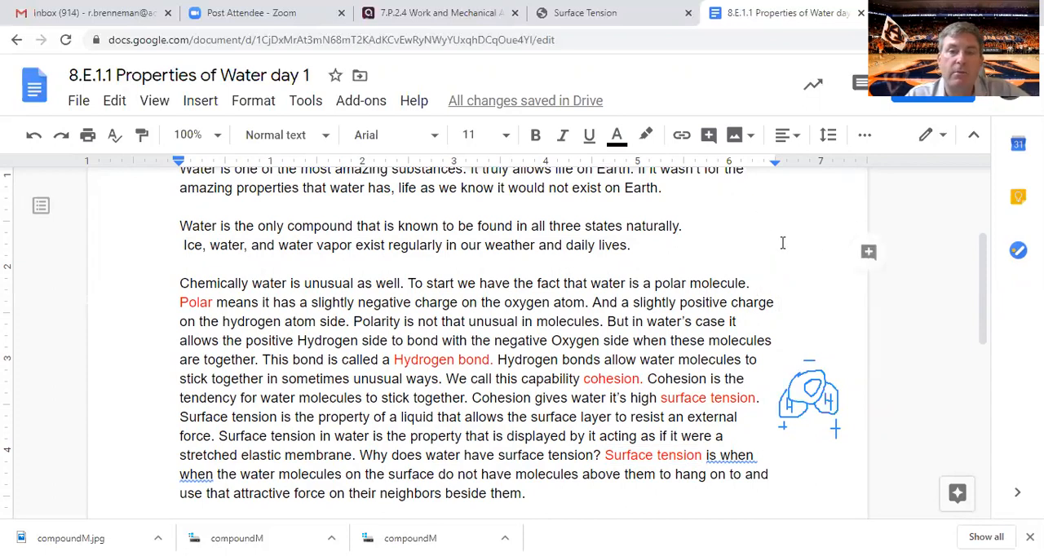
mouse_move(763, 214)
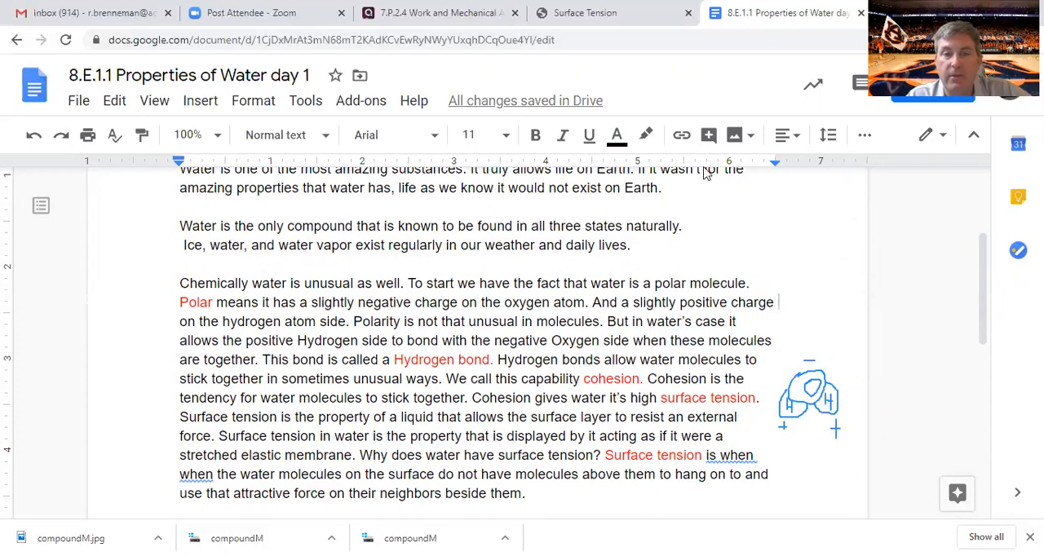
mouse_move(672, 87)
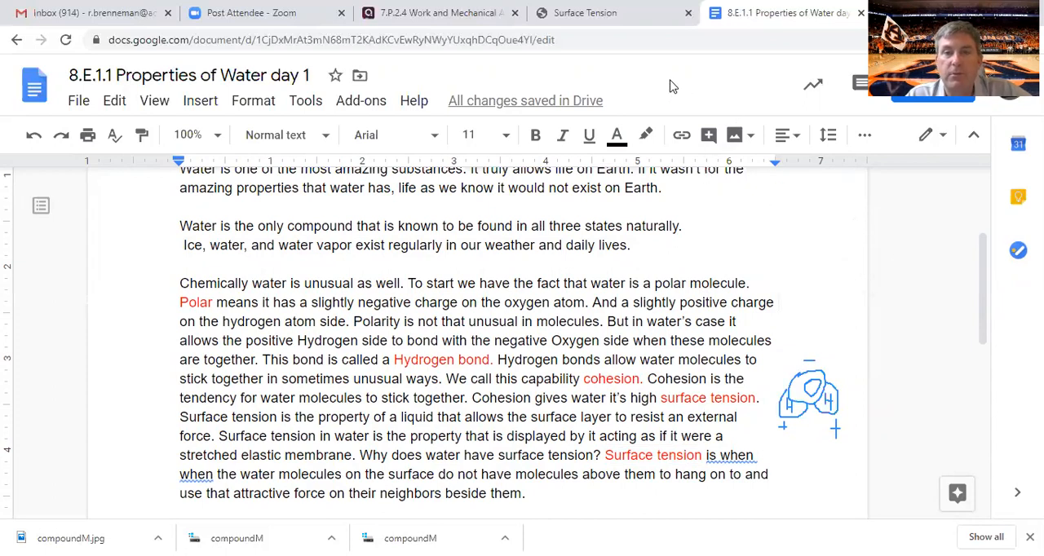
mouse_move(623, 33)
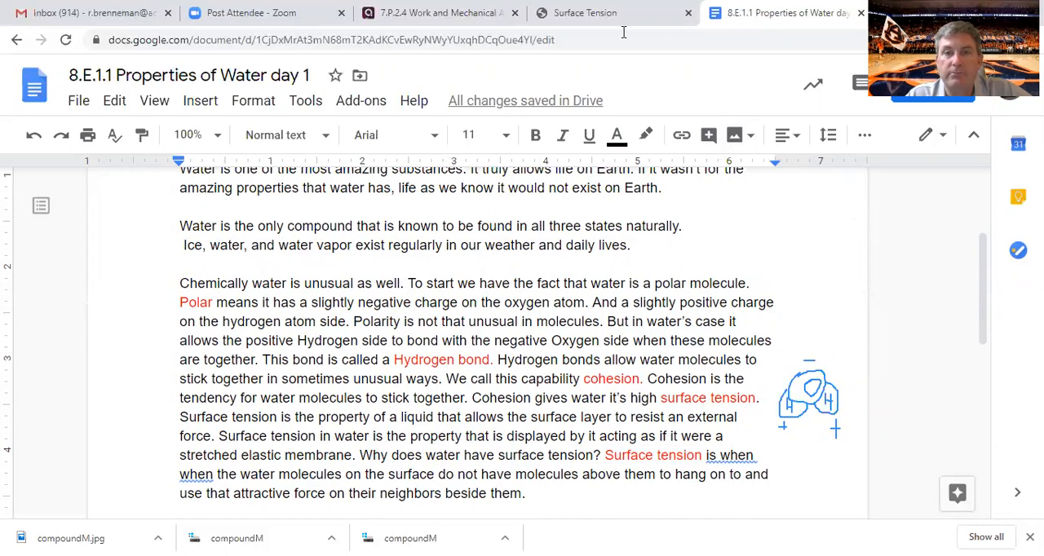
click(776, 303)
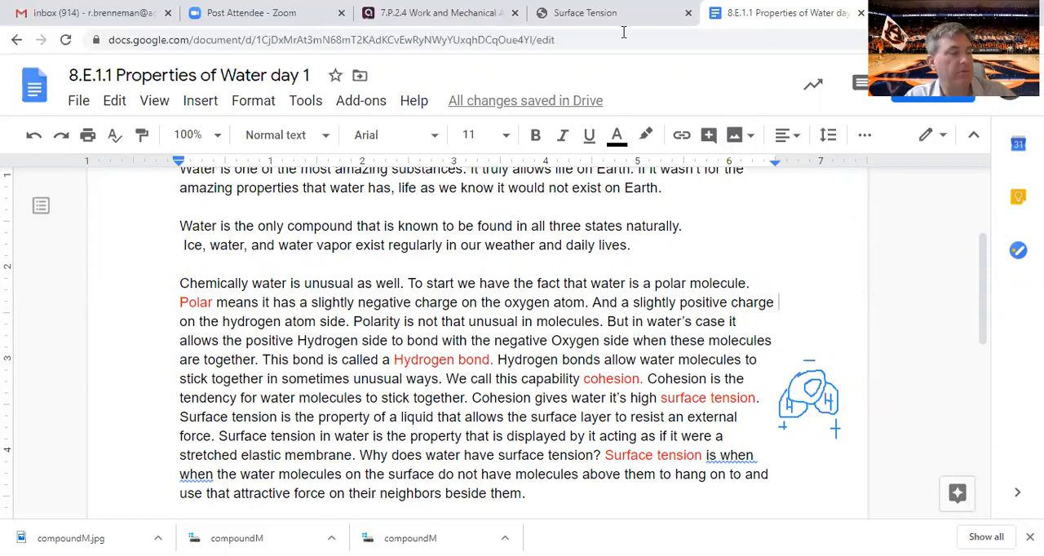